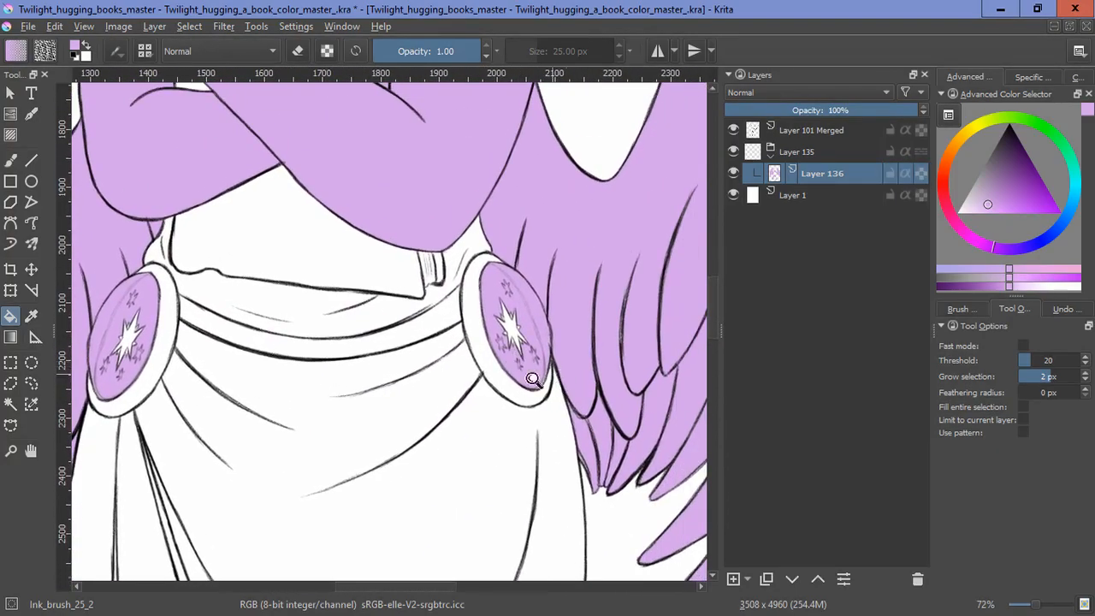
Step: Switch to the soft Sketch_brush_02 and lighten the small sparkles beside the buckle star
scroll(up, 3)
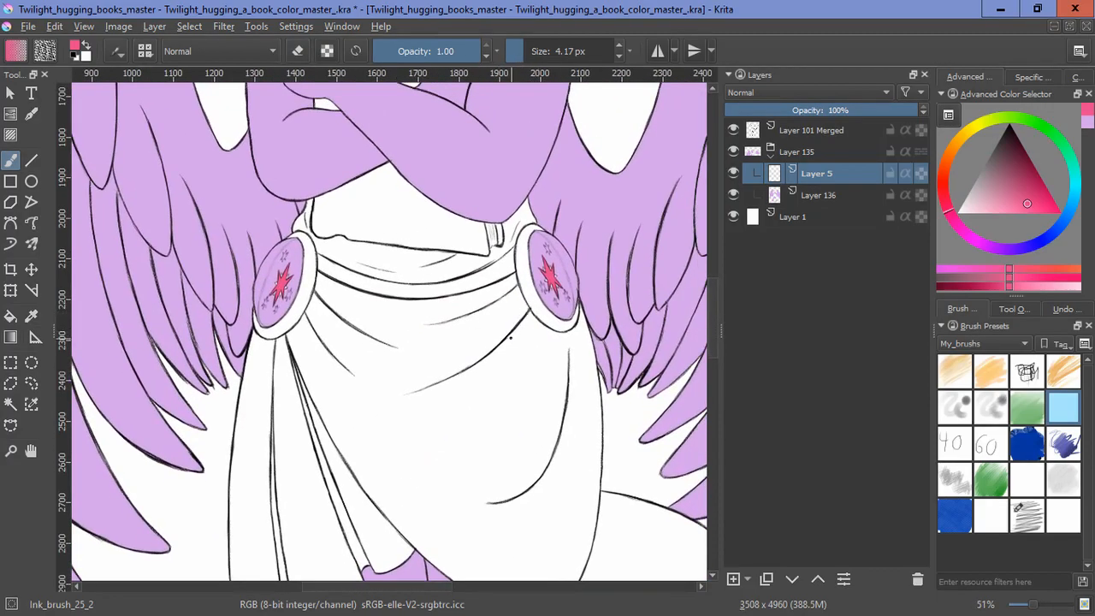
scroll(up, 3)
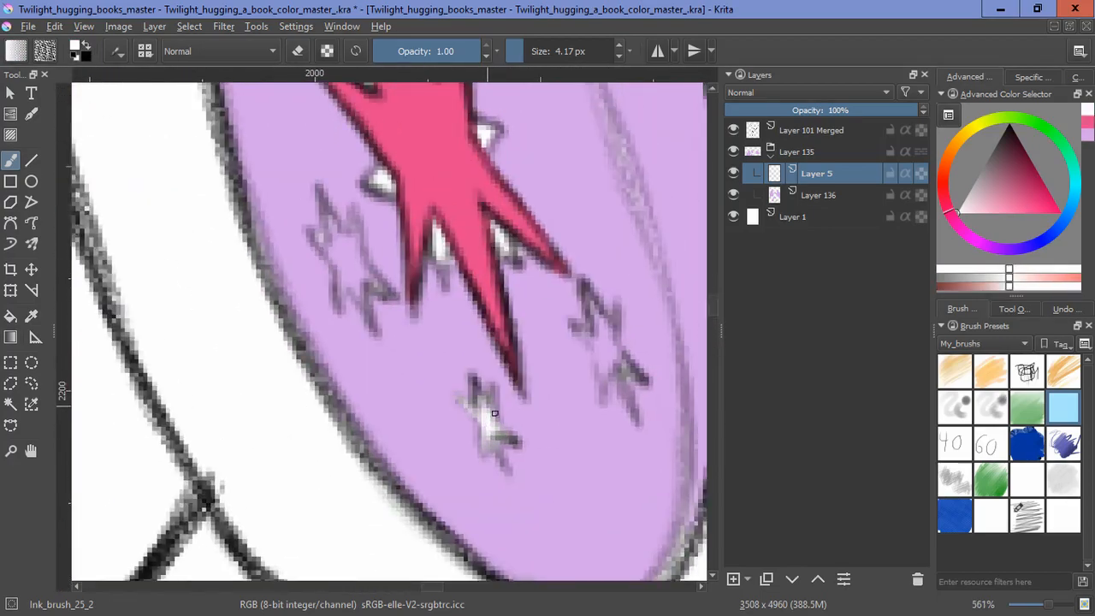
click(1026, 514)
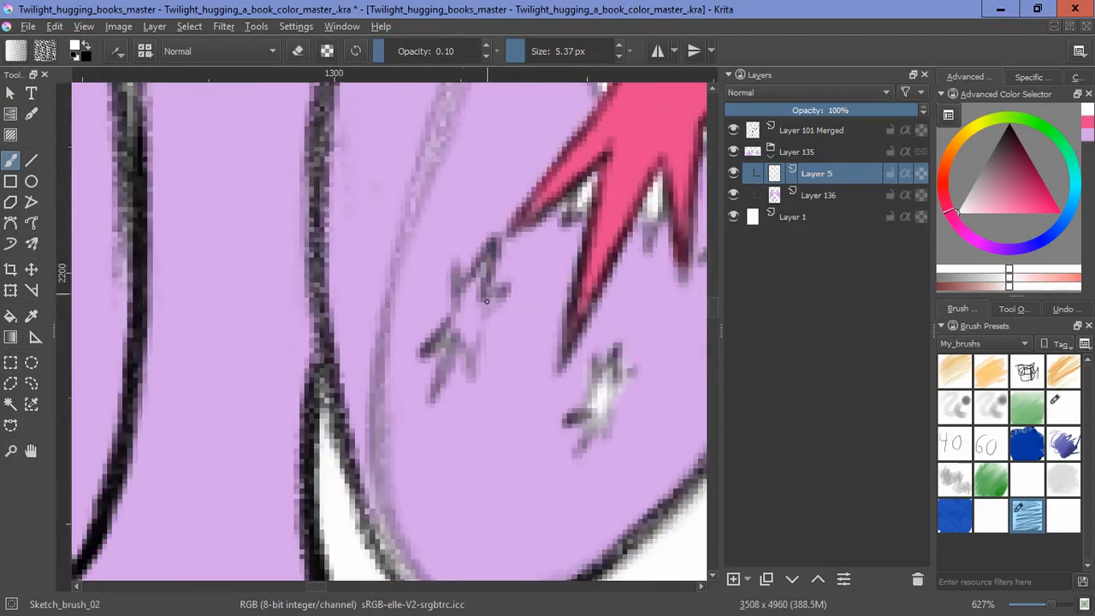
drag(487, 300, 527, 374)
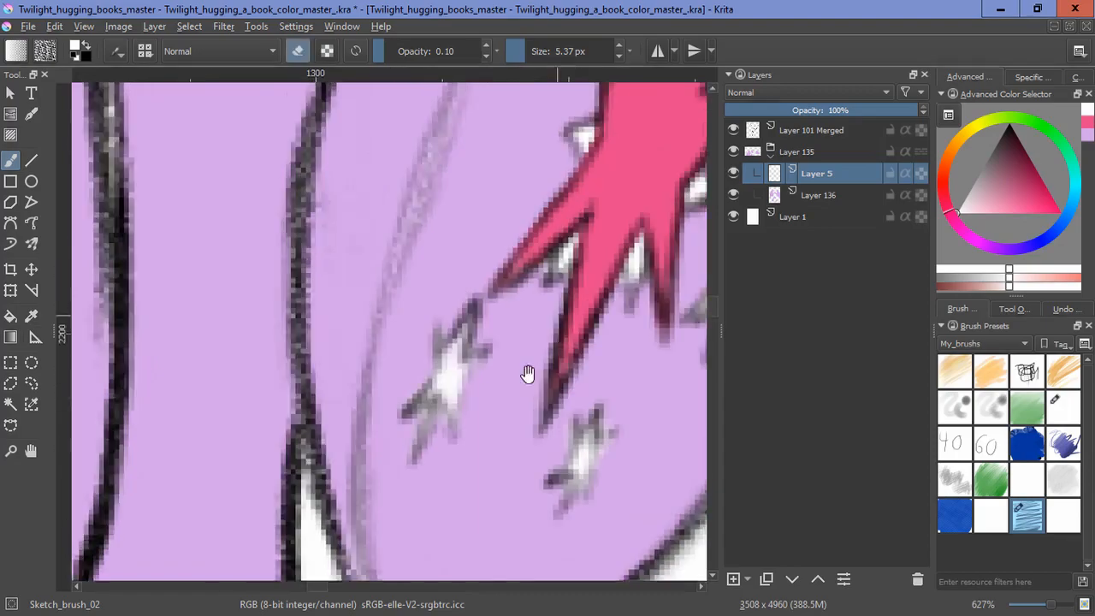
drag(527, 373, 444, 326)
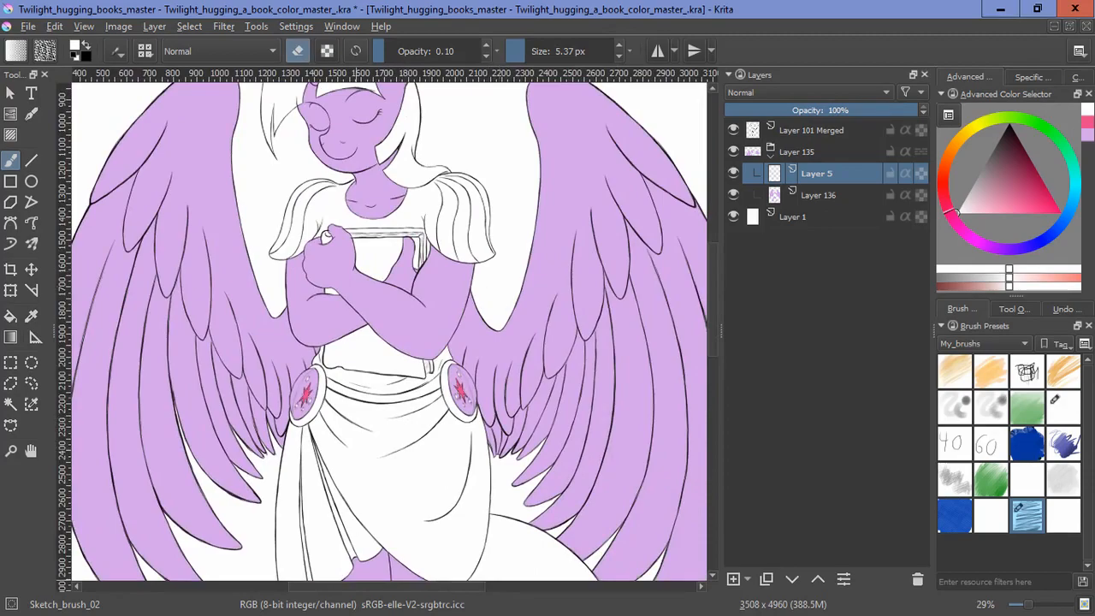
Step: On a new layer, paint an orange-brown tone into the book cover's gaps
click(1015, 161)
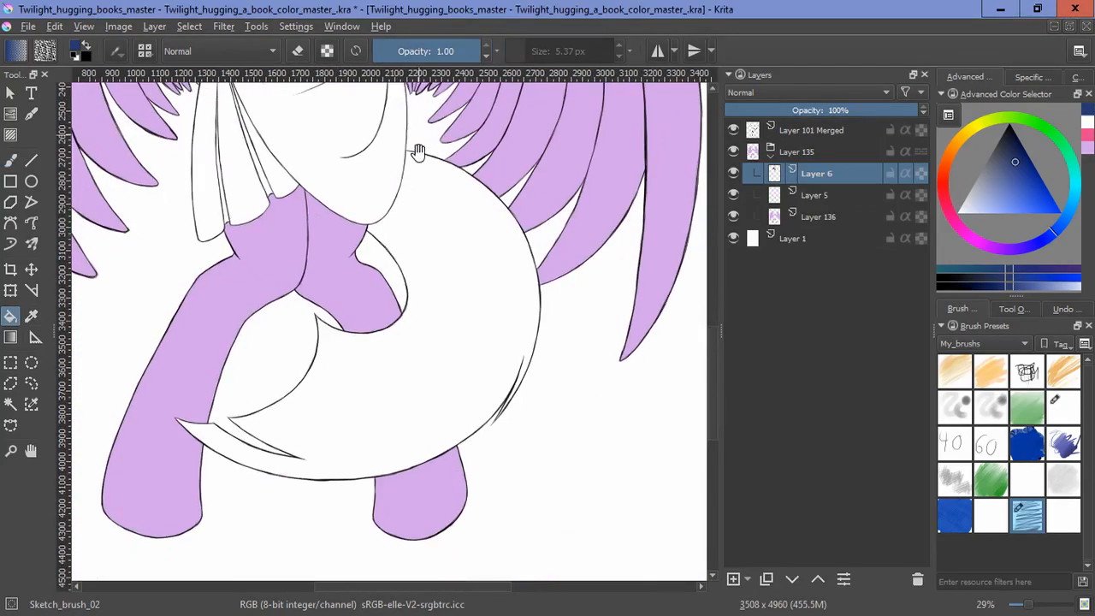
scroll(down, 3)
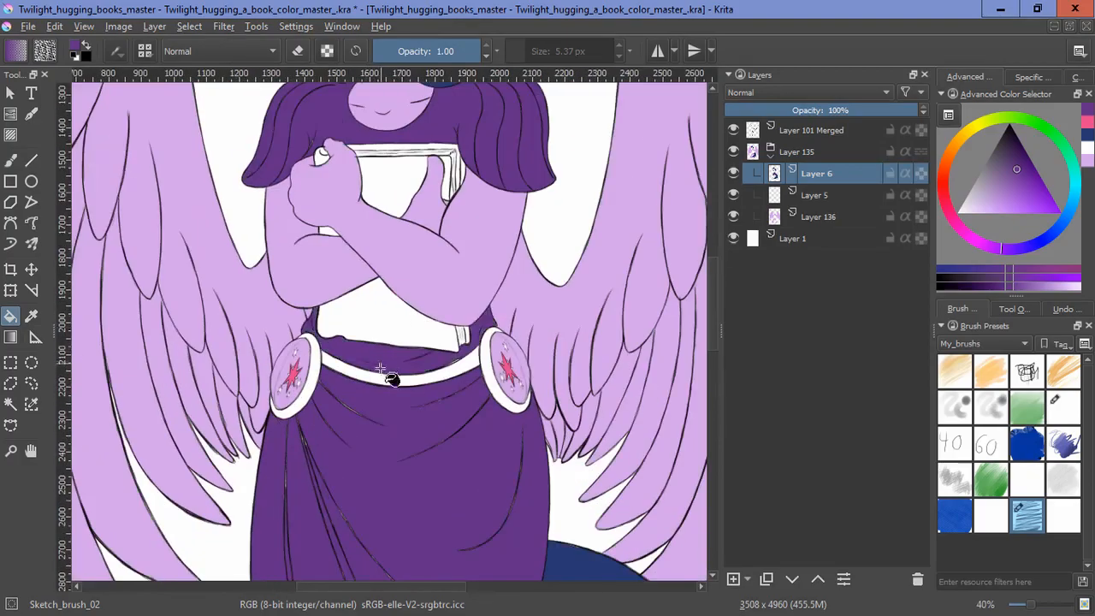
scroll(down, 3)
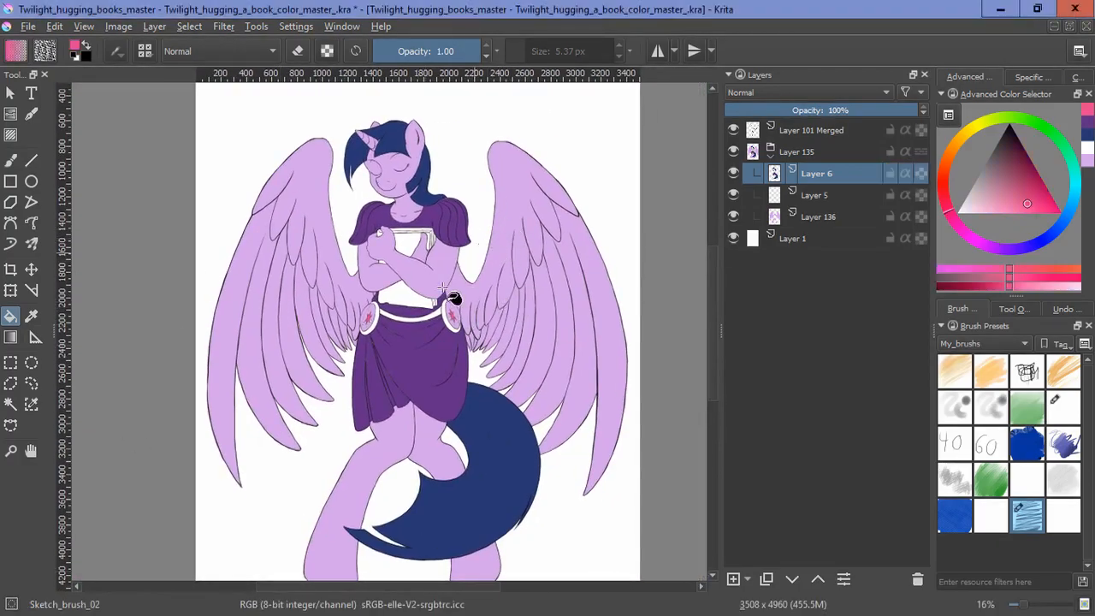
scroll(up, 3)
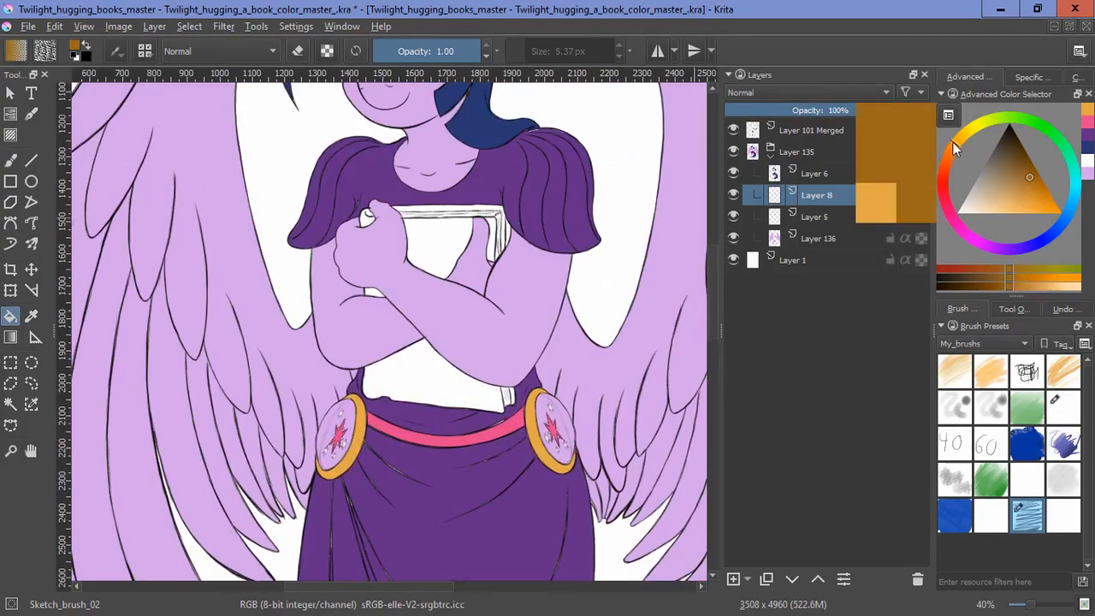
click(733, 579)
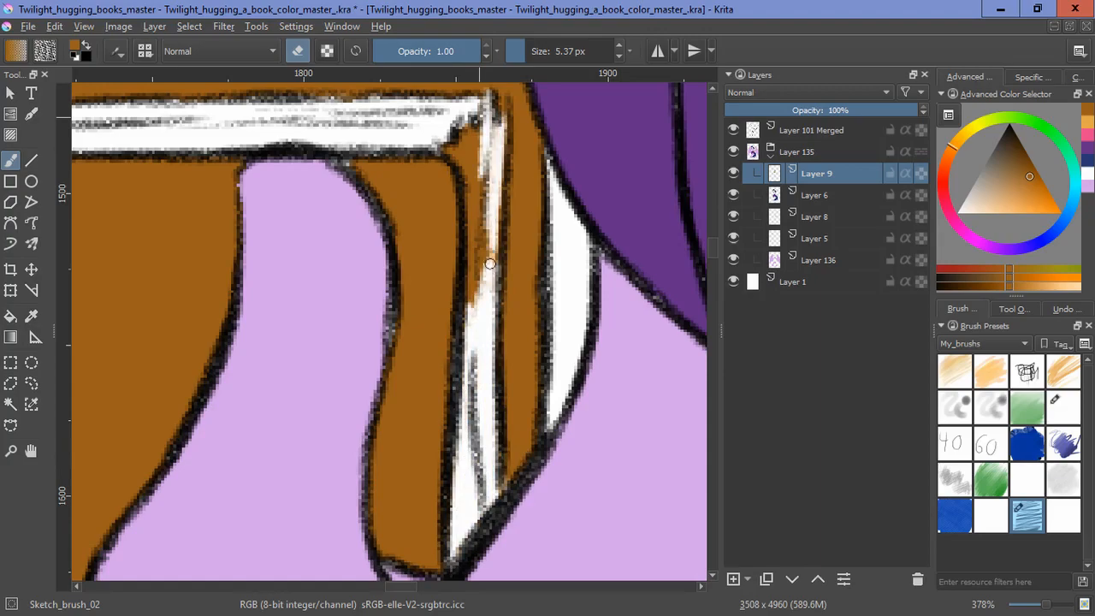
drag(490, 264, 460, 107)
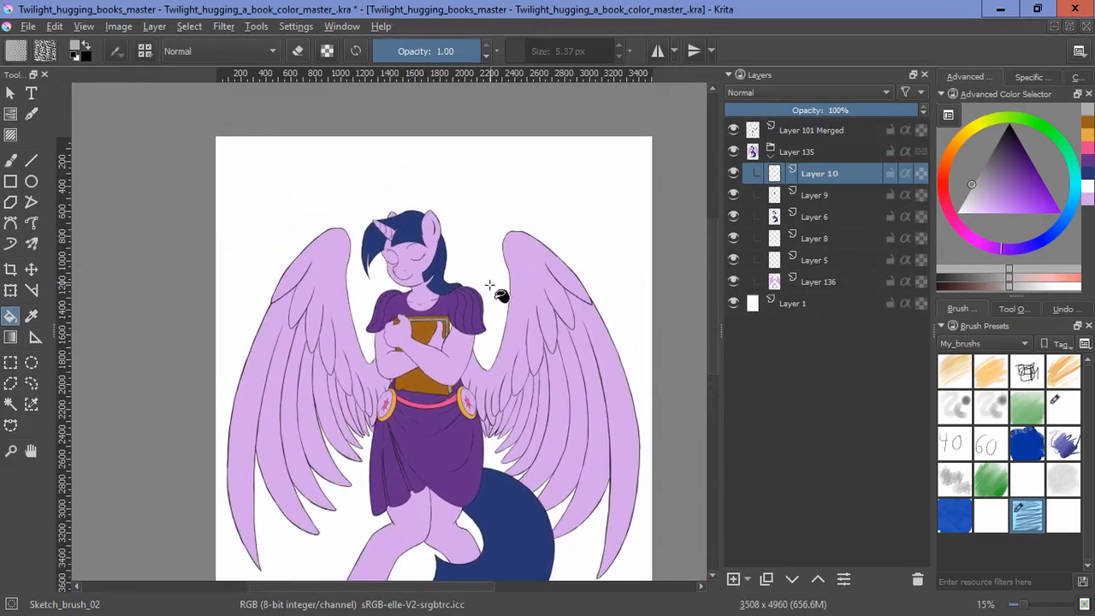
mouse_move(508, 272)
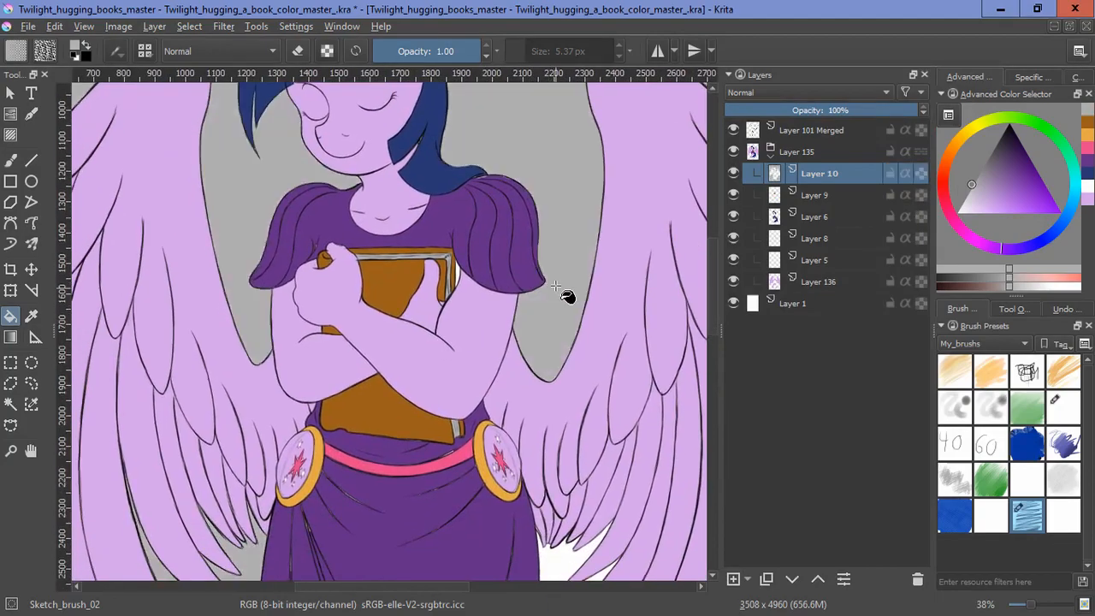
Step: On a new mane layer, outline the front-lock streak area and fill it pink
click(733, 260)
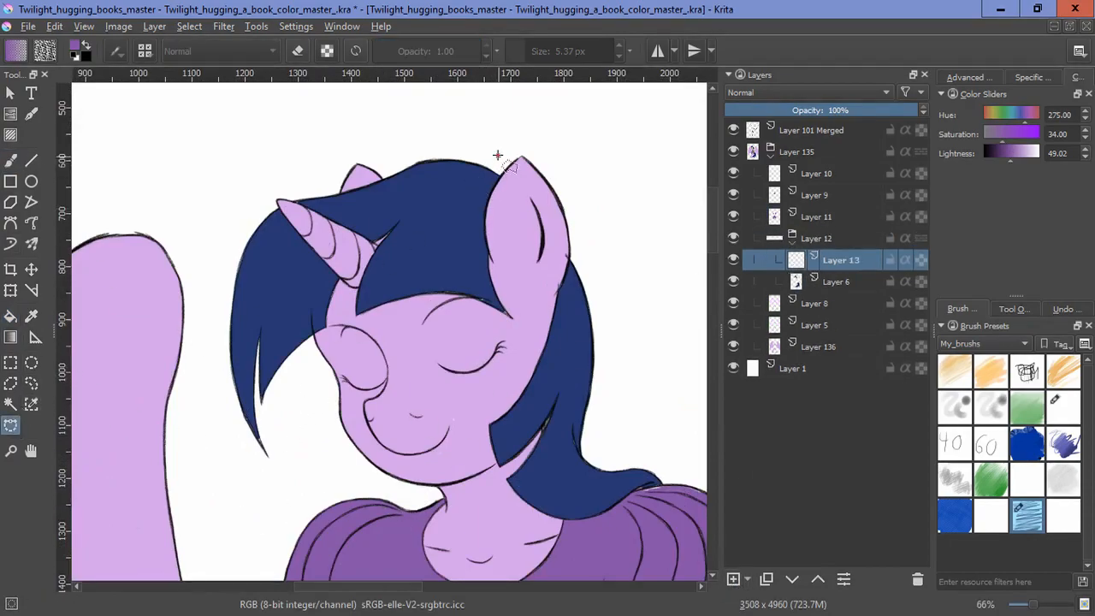
drag(496, 154, 556, 206)
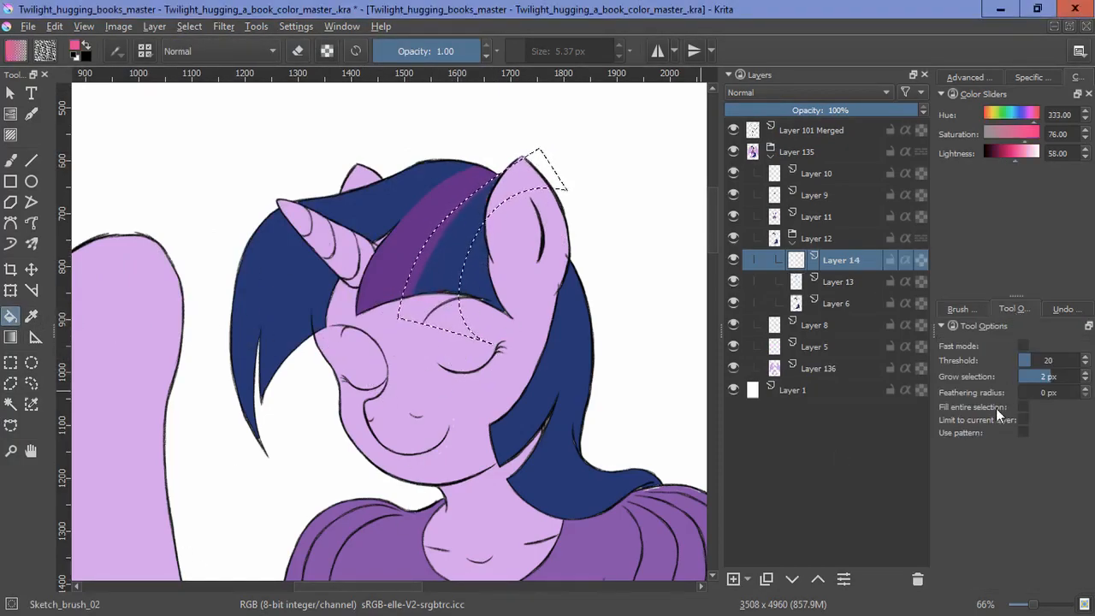
click(189, 26)
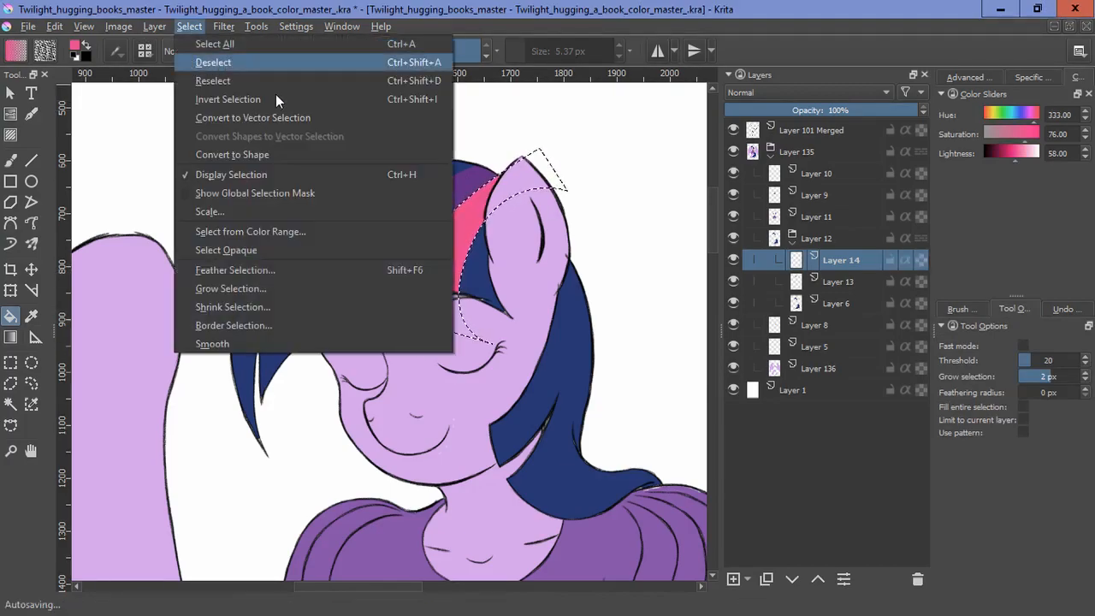
Step: Deselect, merge a darker purple side streak into the mane layer, and outline the pink streak
click(213, 62)
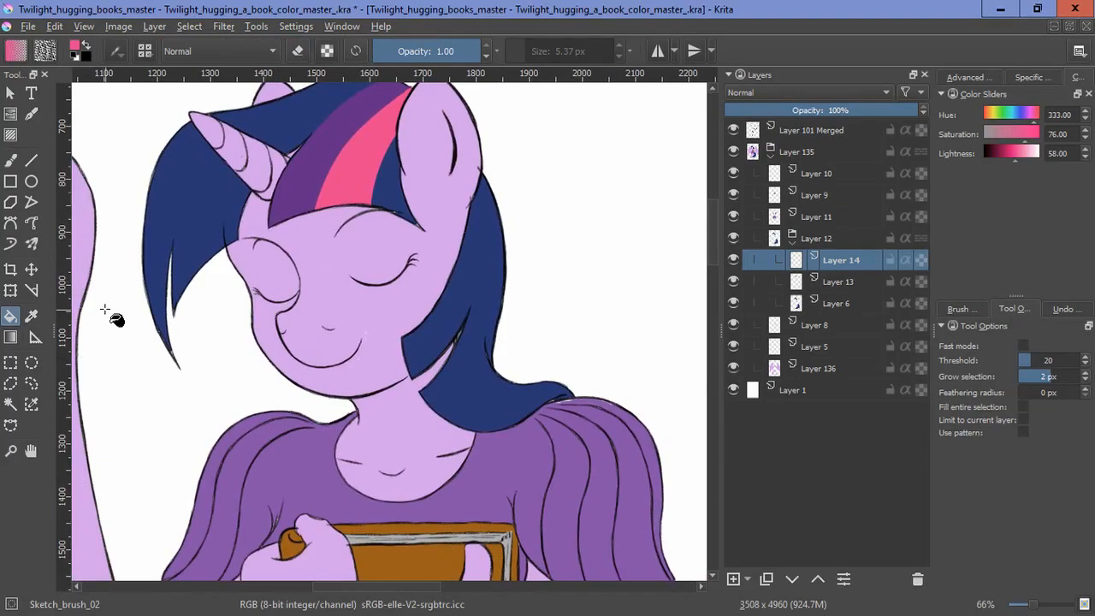
click(11, 425)
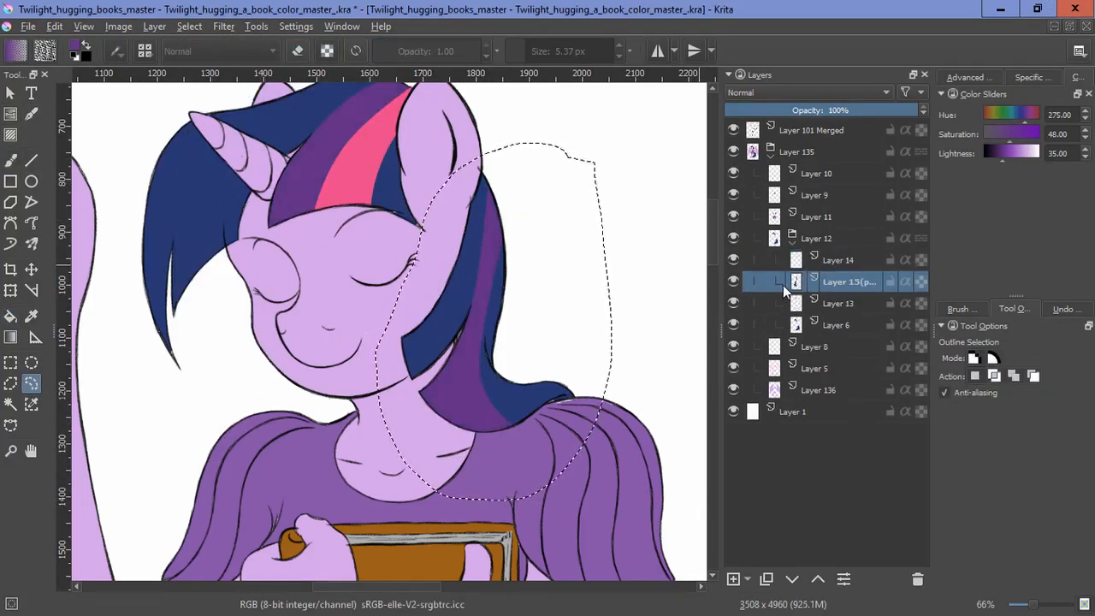
click(841, 303)
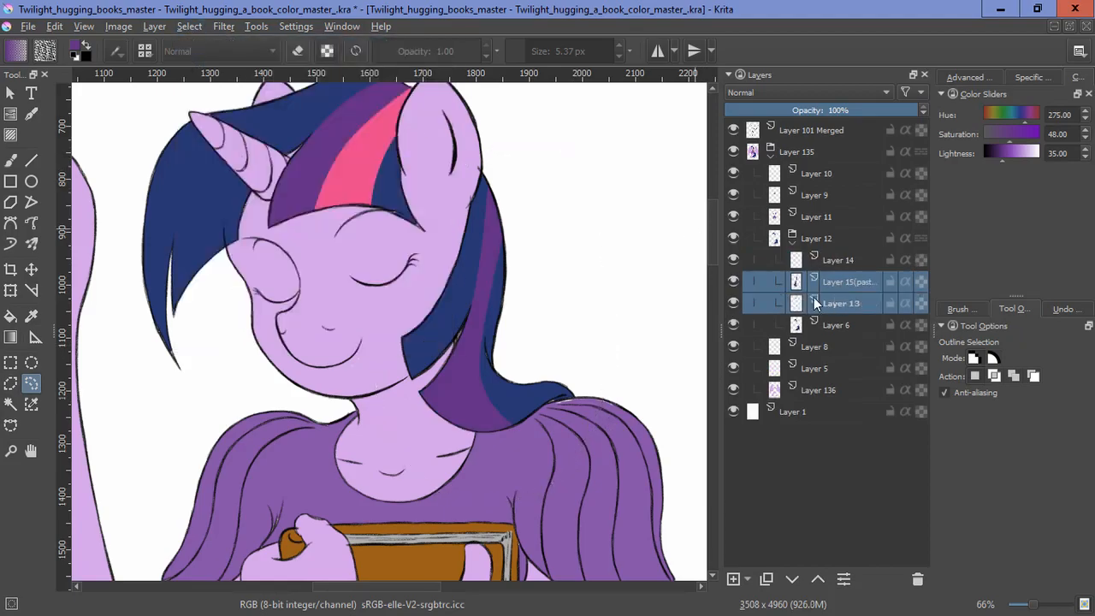
right_click(841, 303)
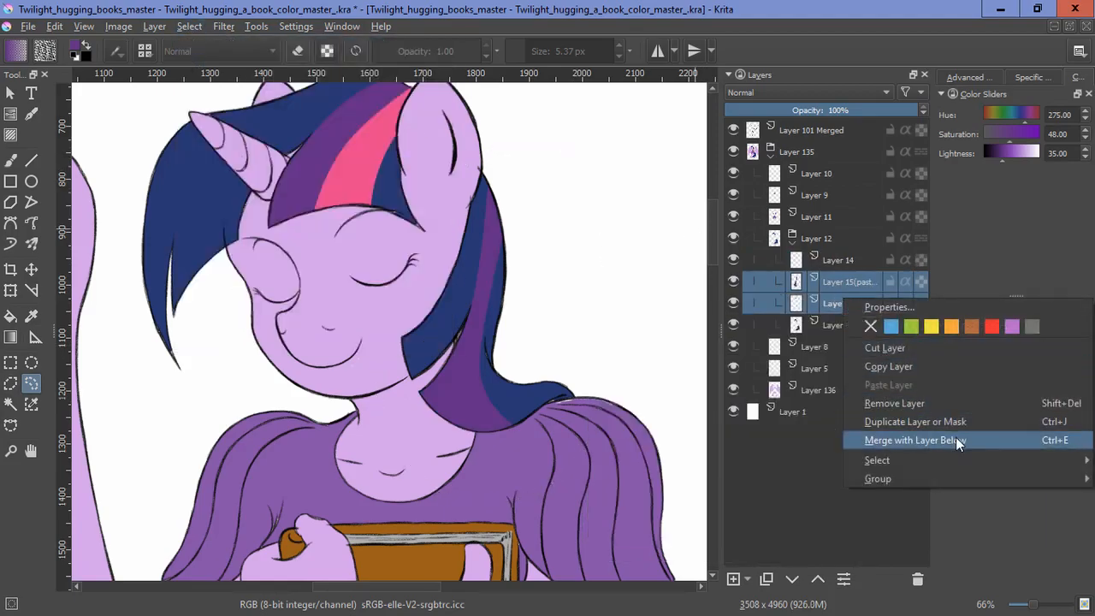
click(929, 439)
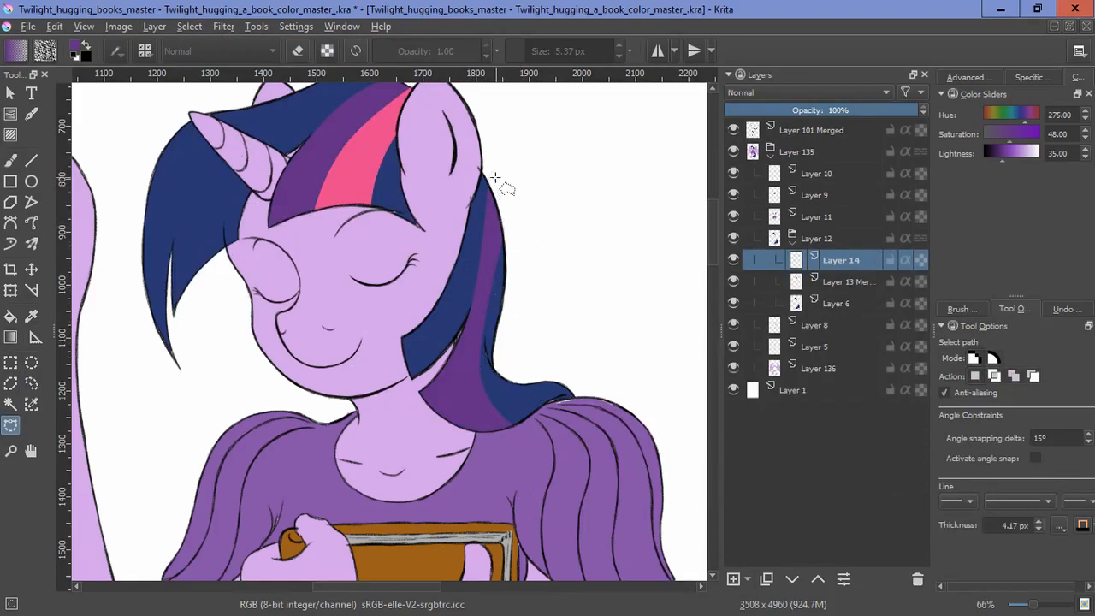
drag(496, 175, 510, 402)
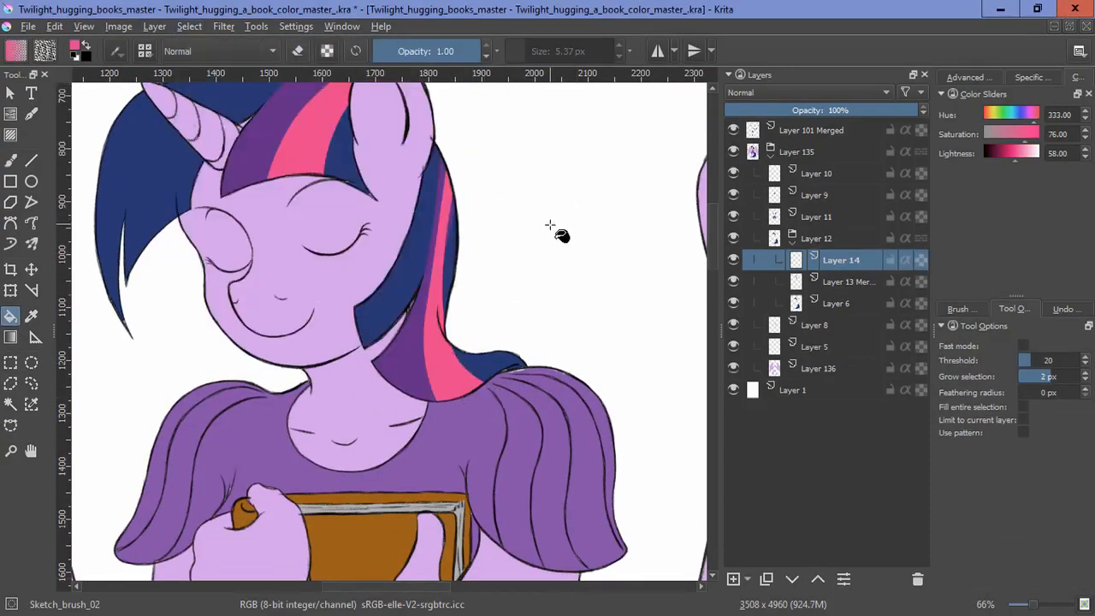
scroll(up, 3)
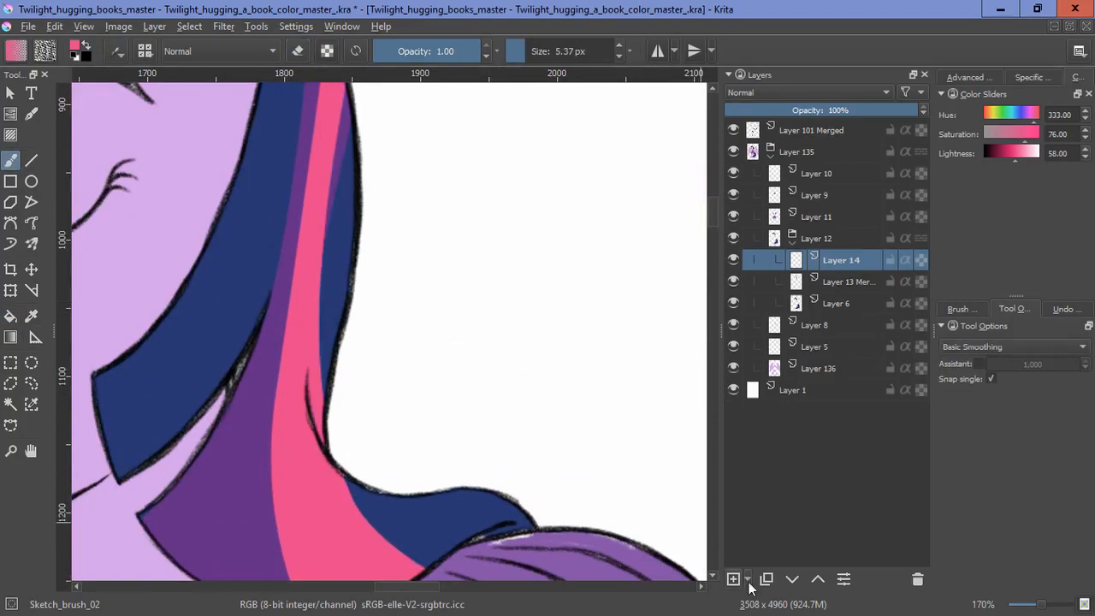
Step: Add a transparency mask and fade the side-lock streak tips into the mane
click(733, 579)
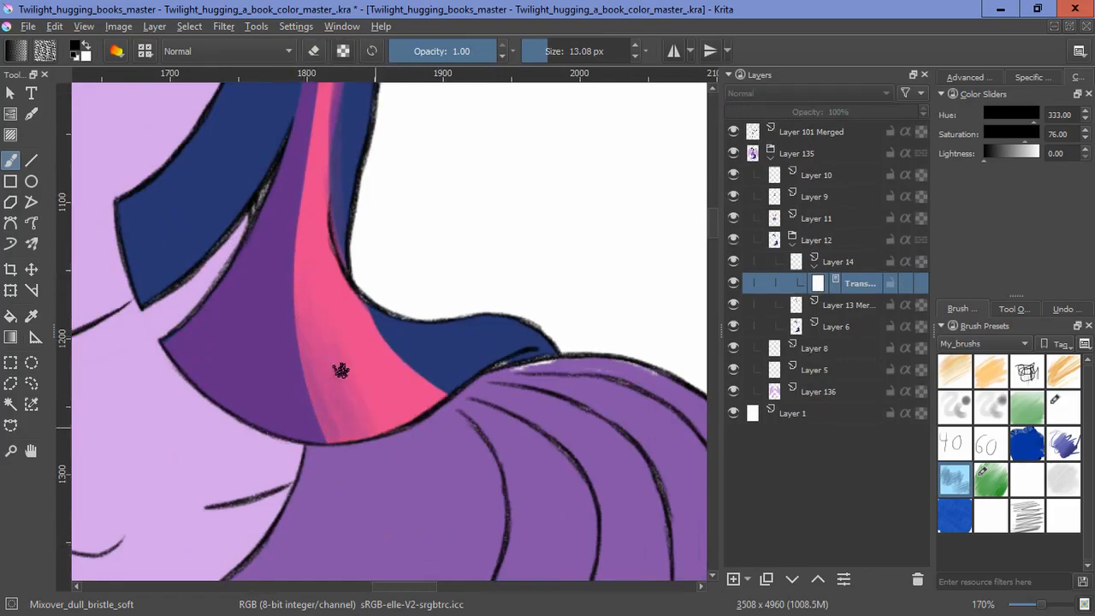
drag(342, 370, 385, 492)
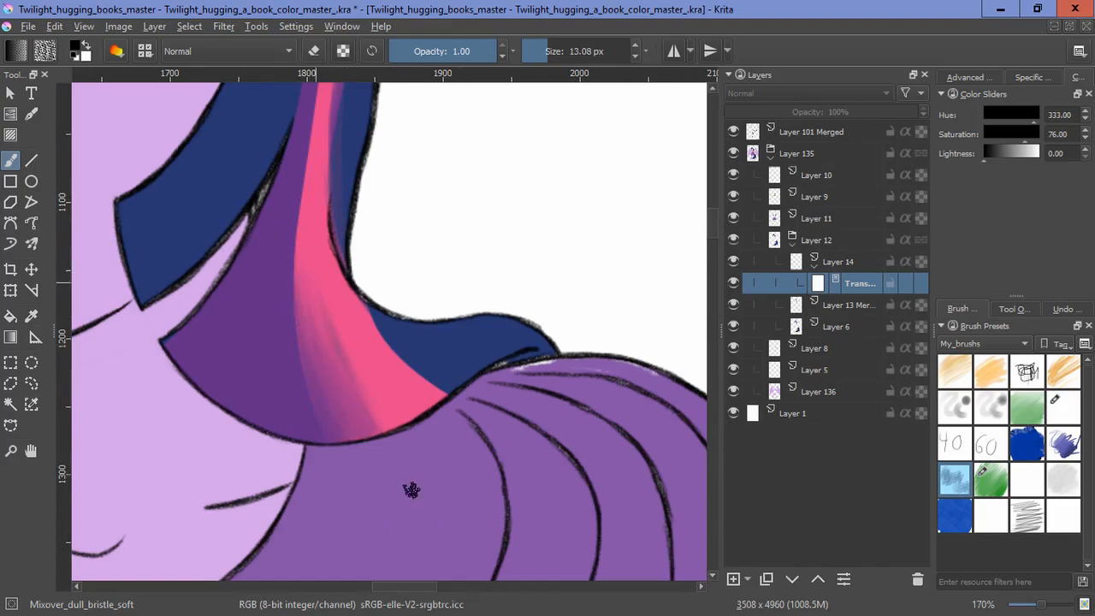
drag(411, 487, 360, 411)
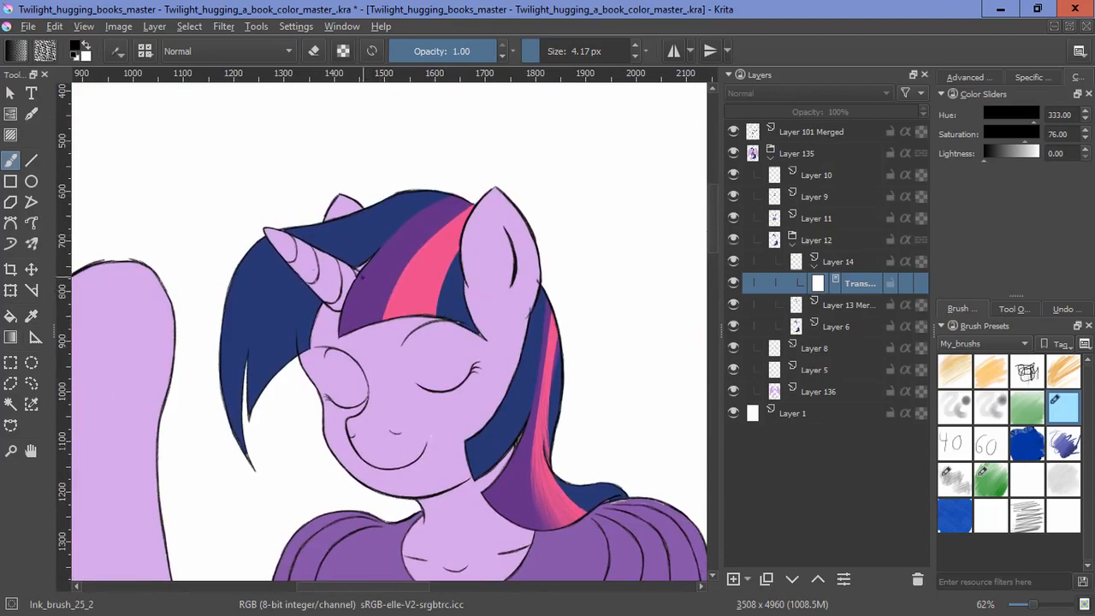
scroll(up, 3)
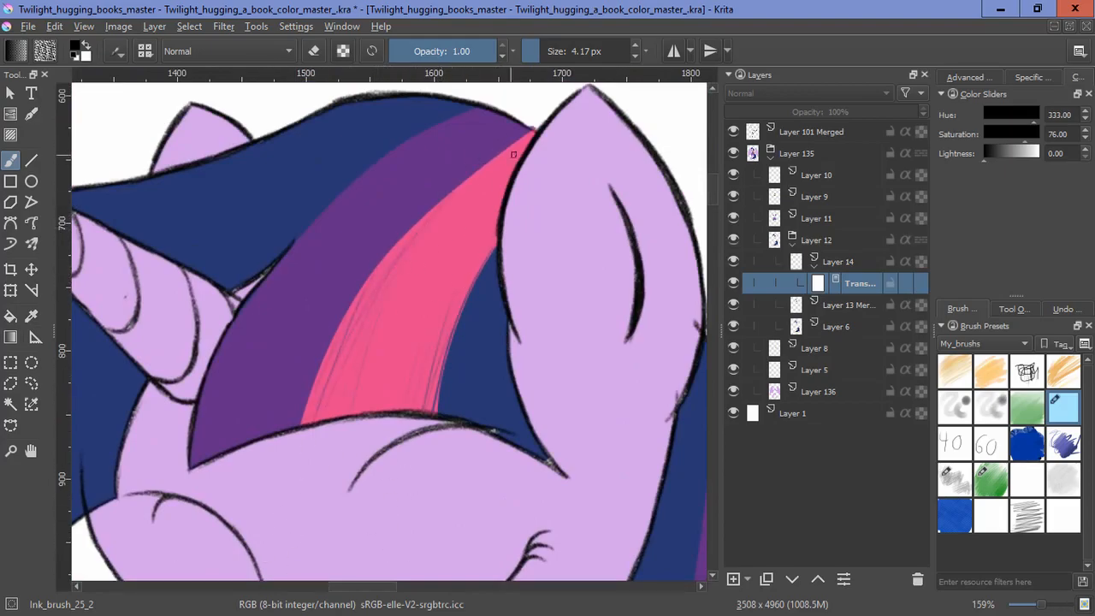
drag(514, 154, 304, 444)
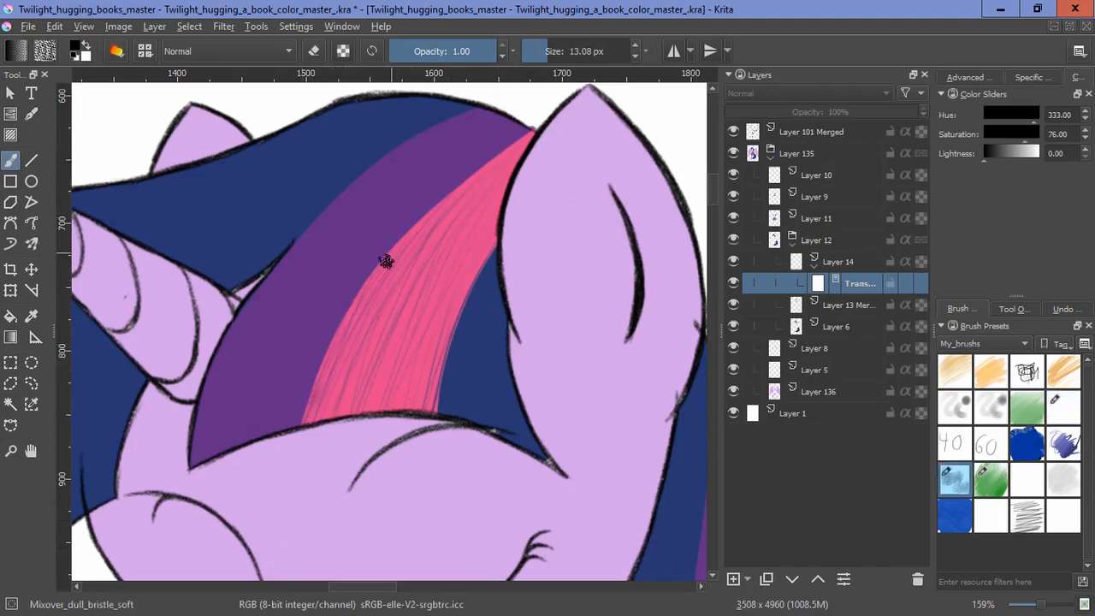
drag(385, 261, 372, 513)
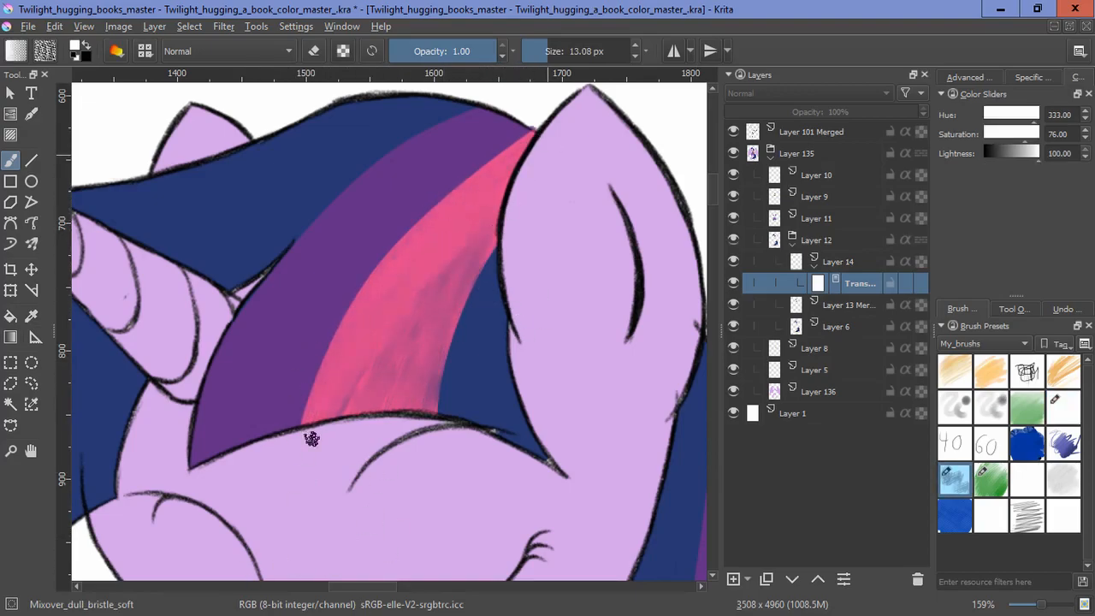
drag(312, 438, 654, 341)
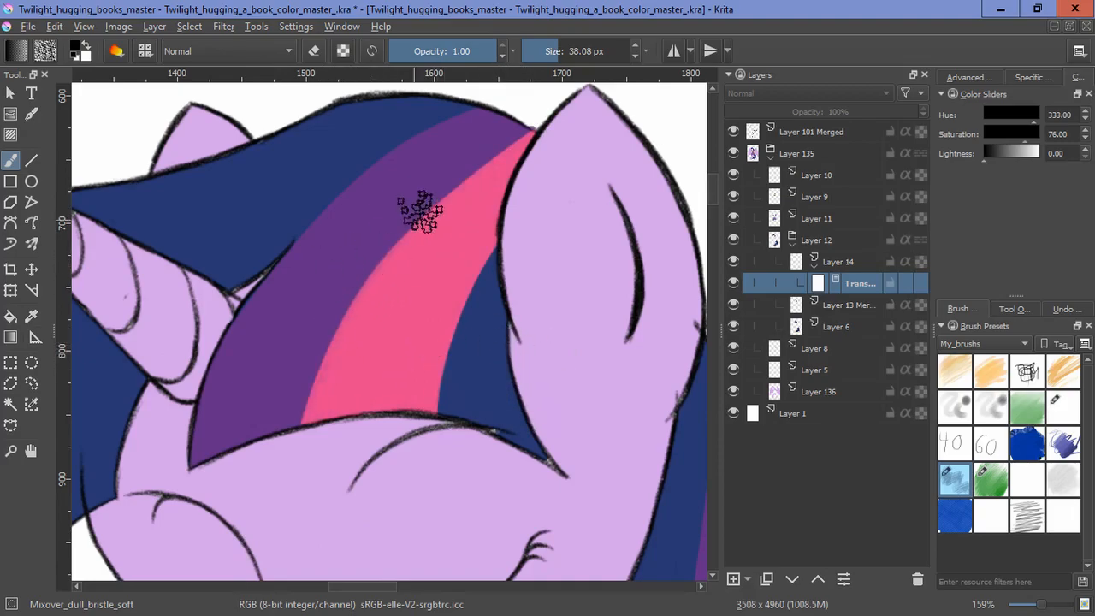
drag(419, 212, 355, 449)
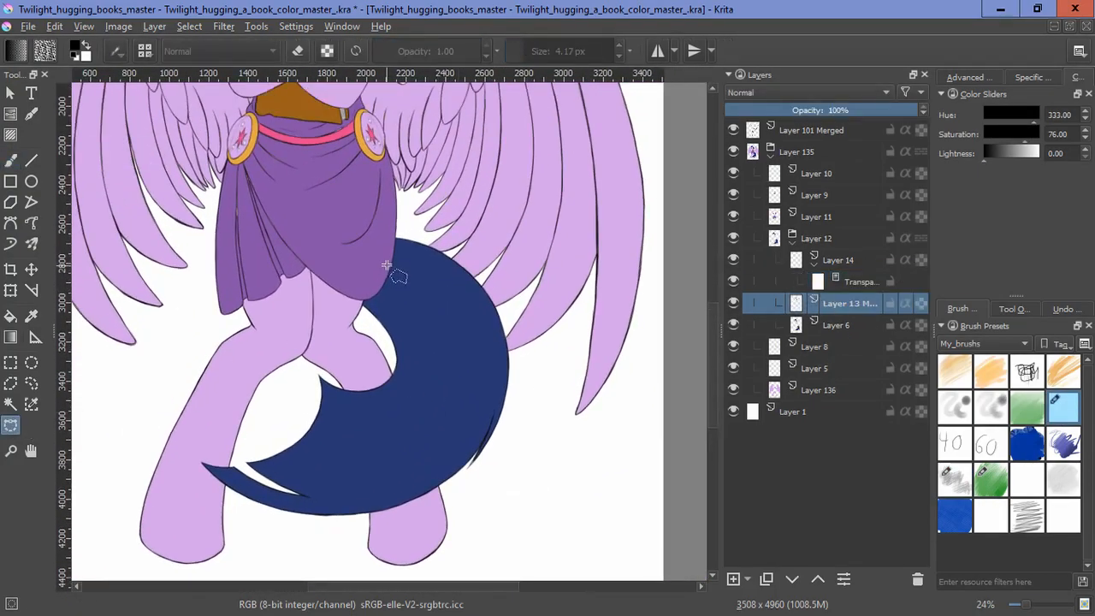
Step: Outline curved purple and pink stripe bands following the tail's curve
drag(381, 262, 272, 383)
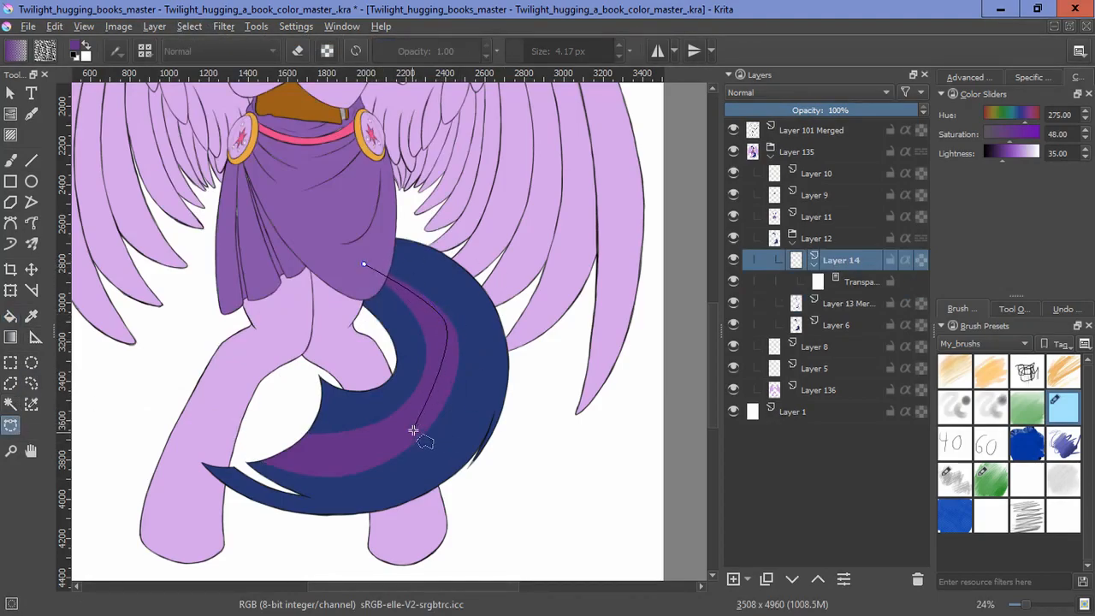
drag(413, 430, 442, 328)
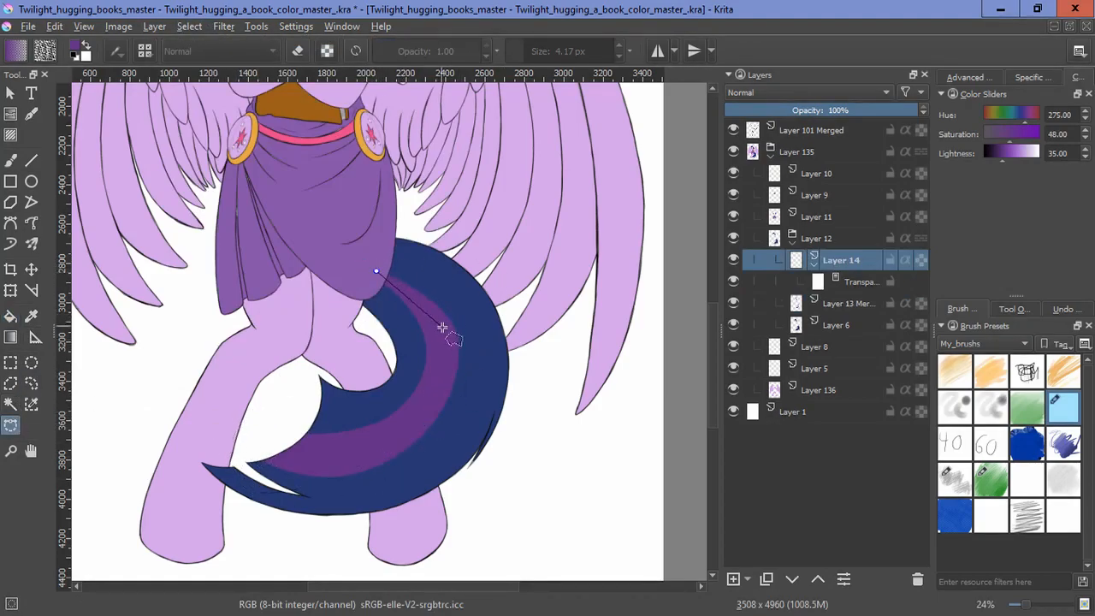
drag(440, 329, 175, 449)
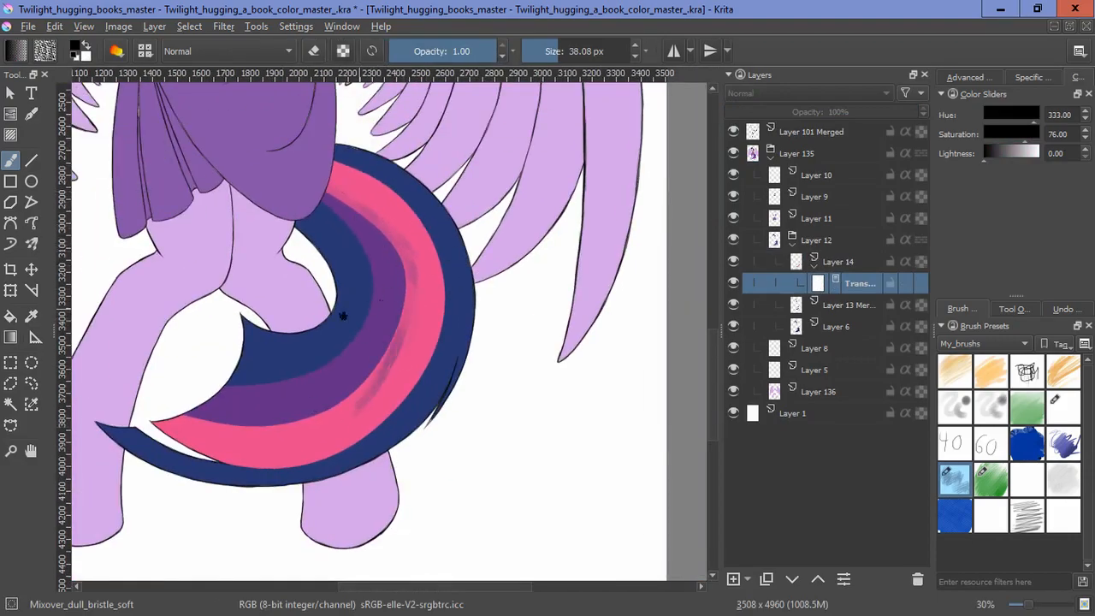
Step: Blend the tail's pink stripe and outer dark blue edge with the soft bristle brush
drag(343, 316, 266, 428)
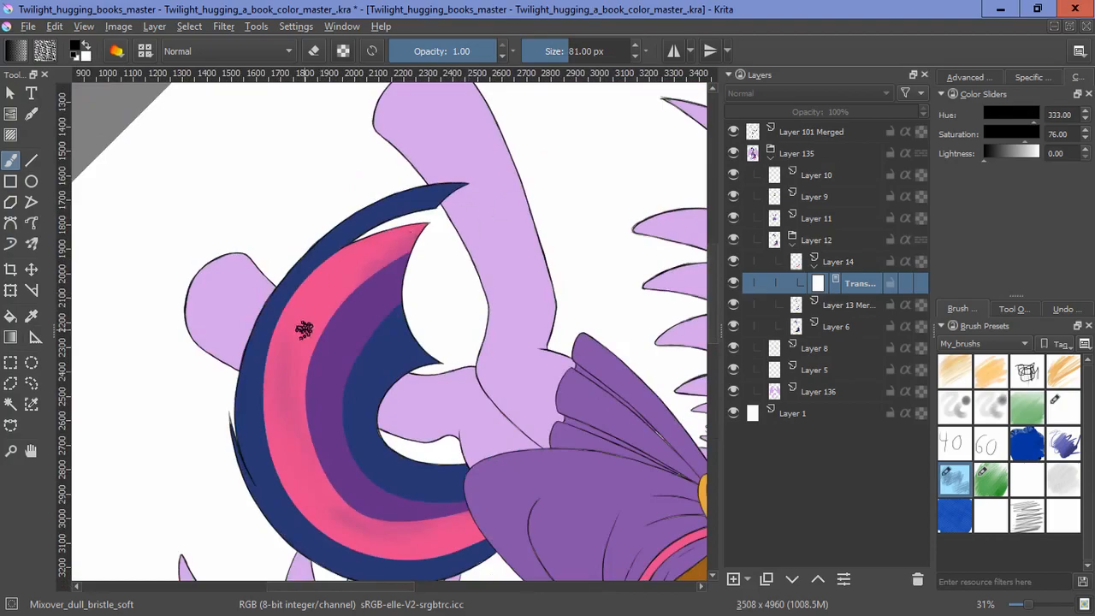
drag(305, 330, 243, 389)
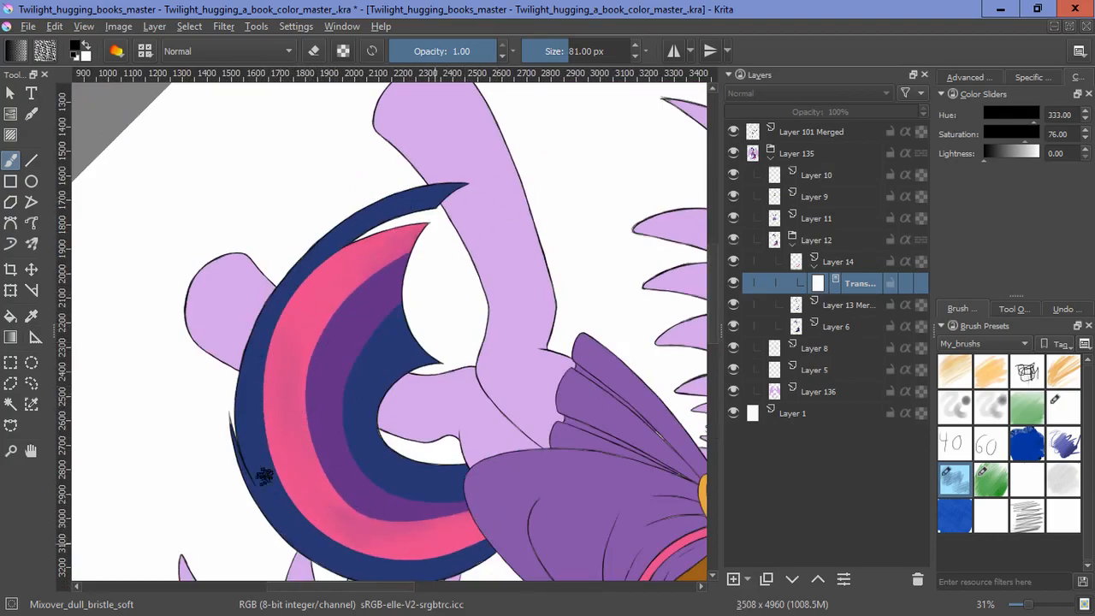
drag(266, 477, 277, 353)
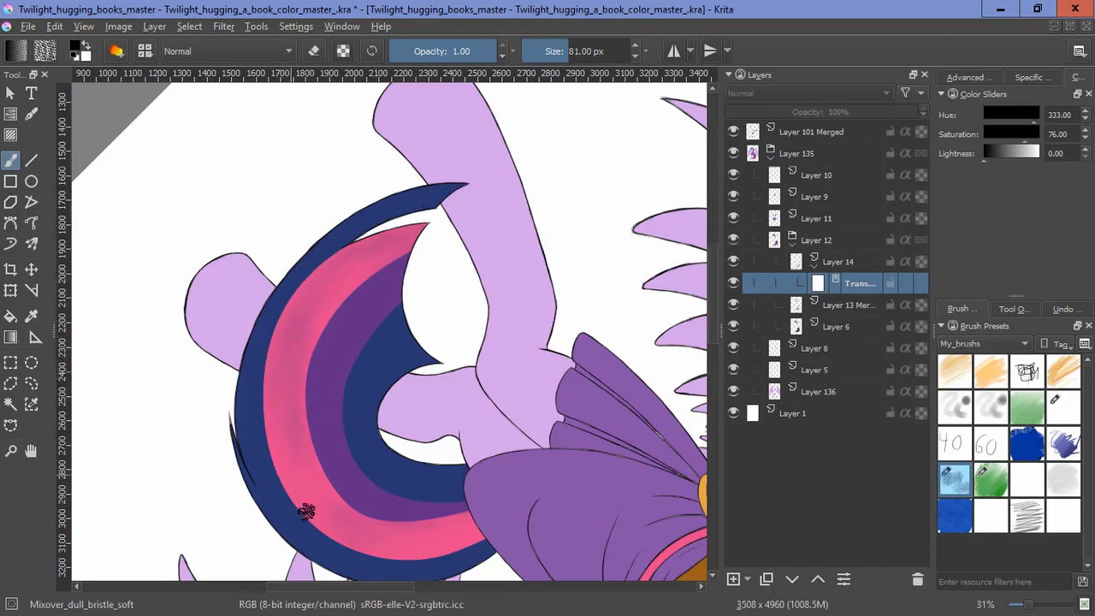
click(989, 408)
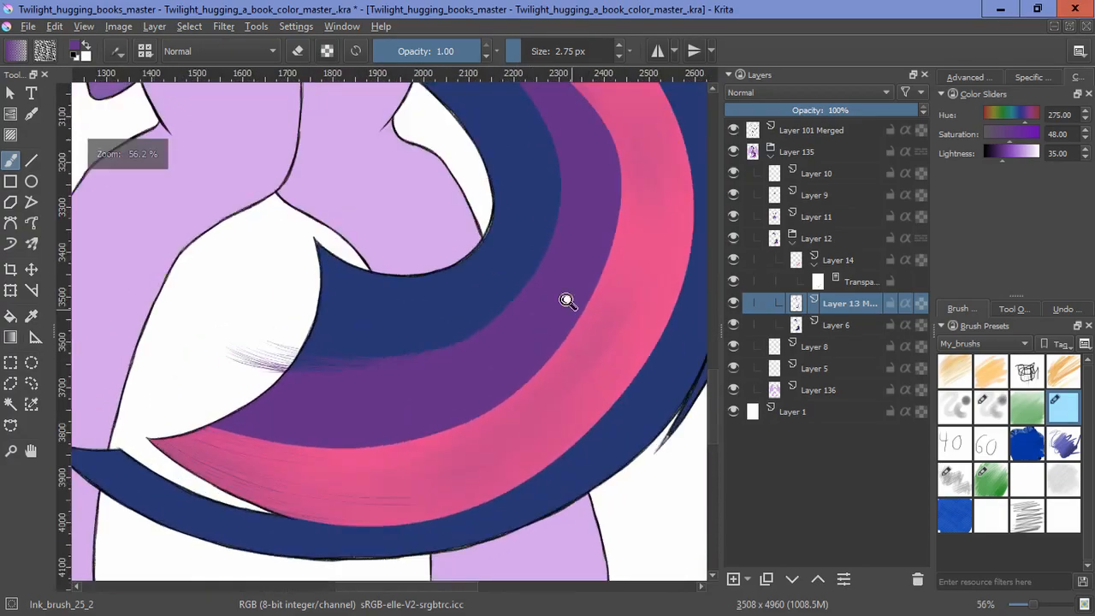
Step: Zoom in and draw thin pink and purple strands across the tail stripe borders
scroll(up, 3)
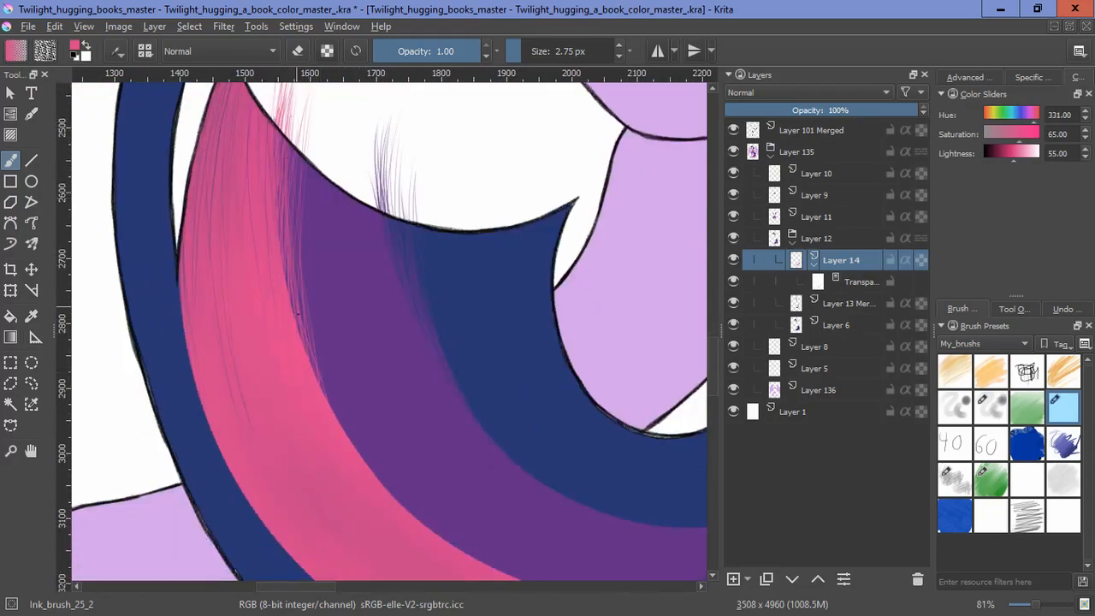
scroll(down, 3)
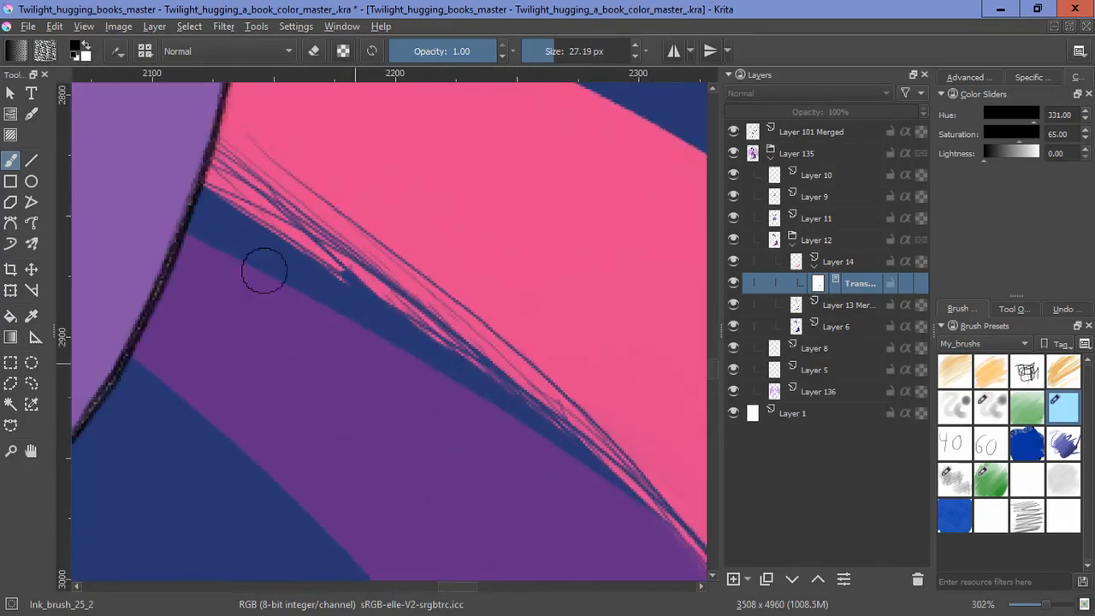
scroll(down, 3)
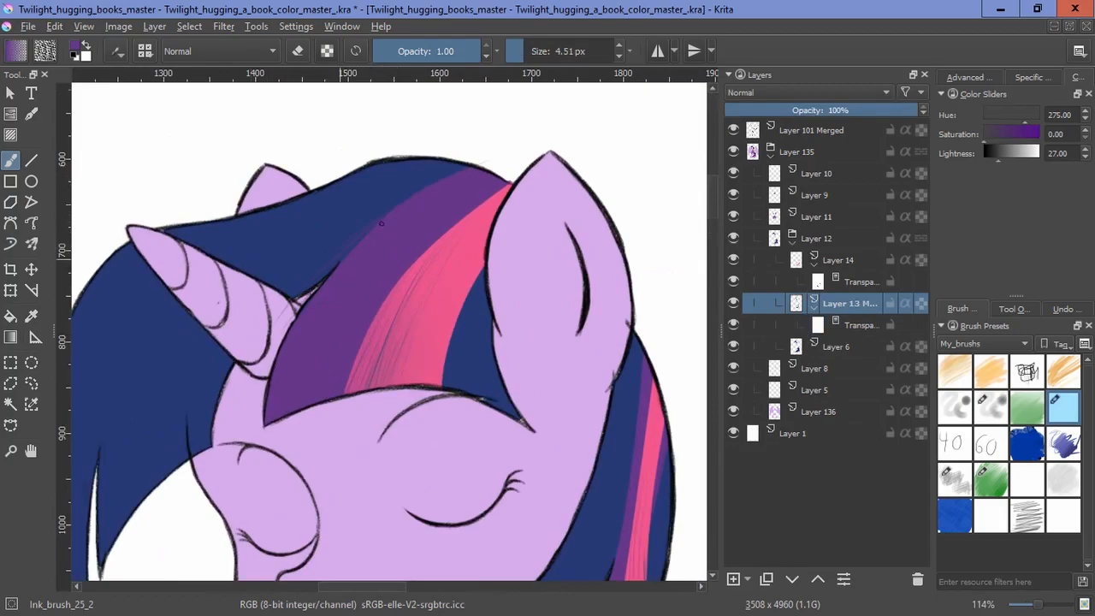
Step: Add pink strand strokes into the front mane stripe and save with Ctrl+S
scroll(up, 3)
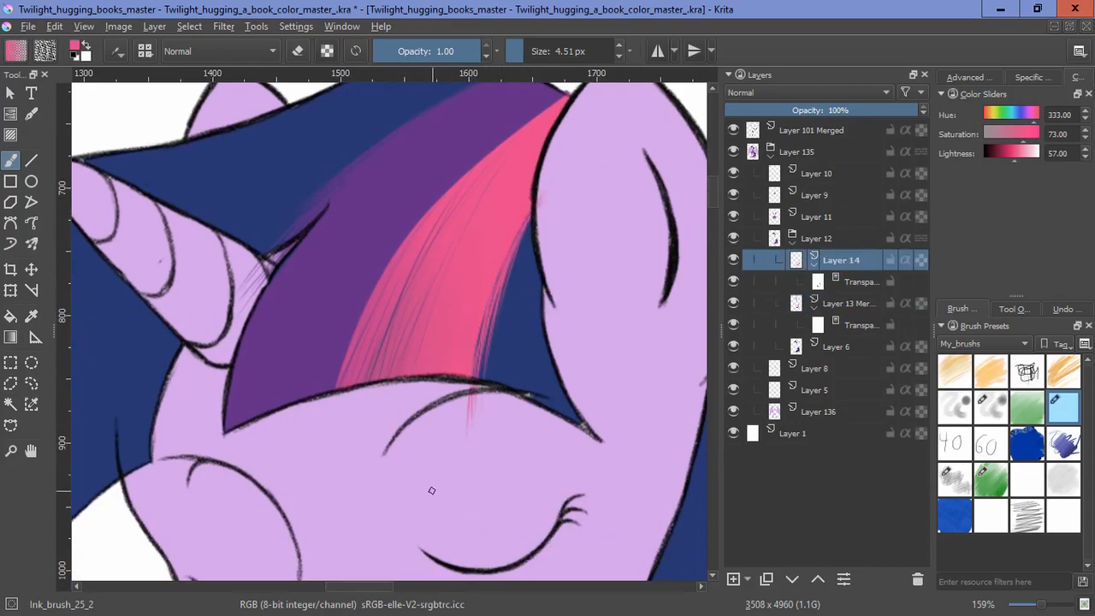
click(860, 283)
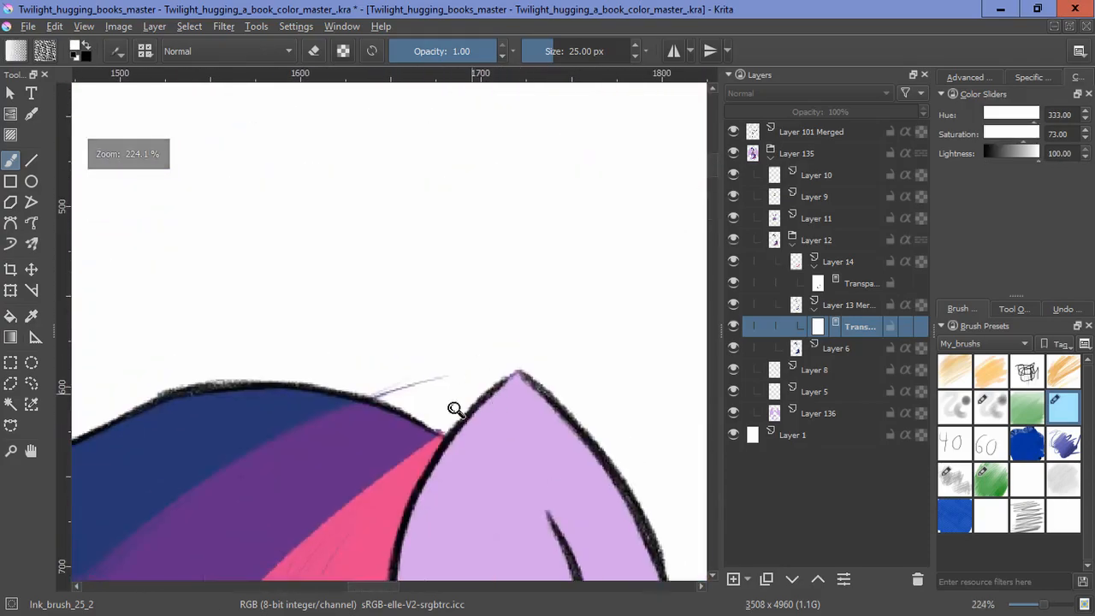
scroll(down, 3)
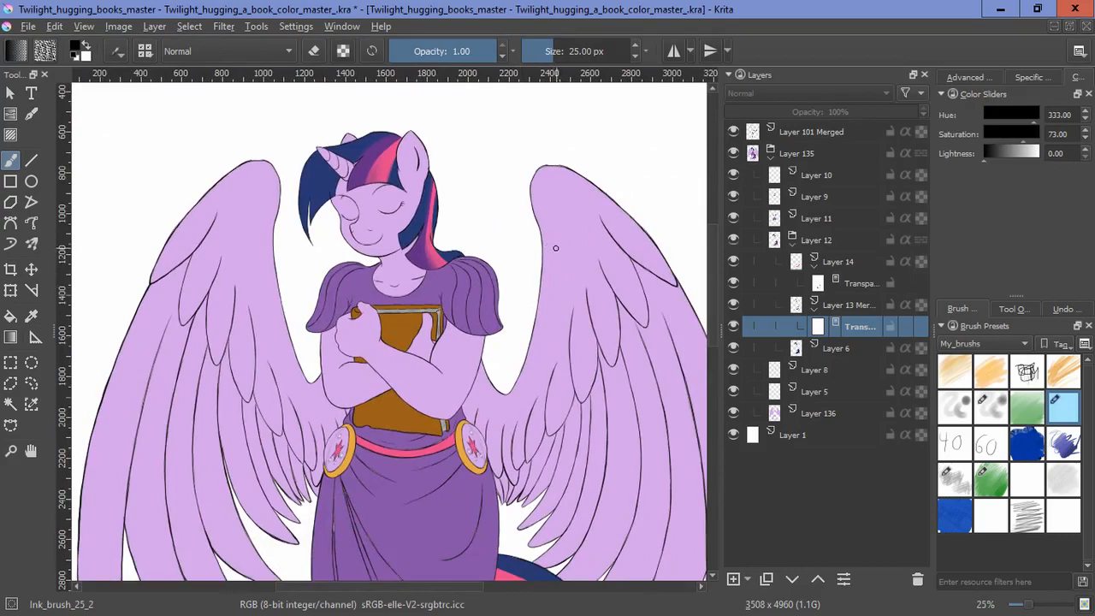
key(ctrl+s)
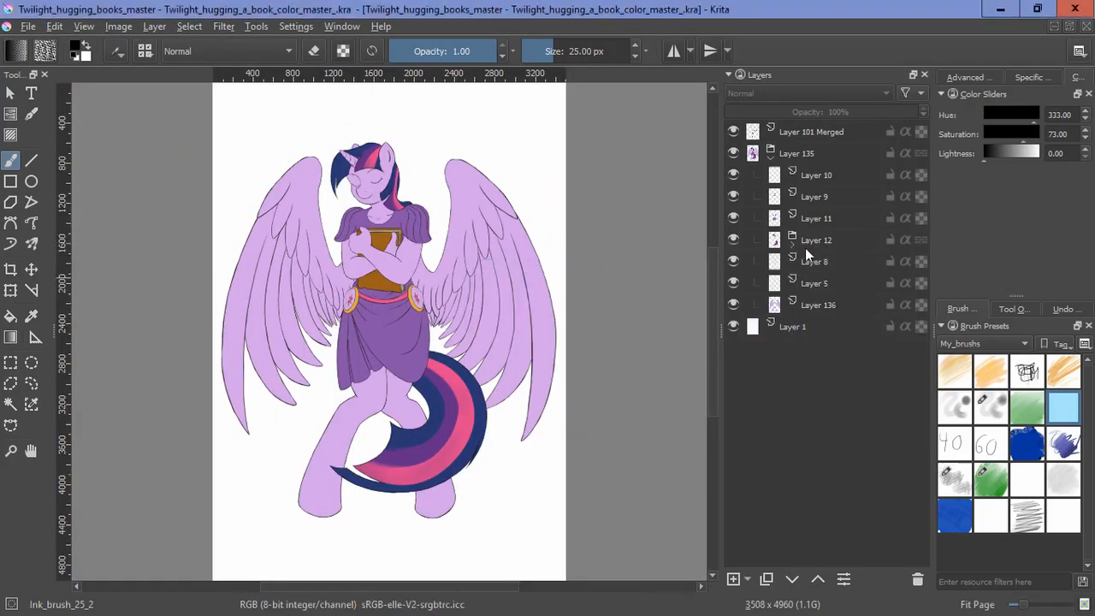
Step: Select Layer 11 and pan the canvas over the pink belt and buckles
click(818, 217)
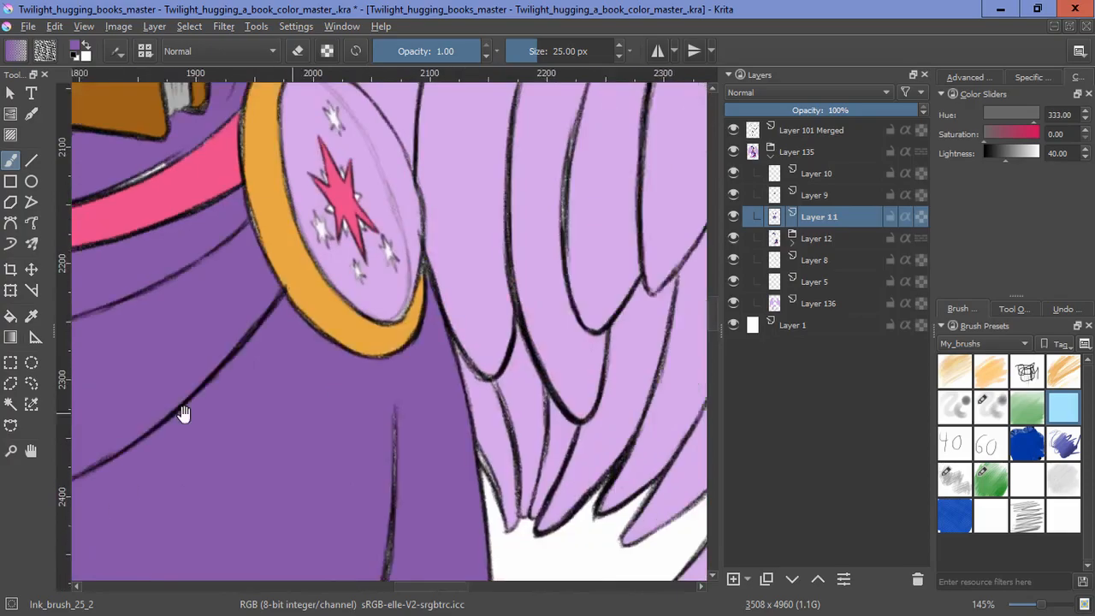
drag(184, 414, 491, 494)
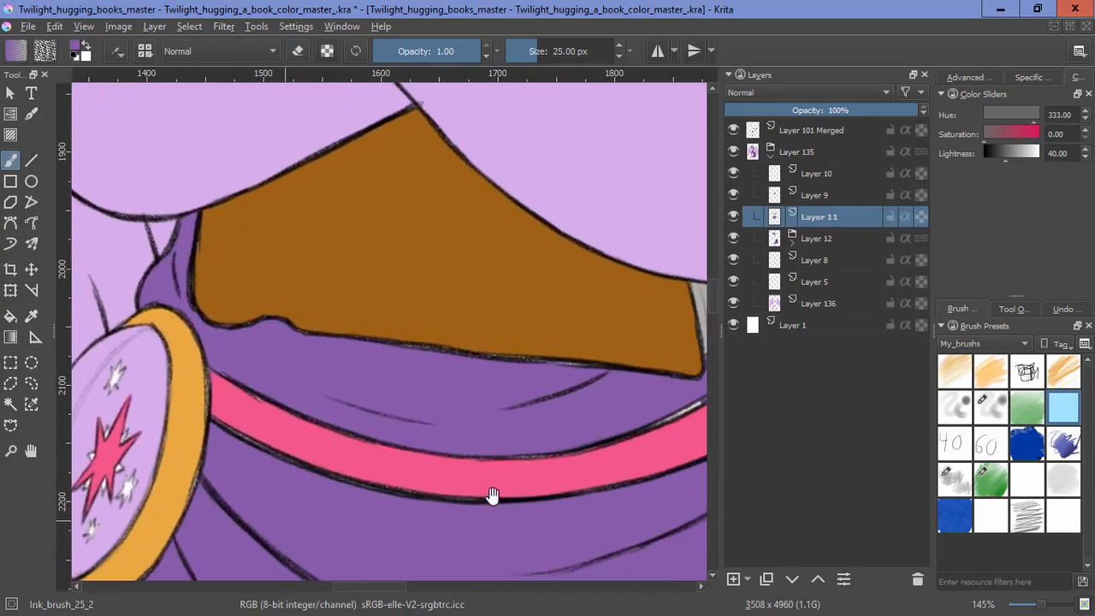
scroll(up, 3)
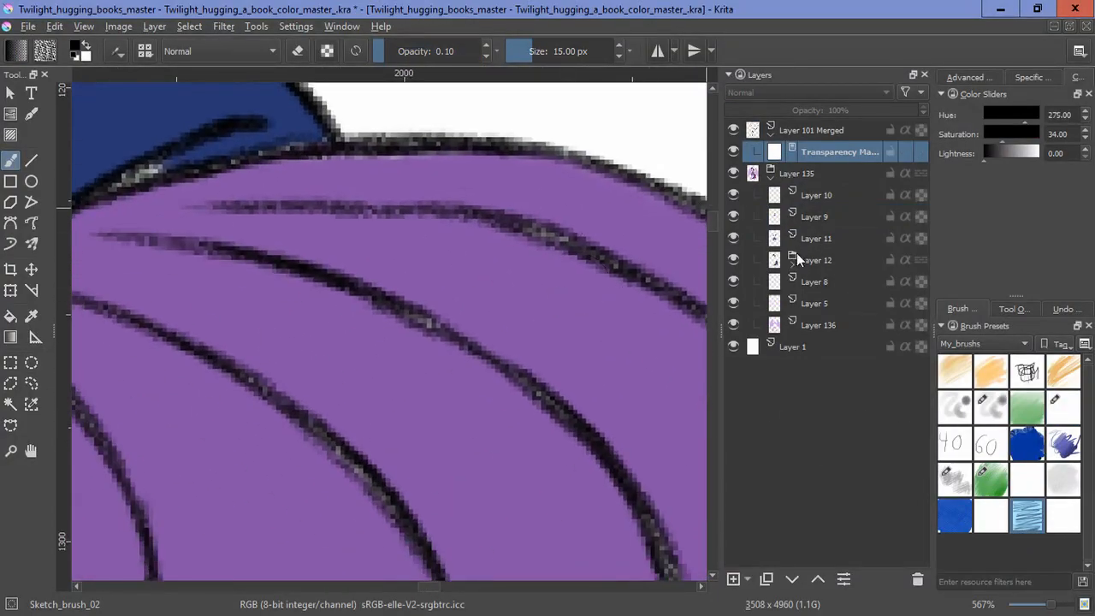
Step: Hide Layer 11, the Layer 12 group and Layer 6 to inspect the merged line art
click(732, 239)
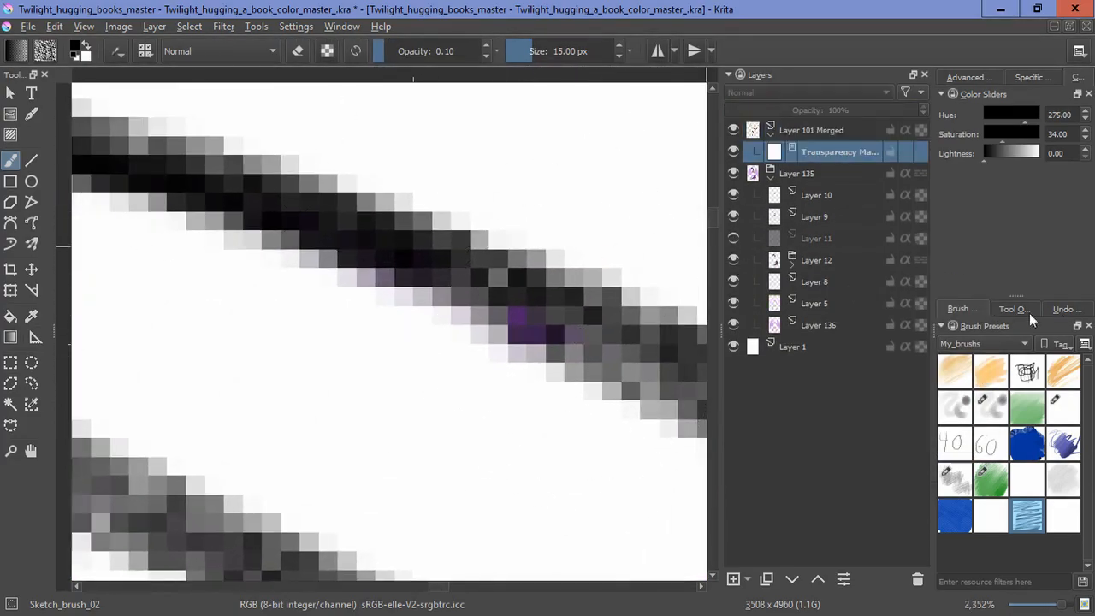
click(1064, 308)
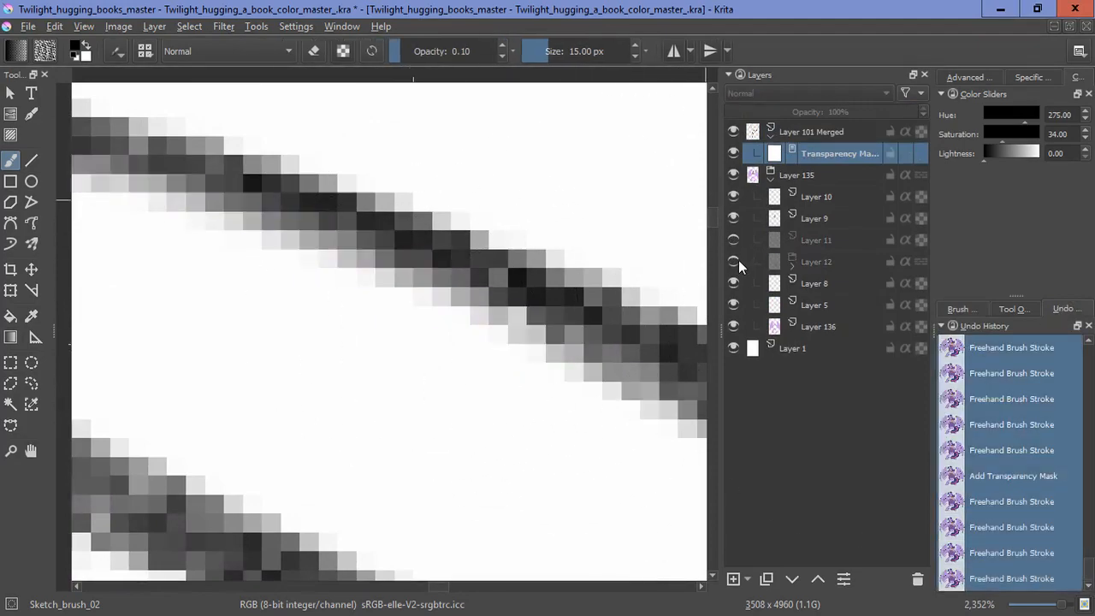
click(791, 262)
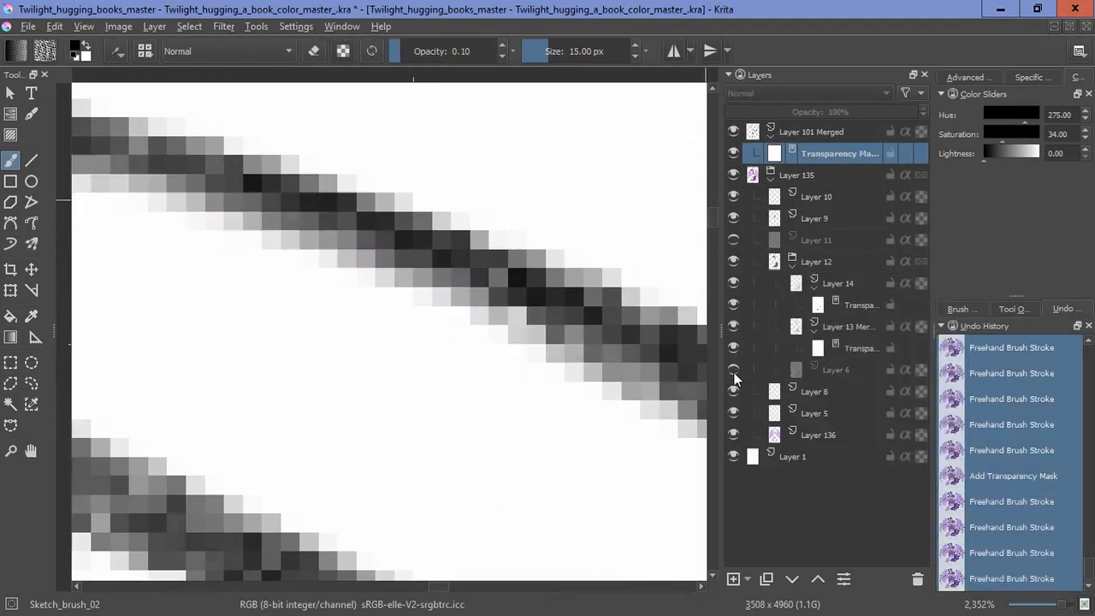
click(838, 368)
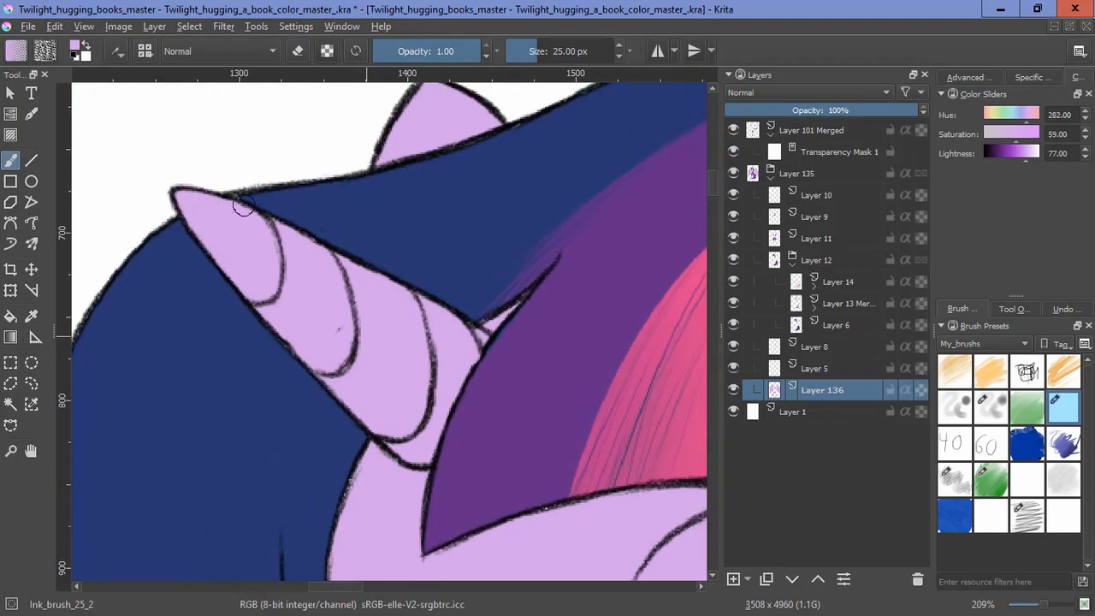
click(848, 302)
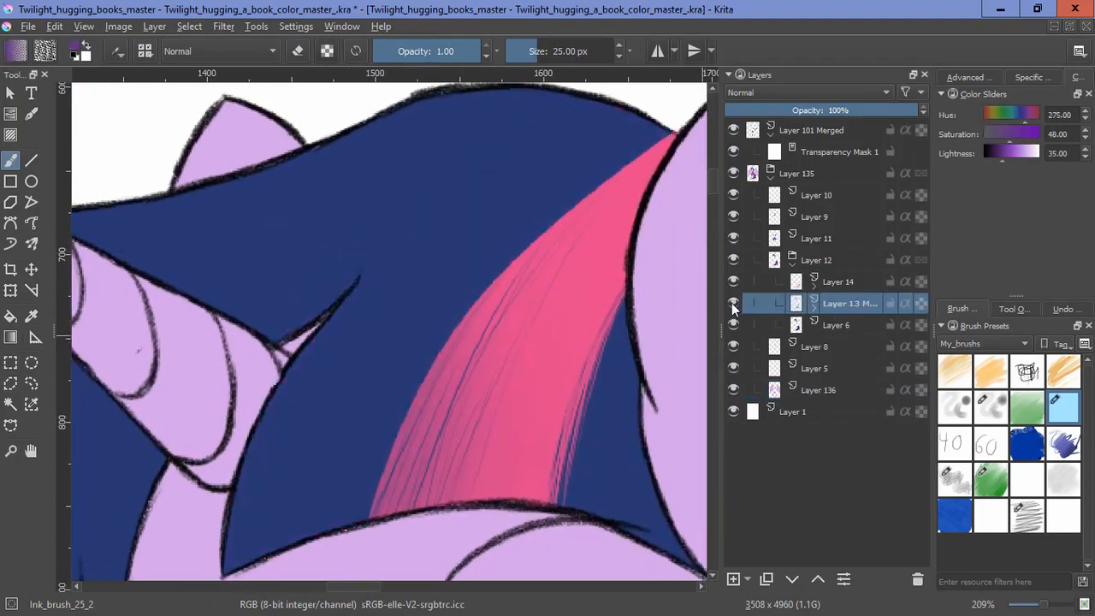
scroll(down, 3)
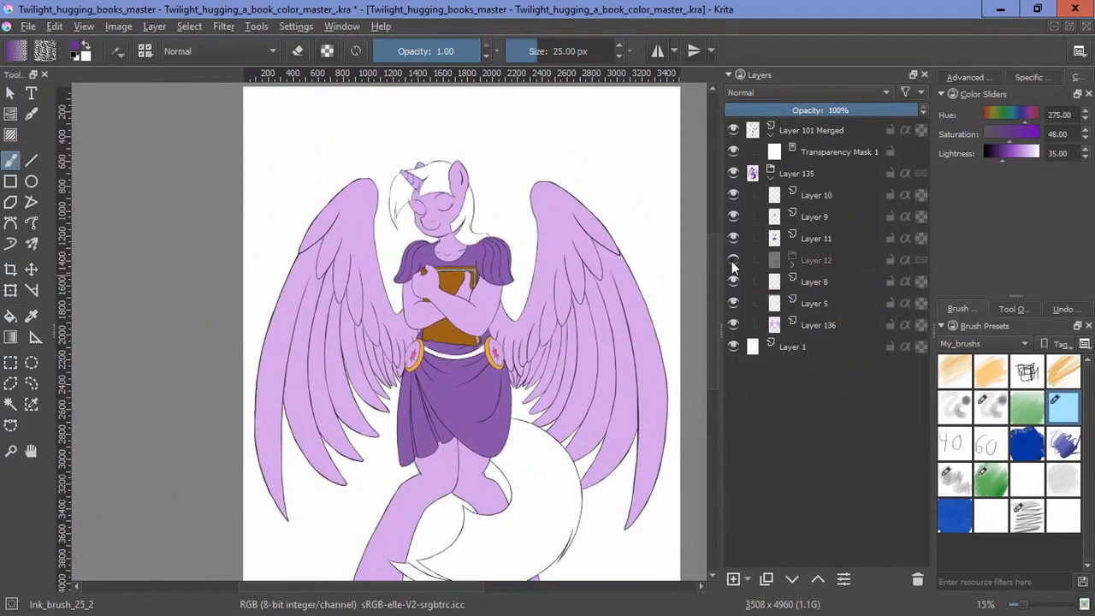
click(819, 324)
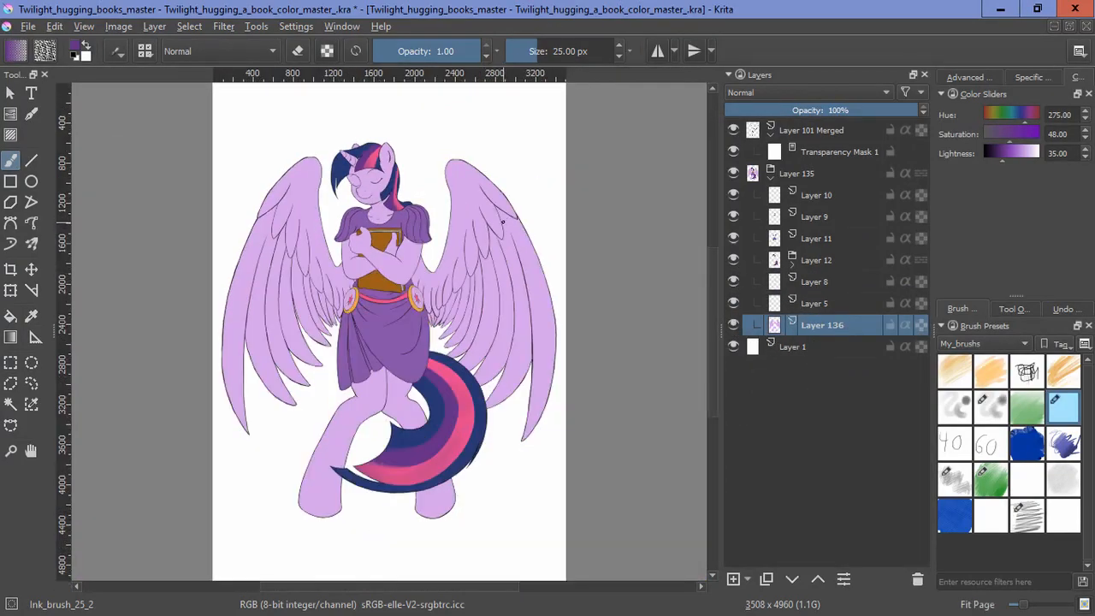
click(189, 26)
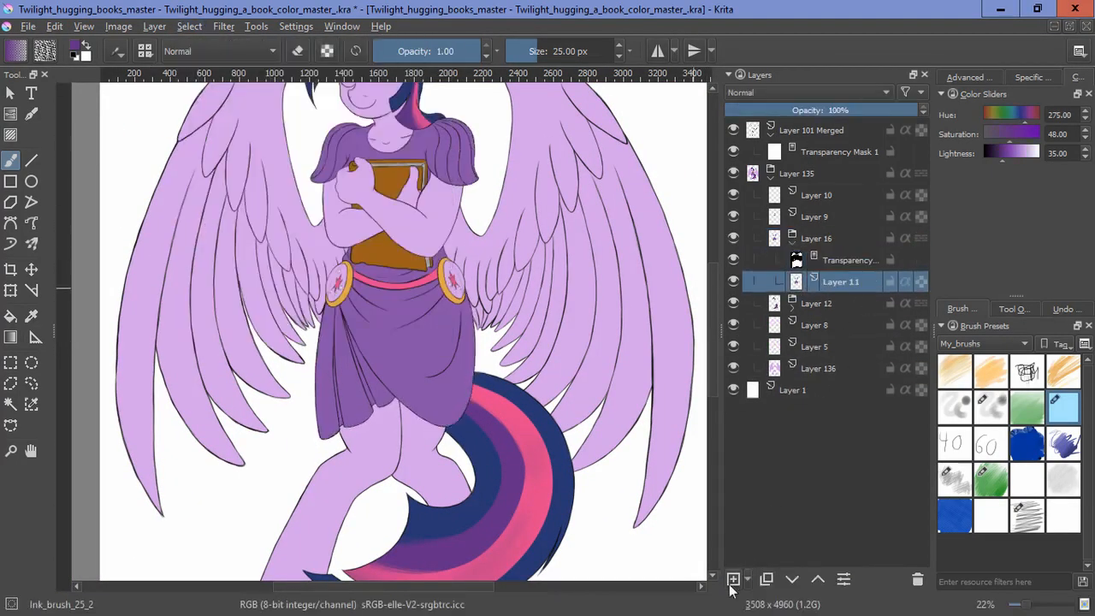
Step: Add a Multiply layer above Layer 11 and shade the robe sleeve and skirt folds darker
click(732, 579)
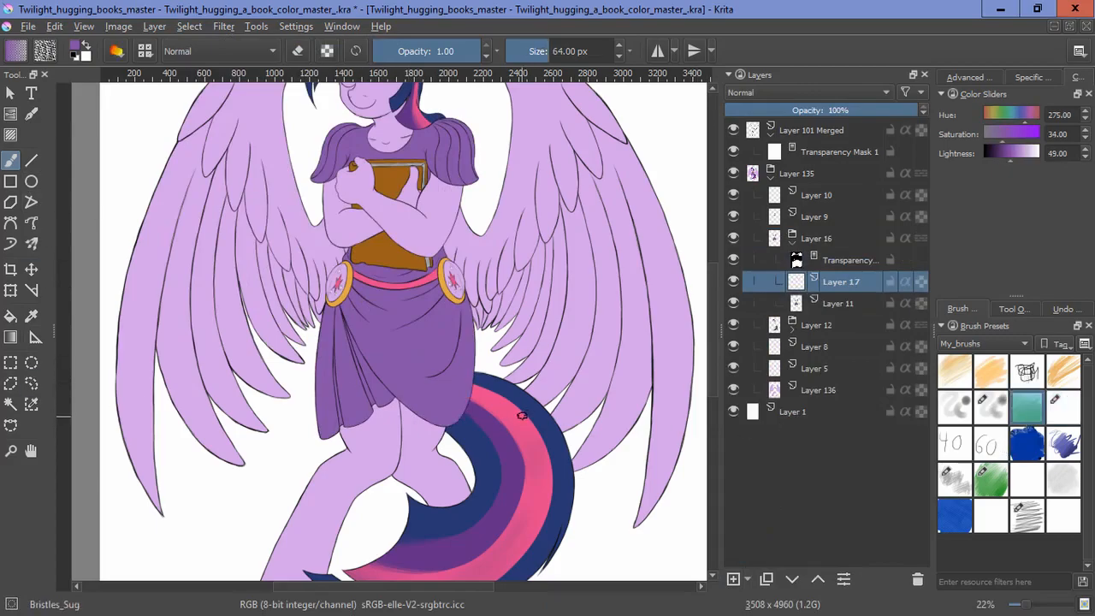
click(804, 93)
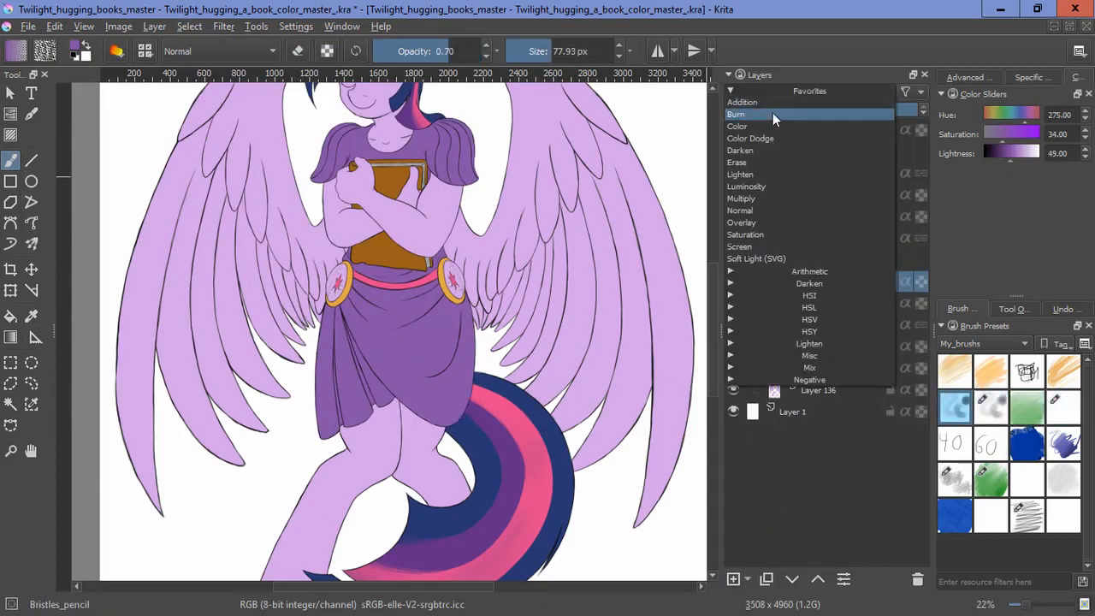
click(741, 198)
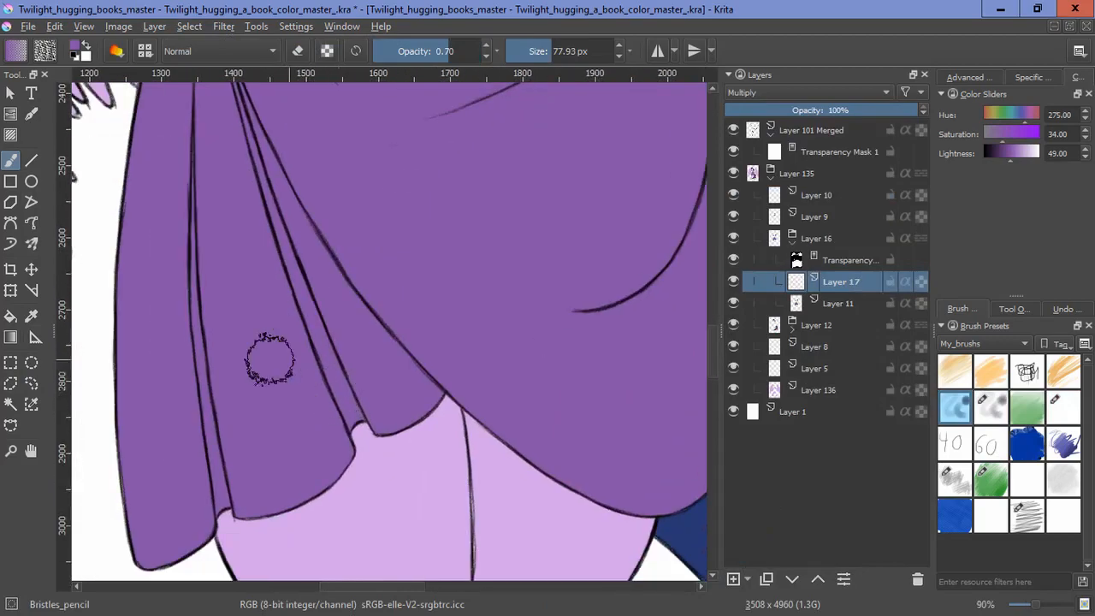
scroll(down, 3)
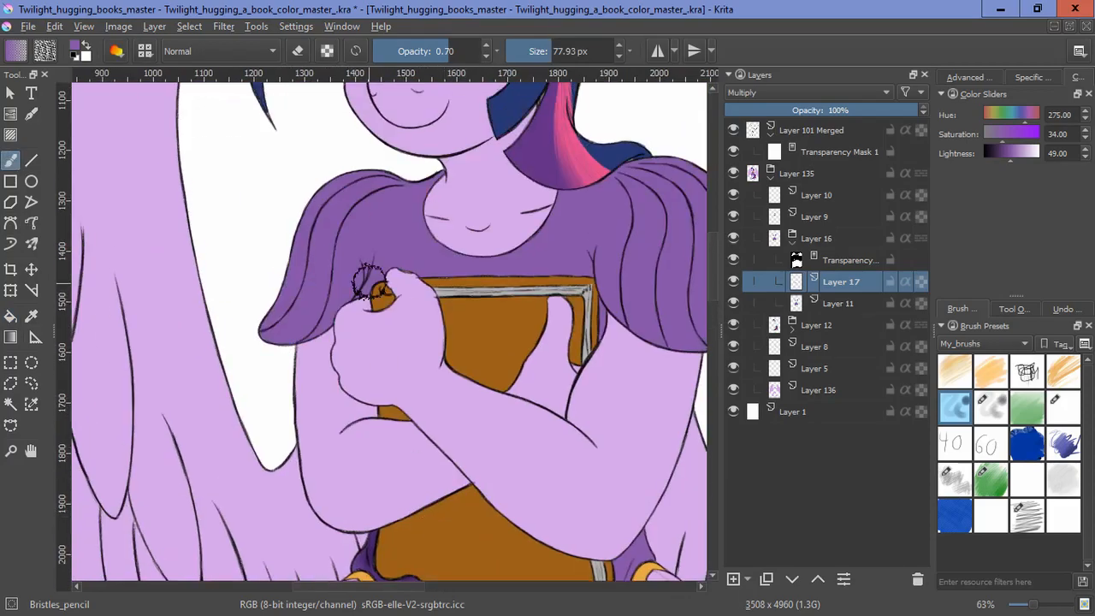
drag(368, 286, 303, 317)
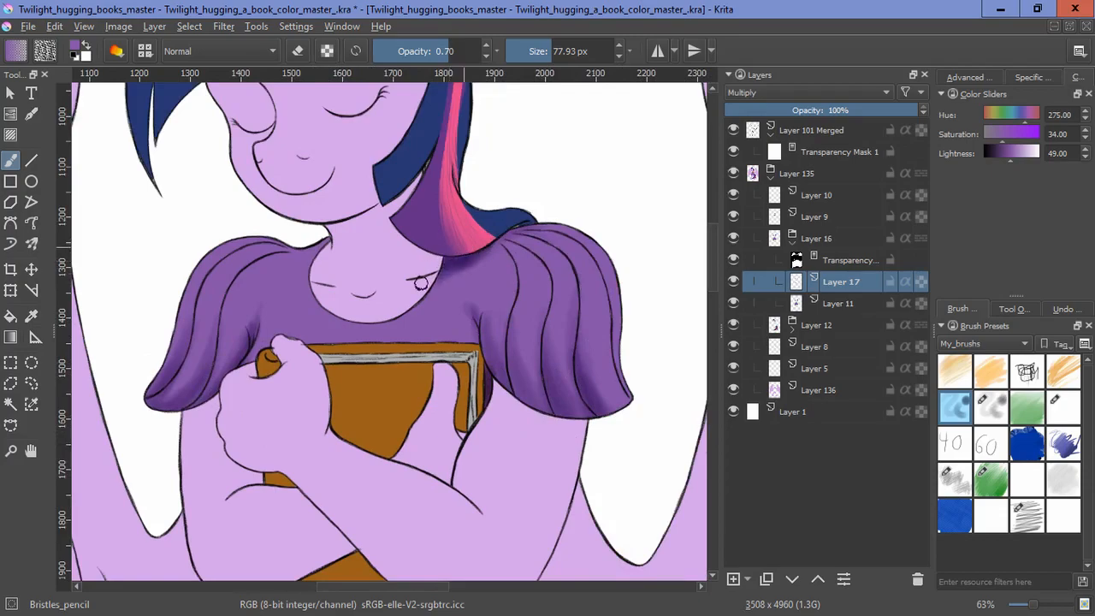
drag(419, 282, 244, 261)
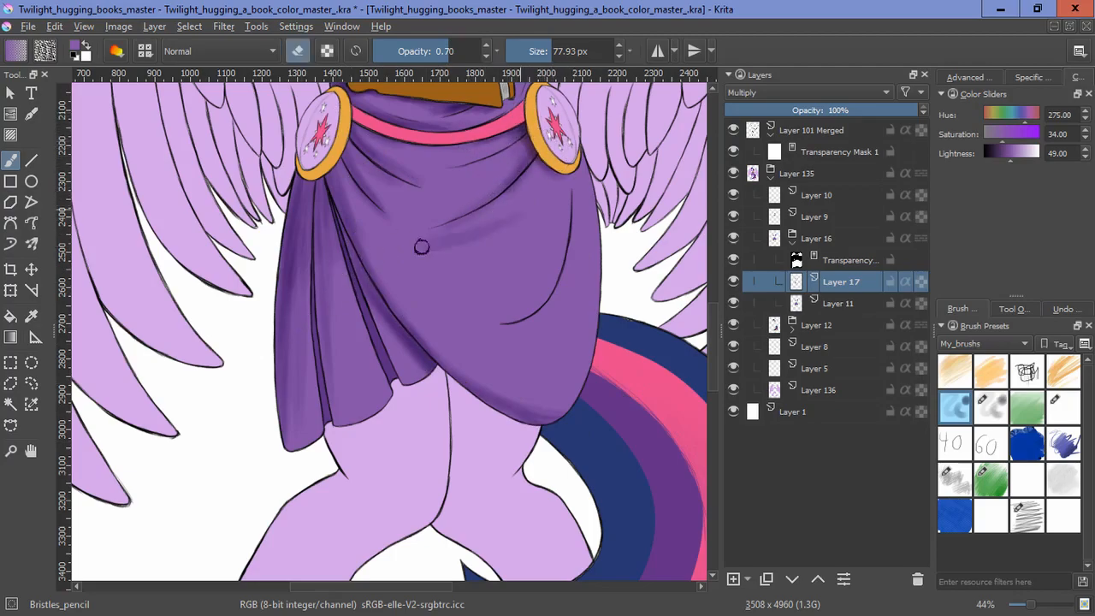
mouse_move(485, 261)
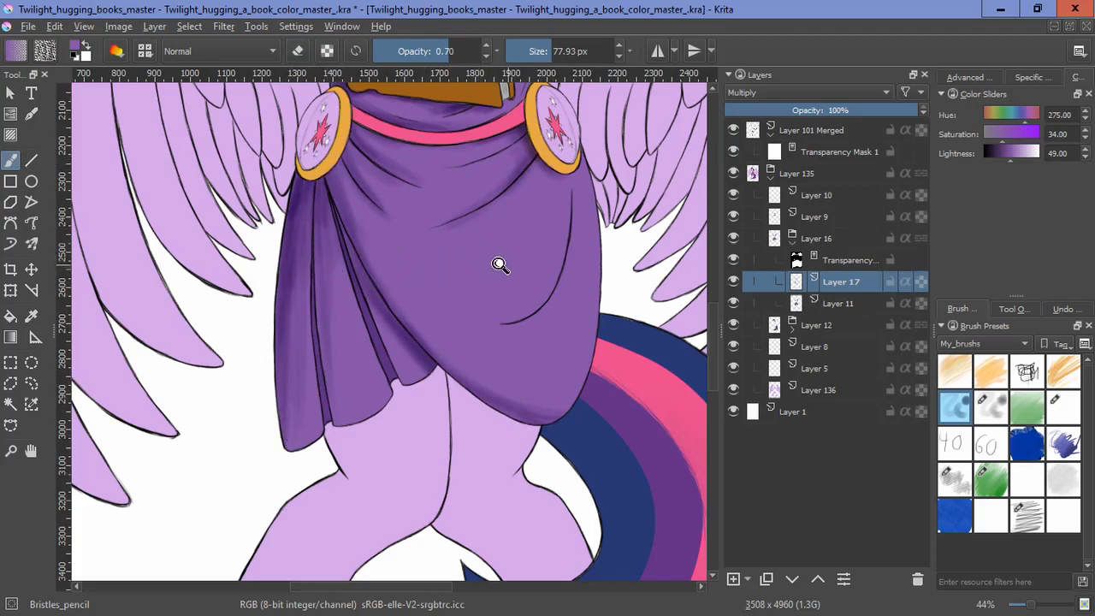
Step: Set the new layer to Screen and paint highlights along the top of the shoulder pads
click(804, 92)
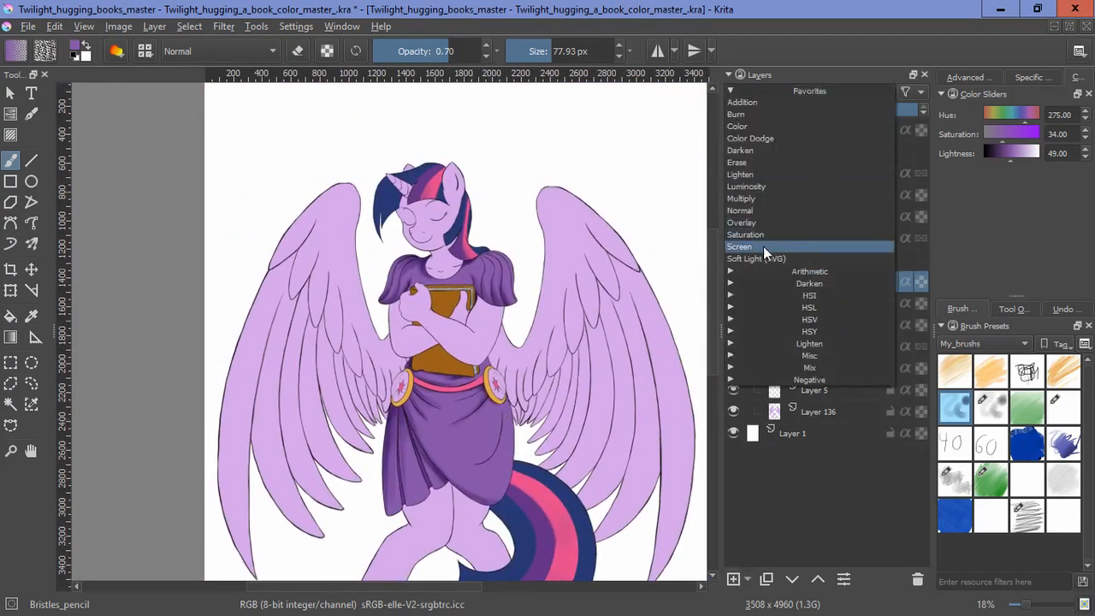
click(739, 246)
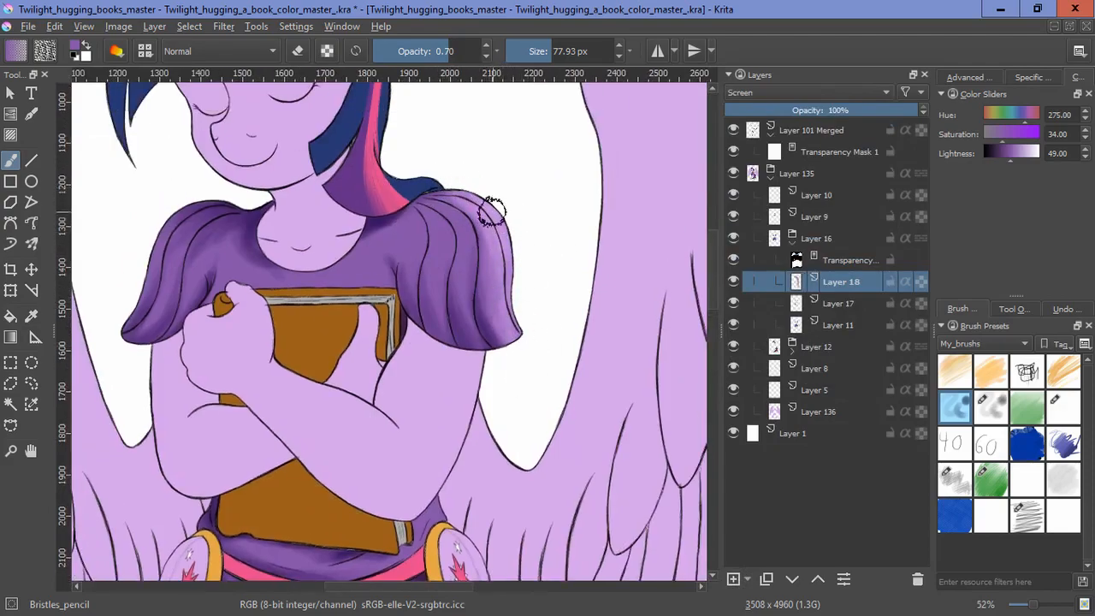
drag(492, 210, 466, 274)
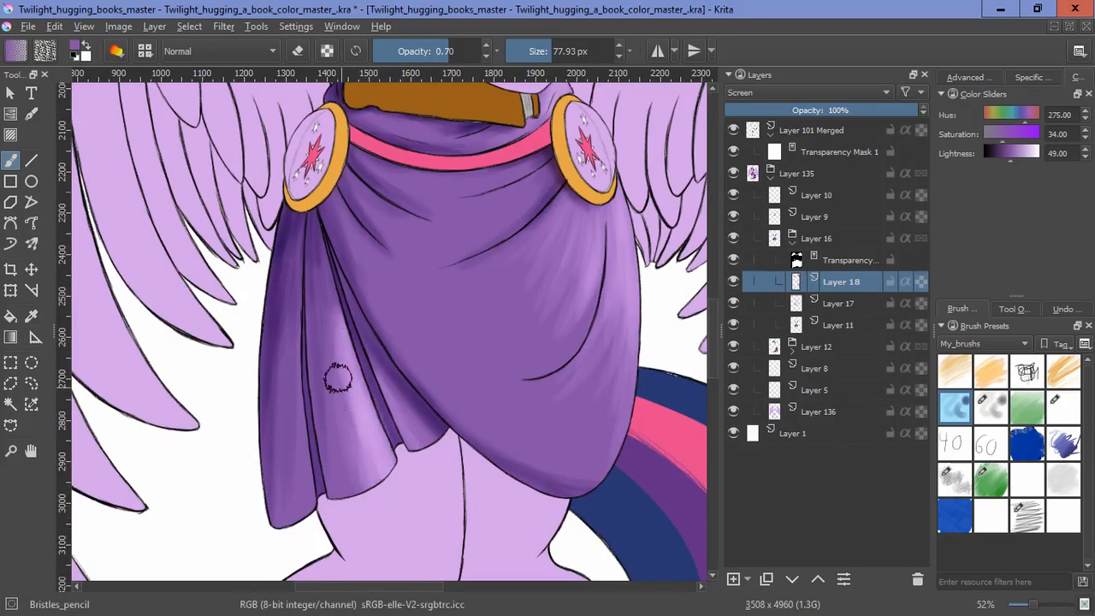
mouse_move(540, 331)
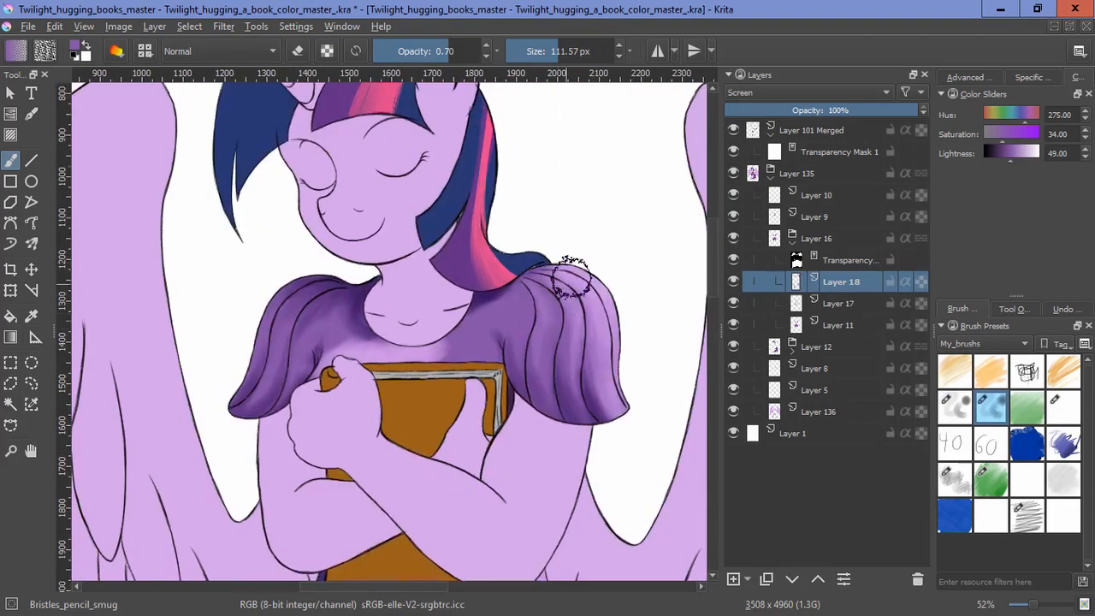
drag(574, 282, 483, 359)
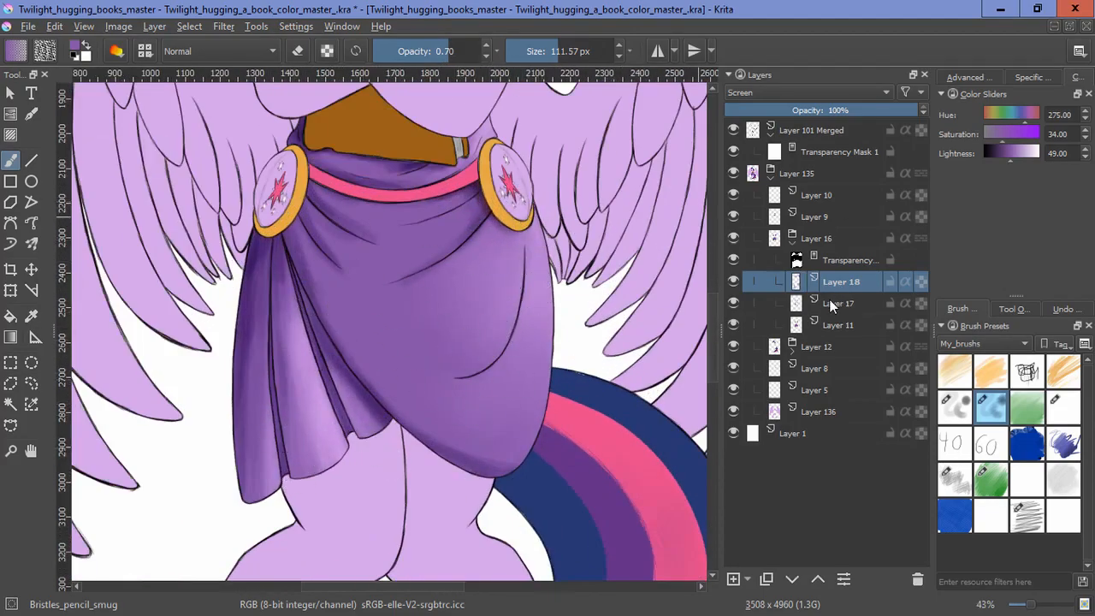
click(841, 303)
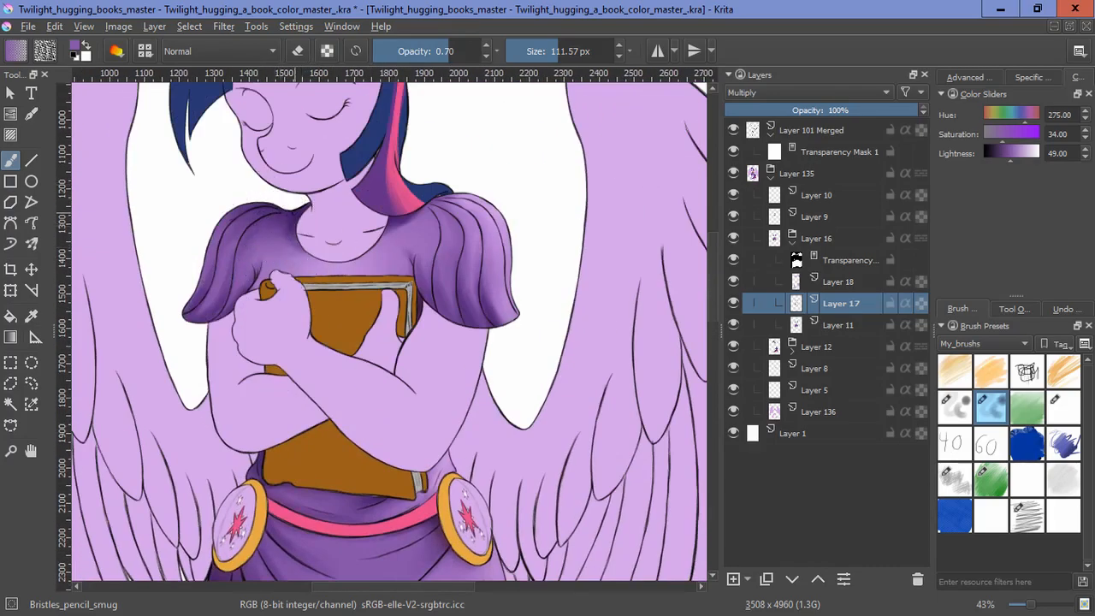
mouse_move(537, 118)
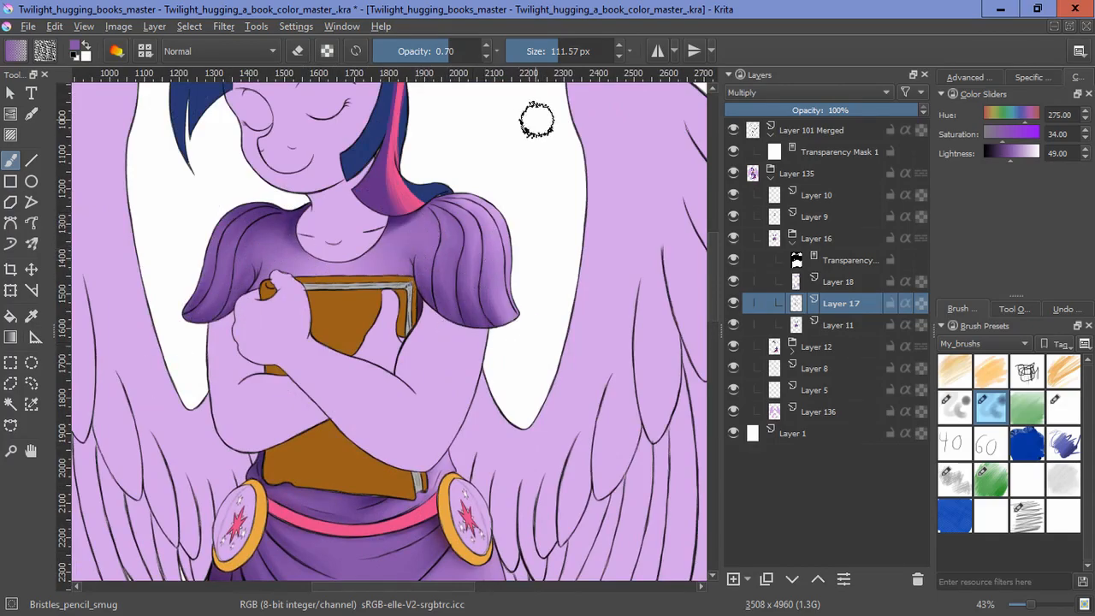
scroll(down, 3)
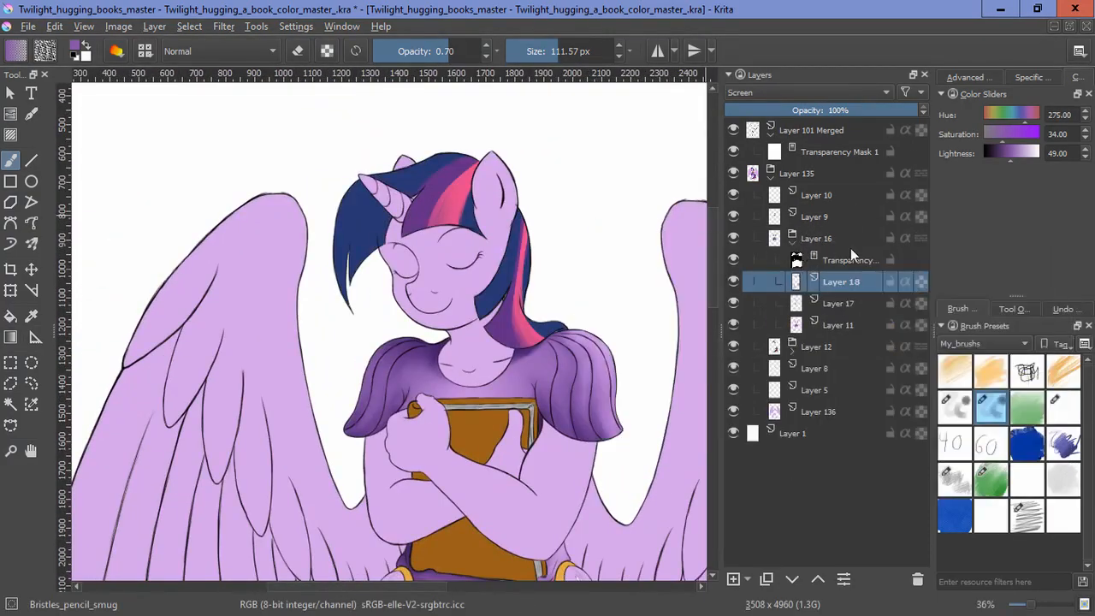
Step: Reveal the hair and tail colour layers and select the mane and tail colour area
click(841, 325)
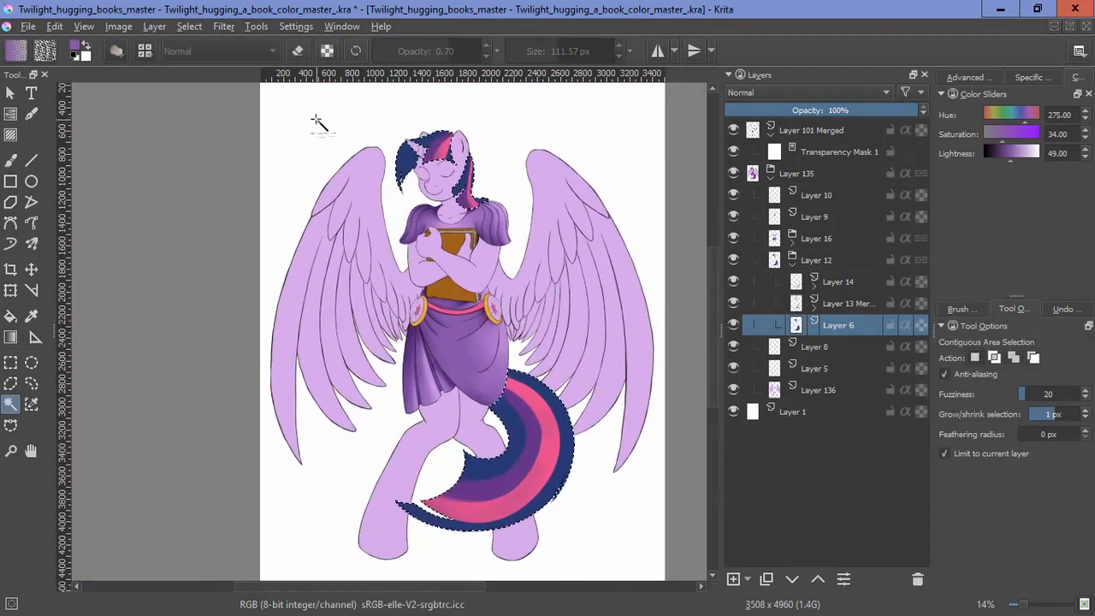
click(190, 25)
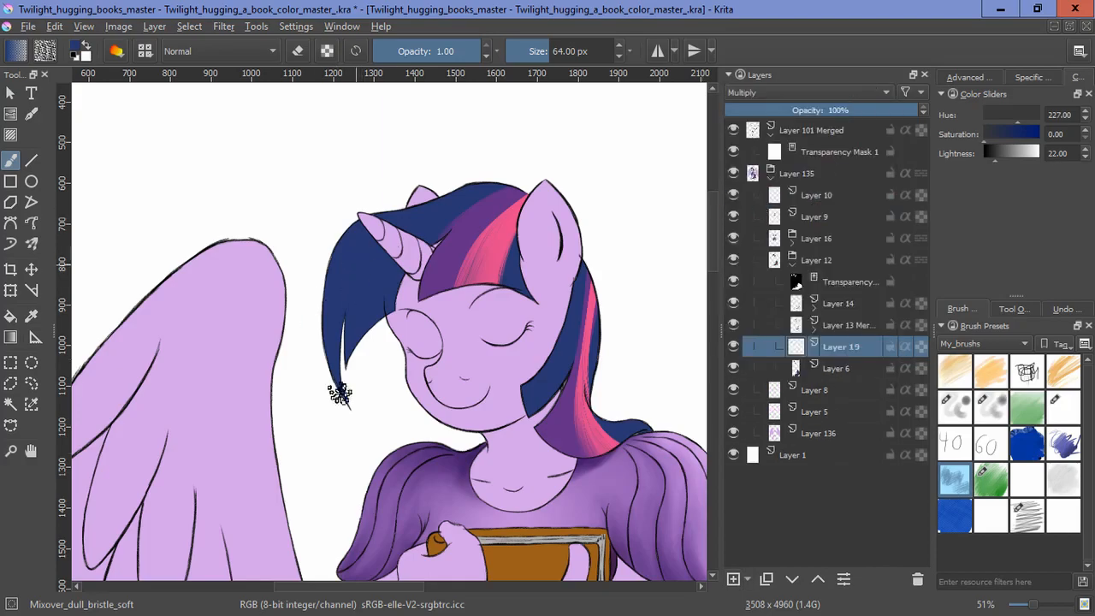
Step: Darken the mane tip and the tail's blue and purple stripes with dark blue
drag(343, 393, 432, 210)
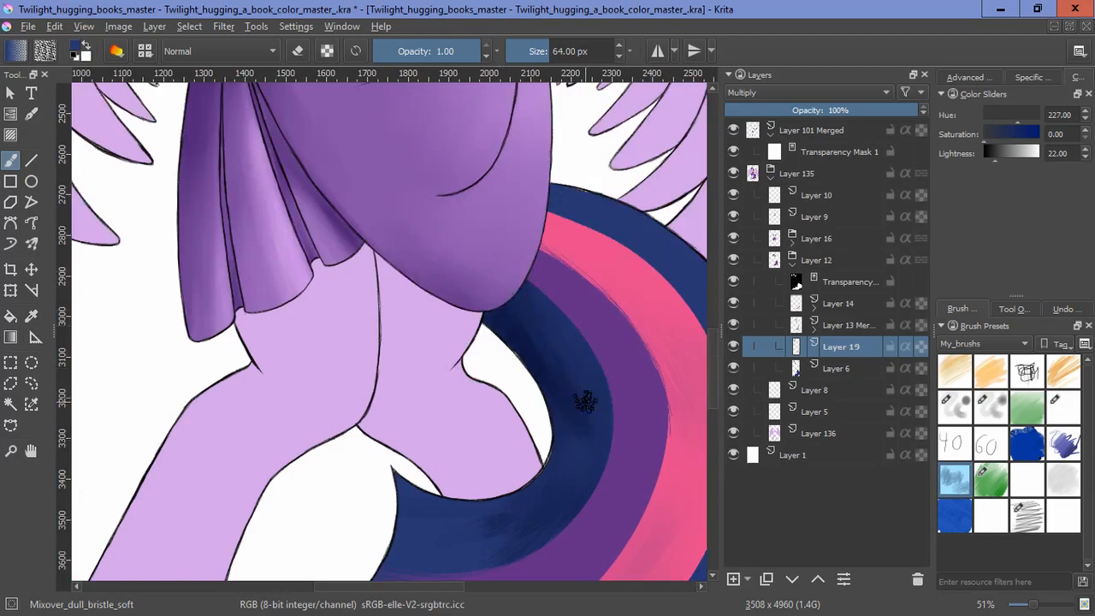
scroll(down, 3)
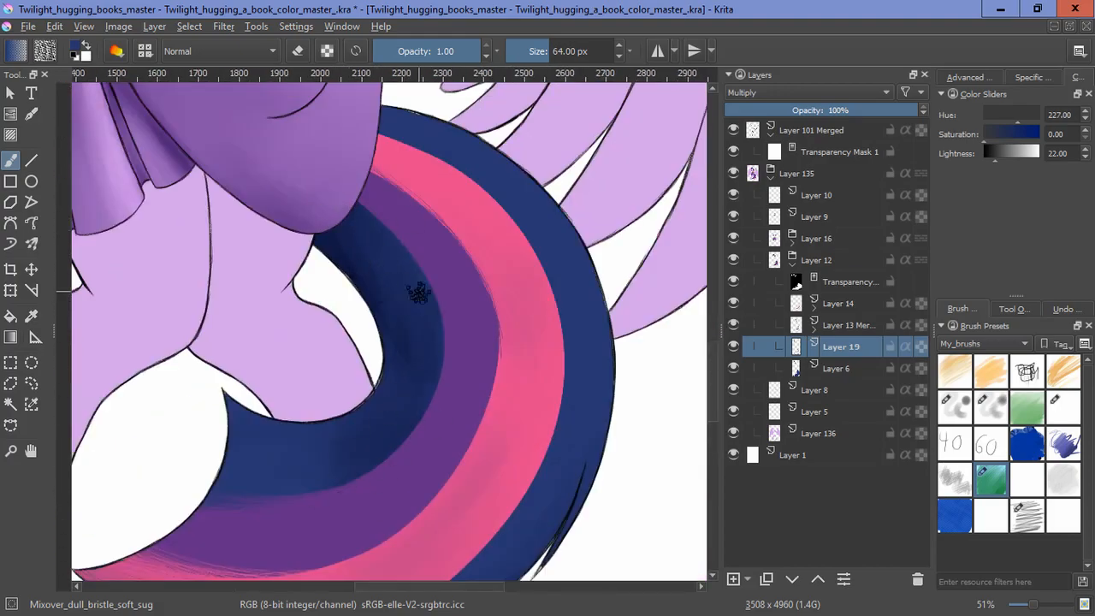
click(393, 333)
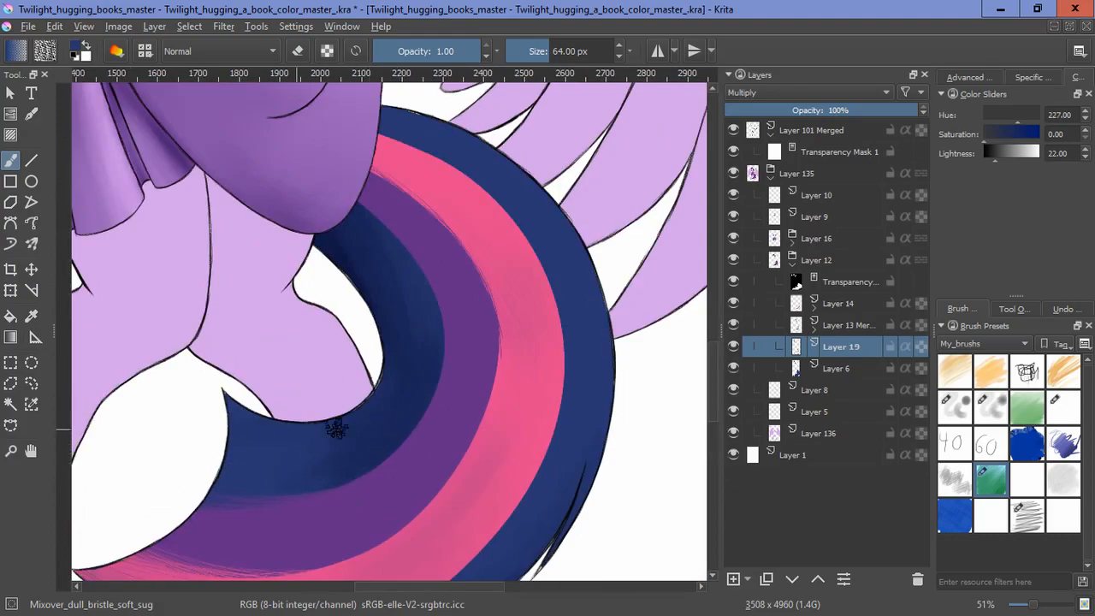
scroll(down, 3)
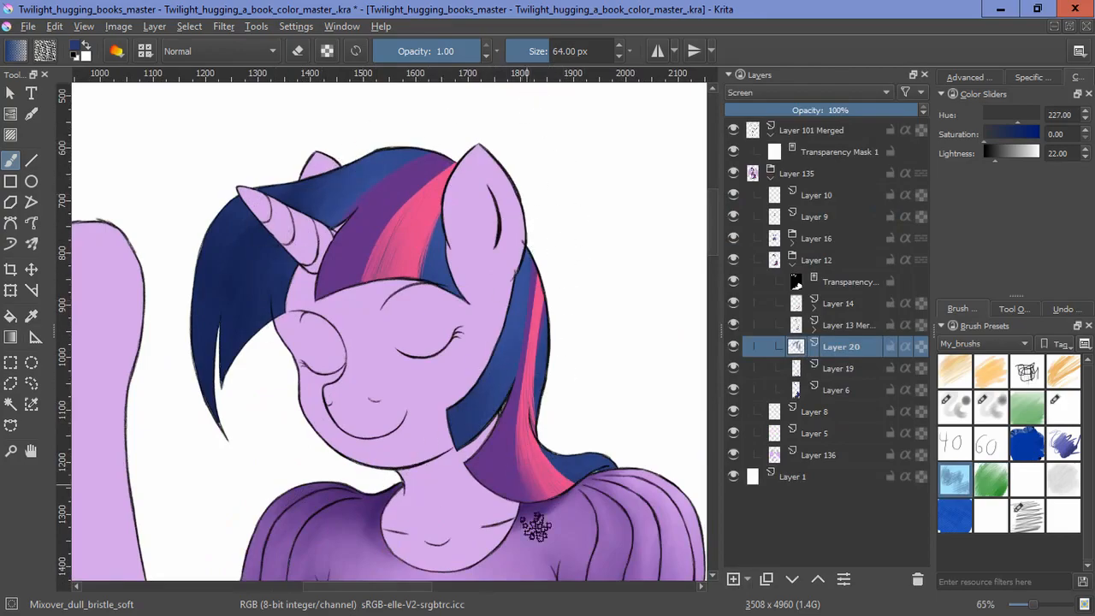
Step: Scroll to bring the tail back into view
scroll(down, 3)
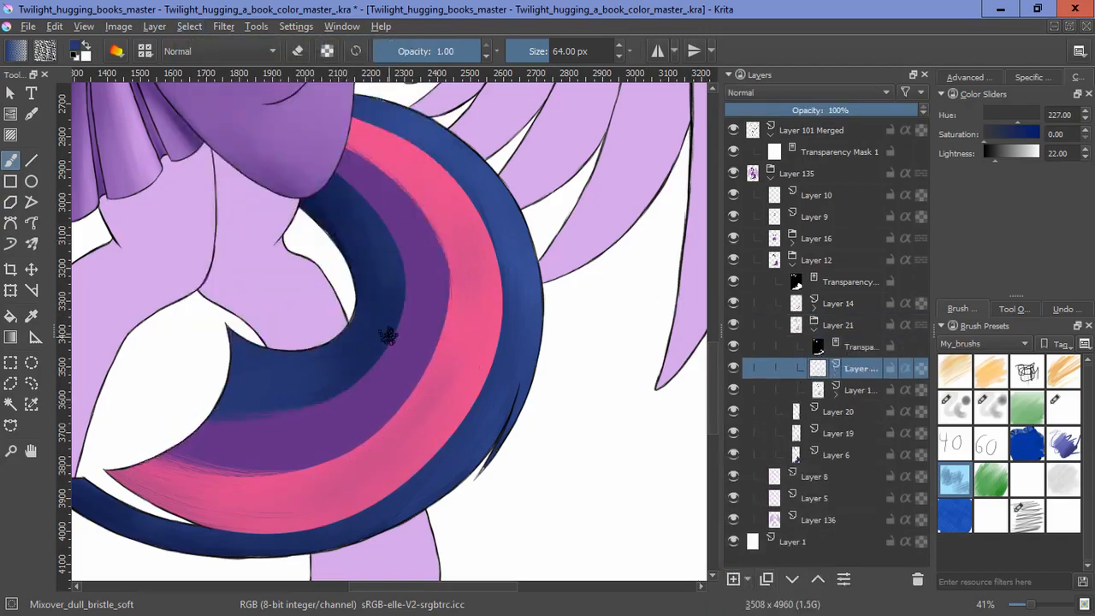
Step: Set the layer to Multiply and darken the tail stripes near the skirt and top
click(804, 93)
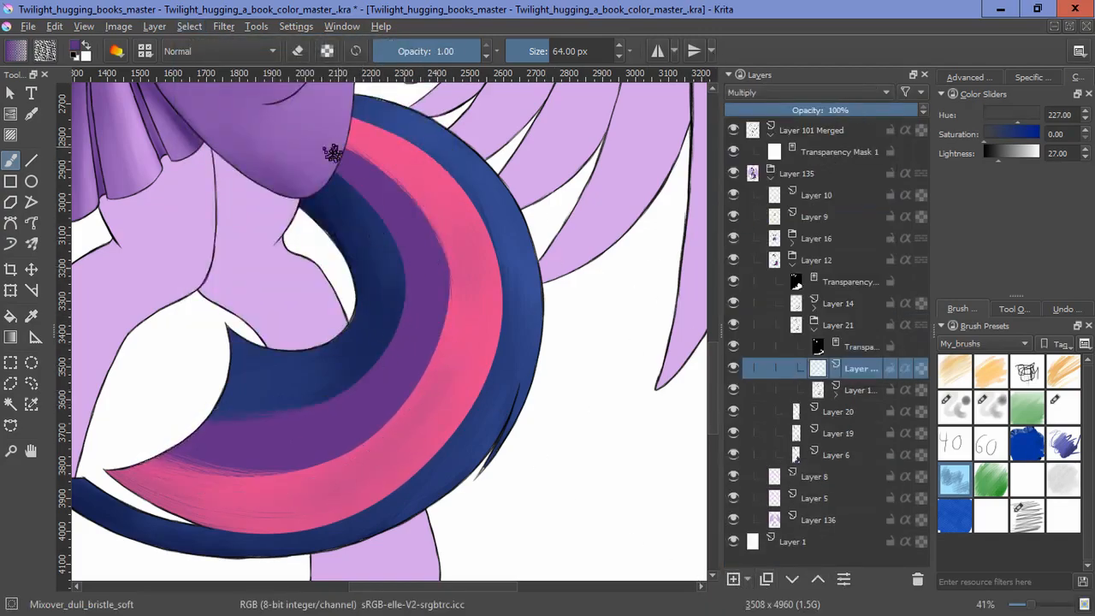
drag(332, 154, 424, 316)
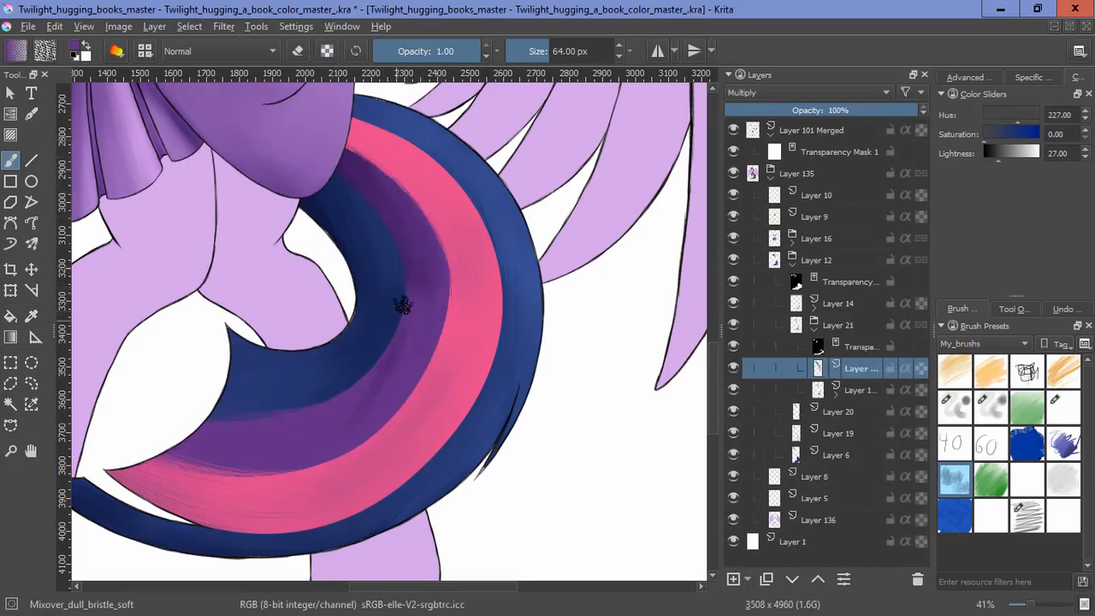
drag(402, 306, 333, 427)
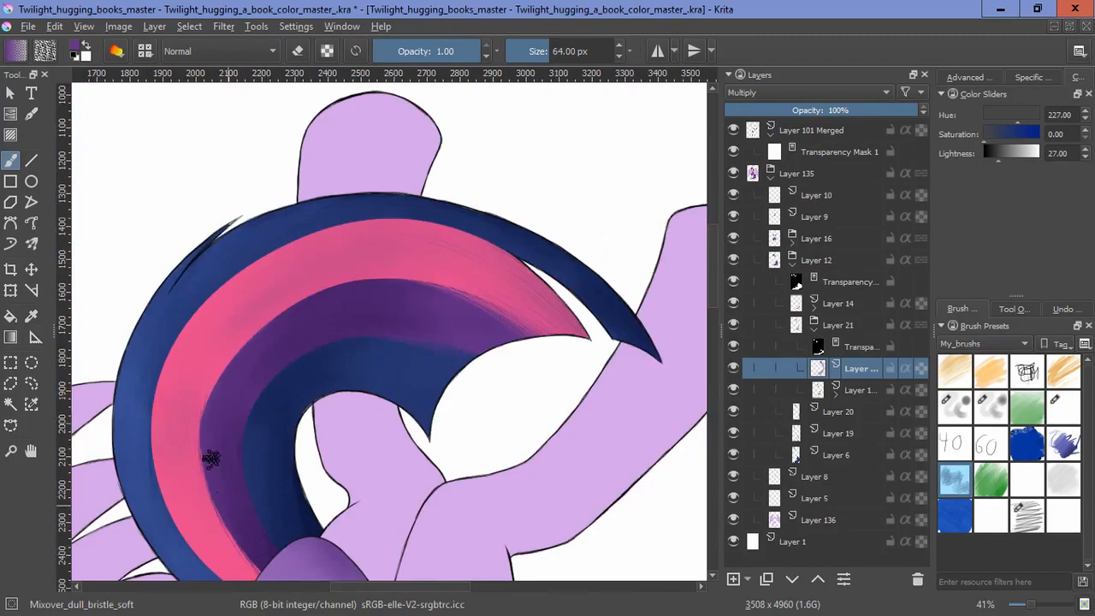
drag(214, 458, 499, 459)
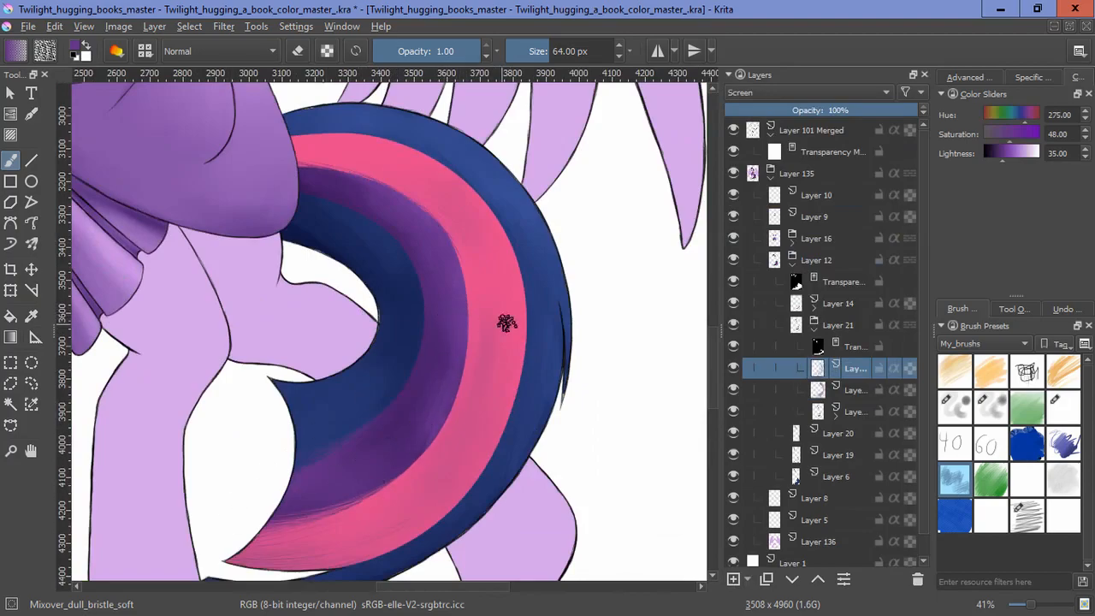
Step: Add a new layer for pink tail highlights and set its blending mode
scroll(down, 3)
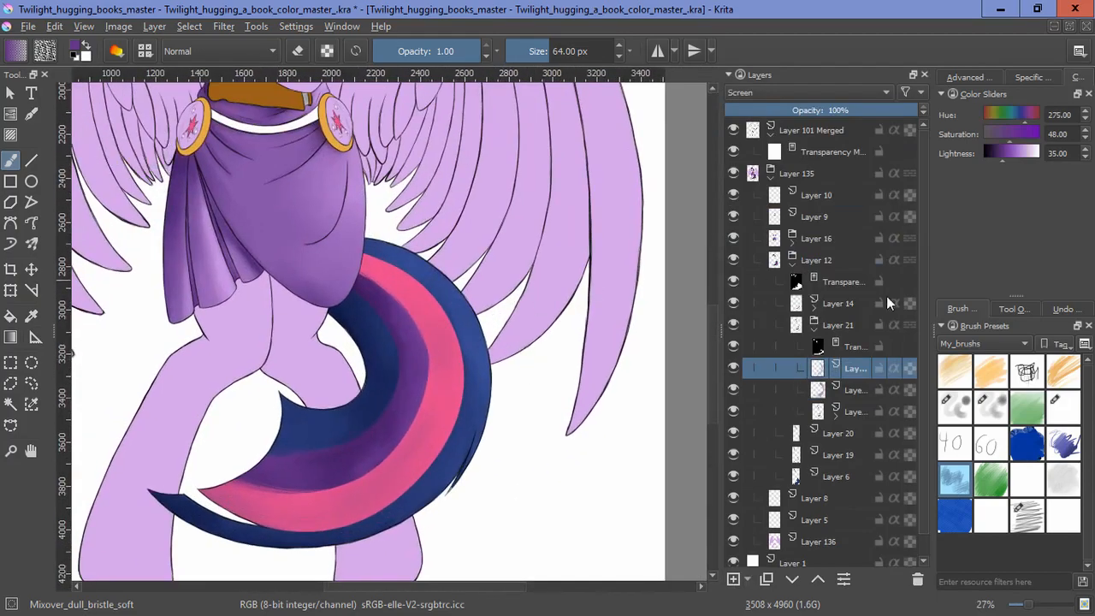
click(840, 303)
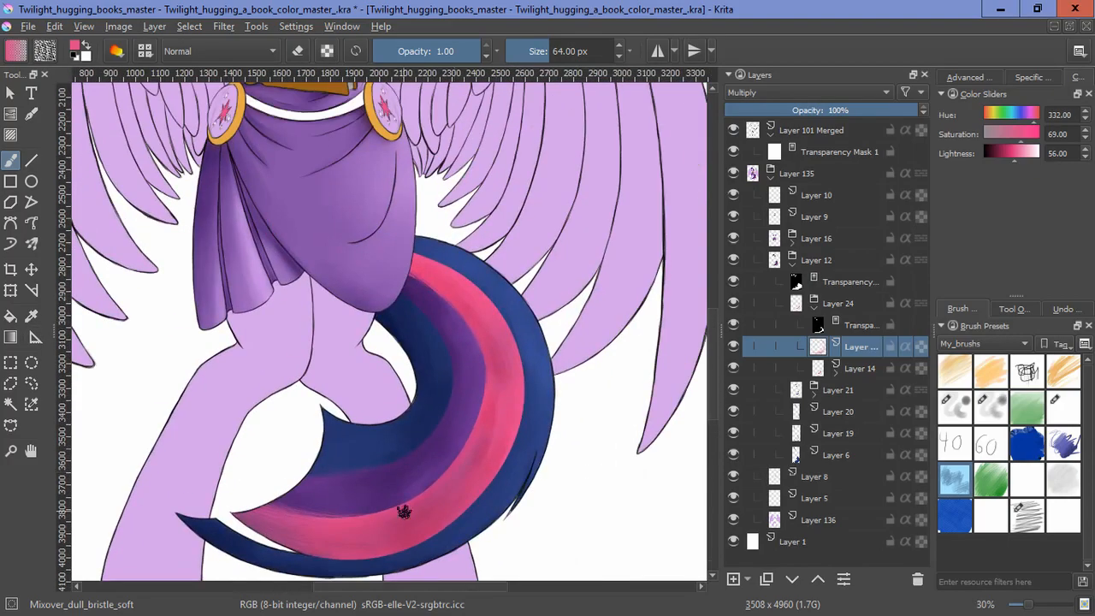
click(804, 93)
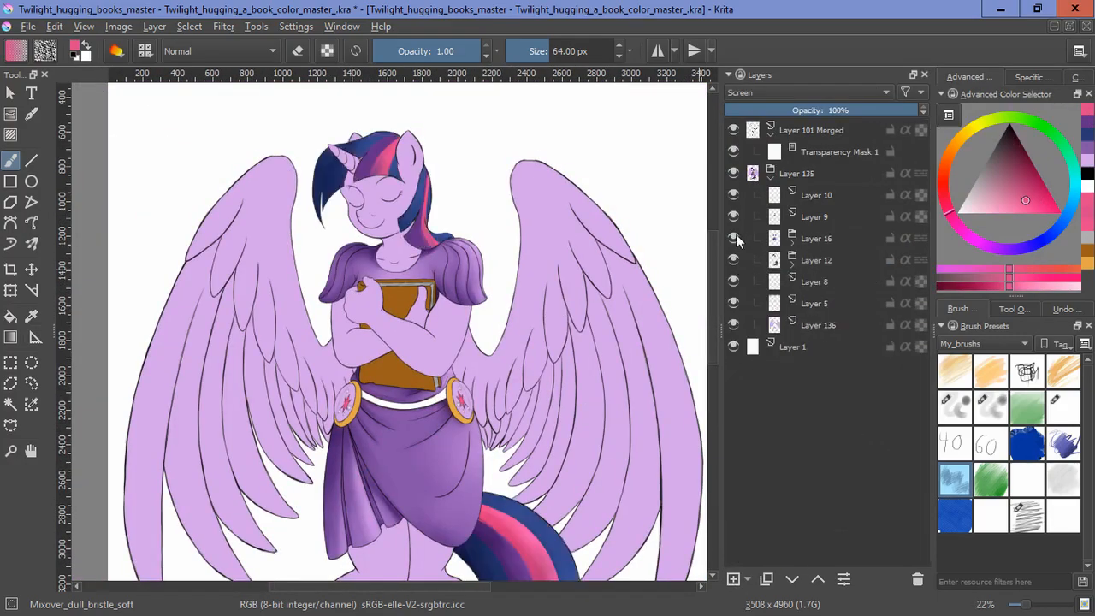
Step: Create a body shading group over Layer 136 with a Multiply layer, then collapse it
click(733, 324)
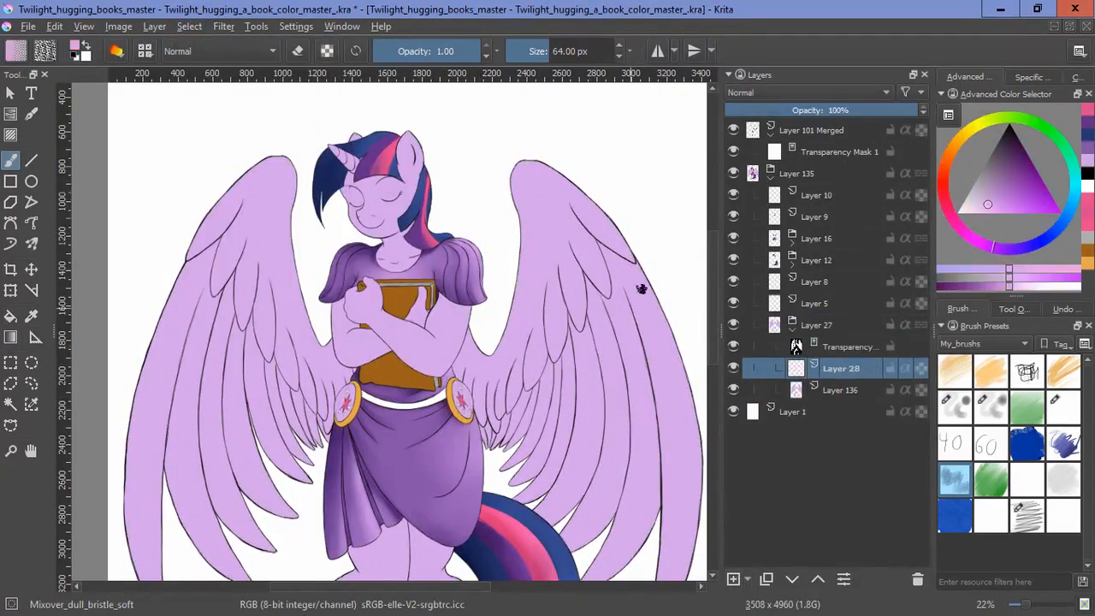
click(804, 93)
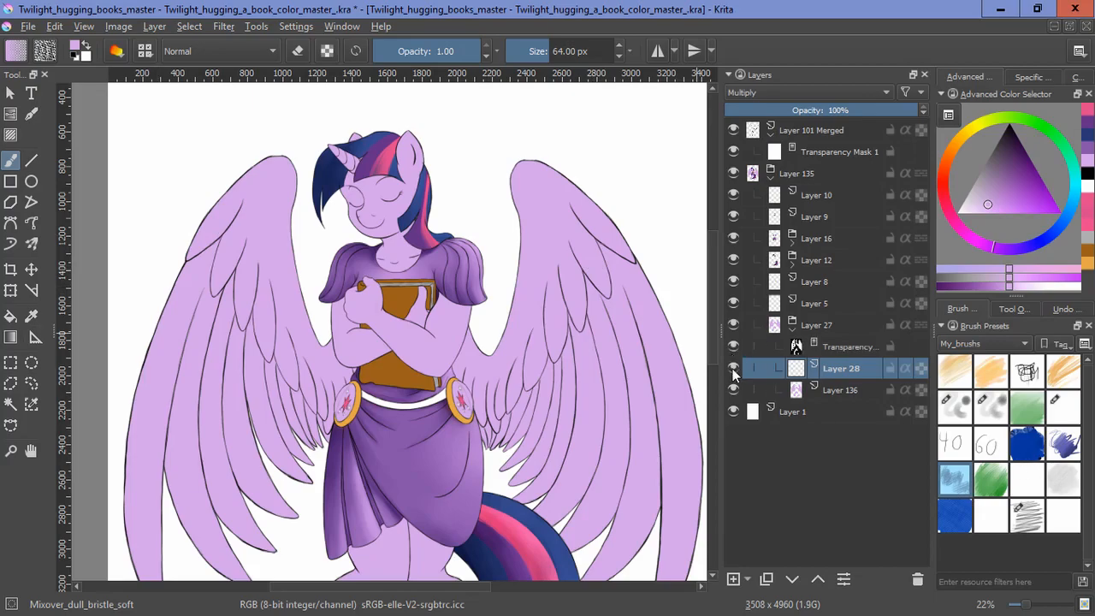
click(733, 389)
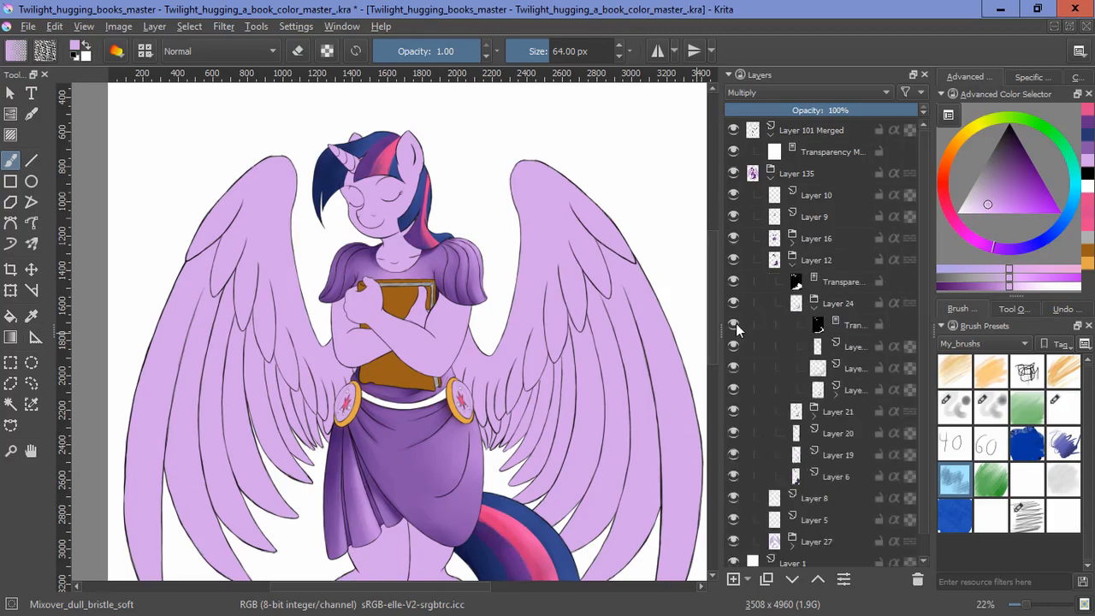
Step: Collapse the hair group, expand tunic group Layer 16, and hide its shading layers
click(769, 173)
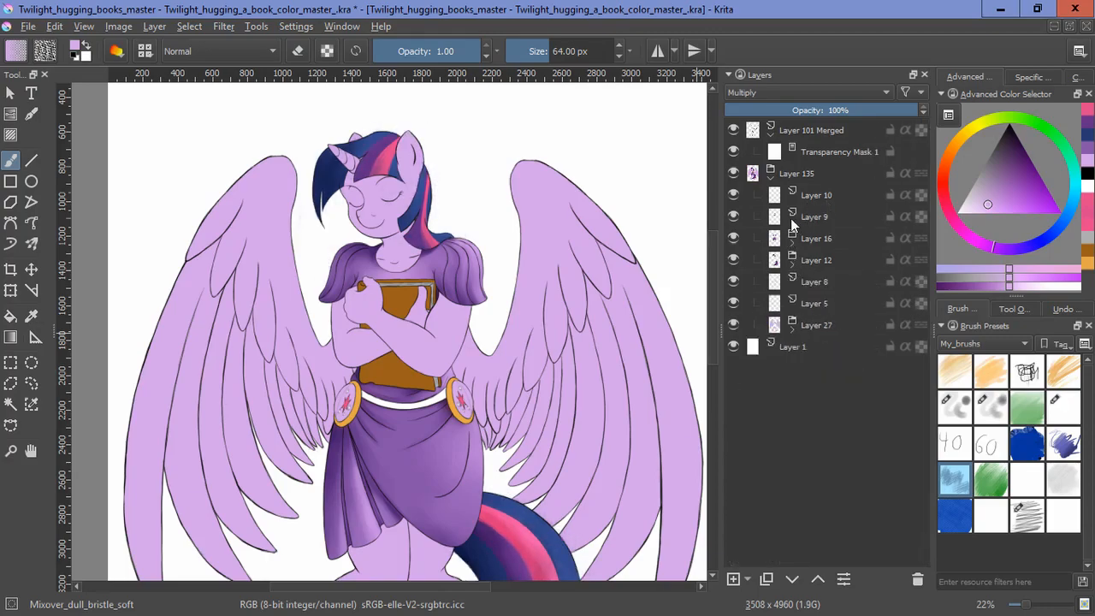
click(765, 238)
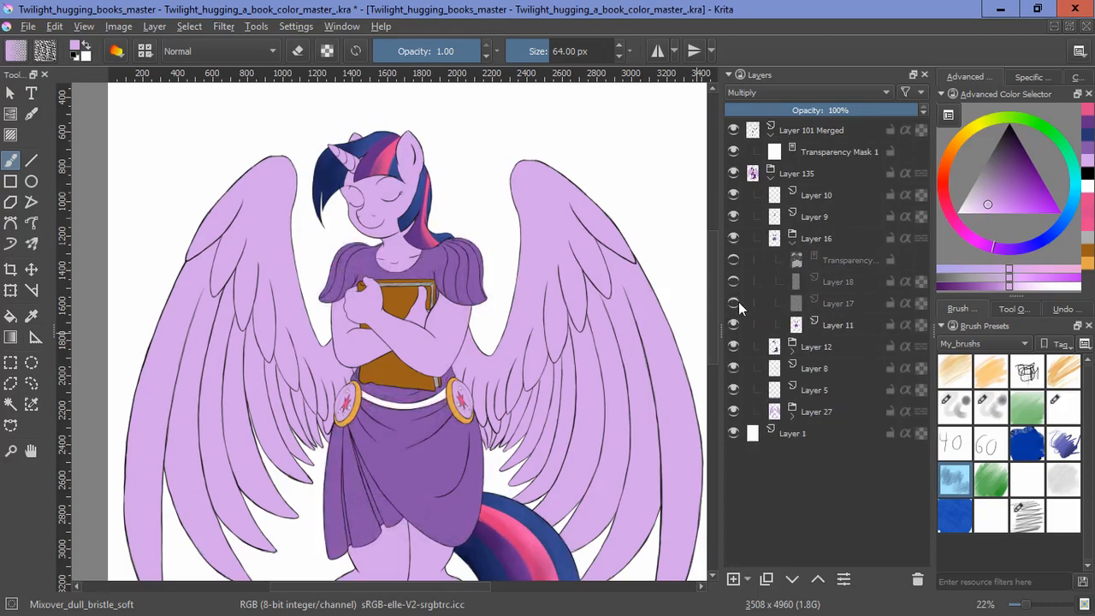
click(756, 238)
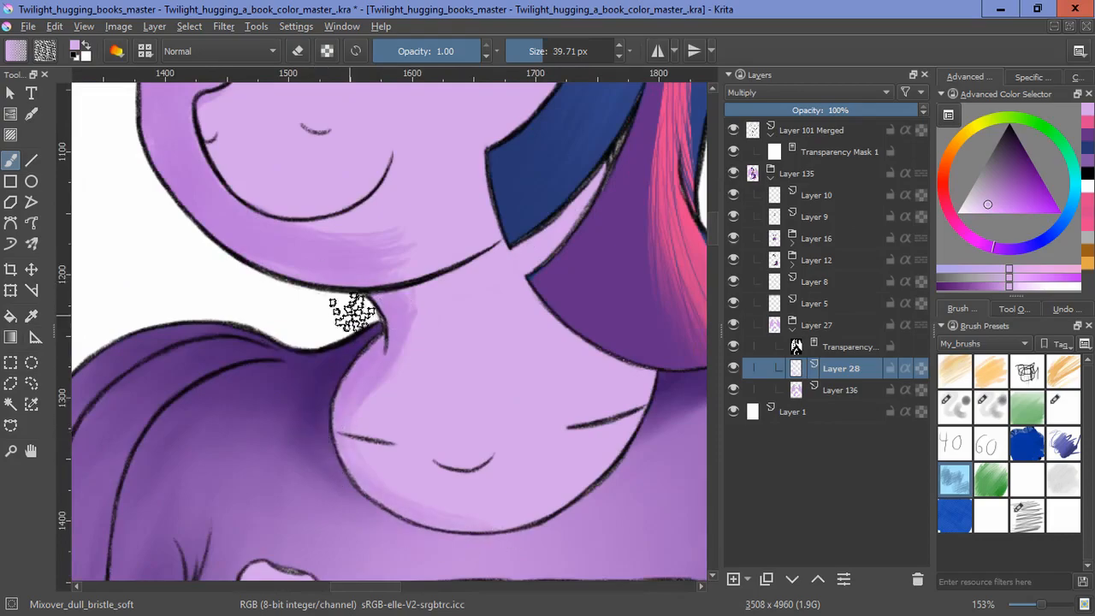
Step: Paint darker purple shading on the neck beneath the chin and the wing feathers
drag(355, 313, 419, 299)
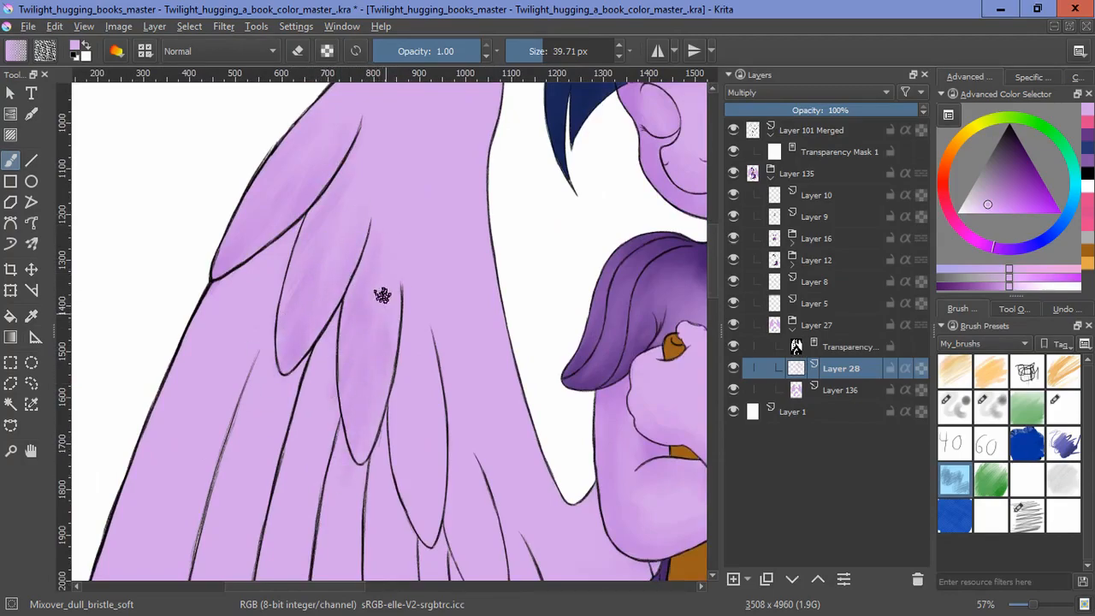
scroll(down, 3)
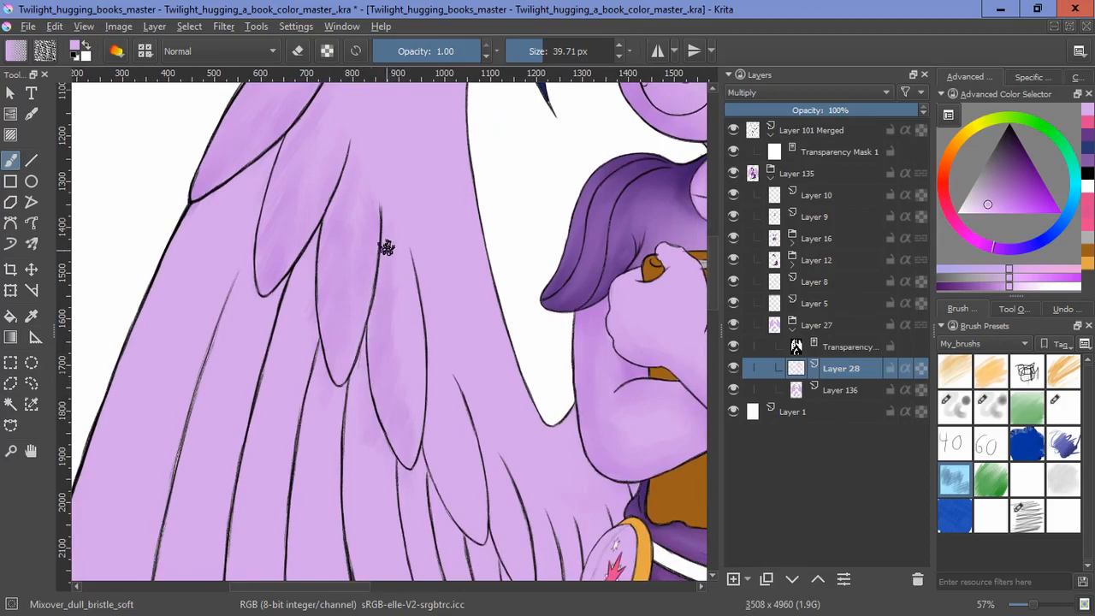
scroll(down, 3)
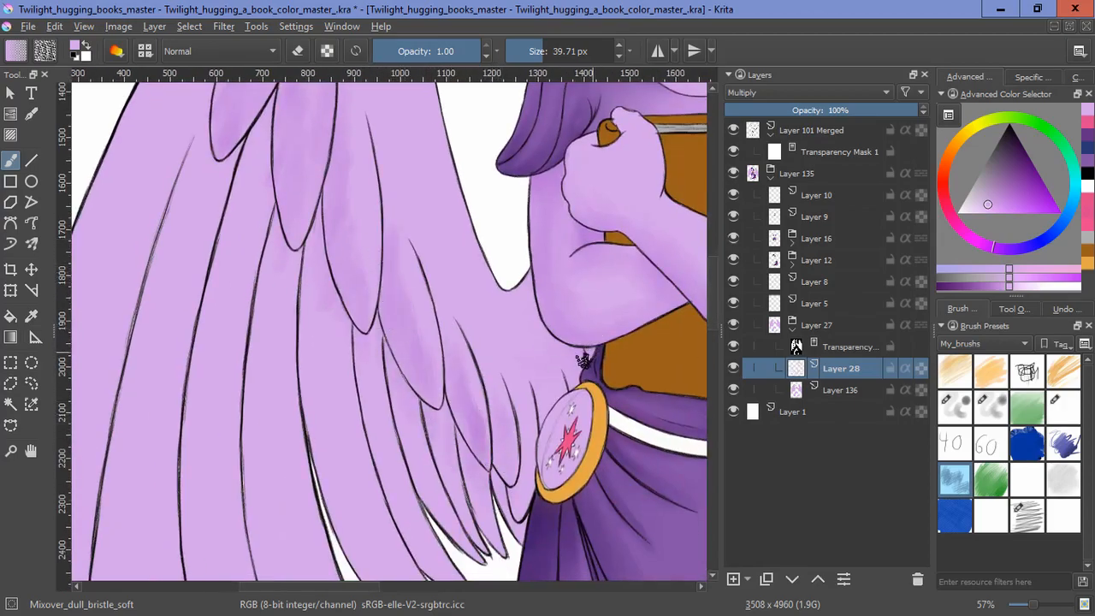
scroll(up, 3)
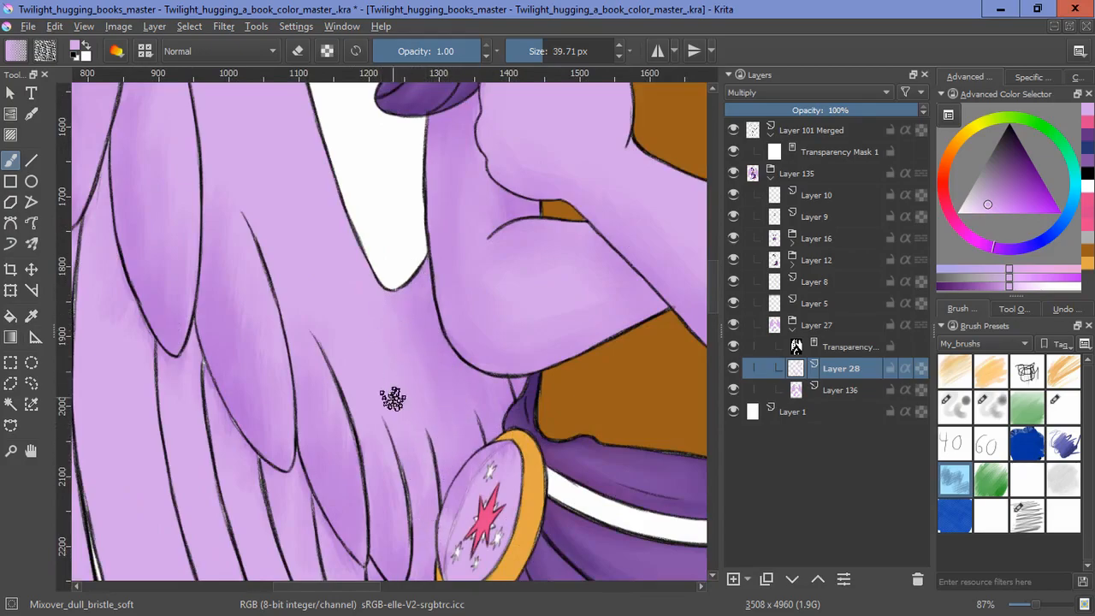
scroll(down, 3)
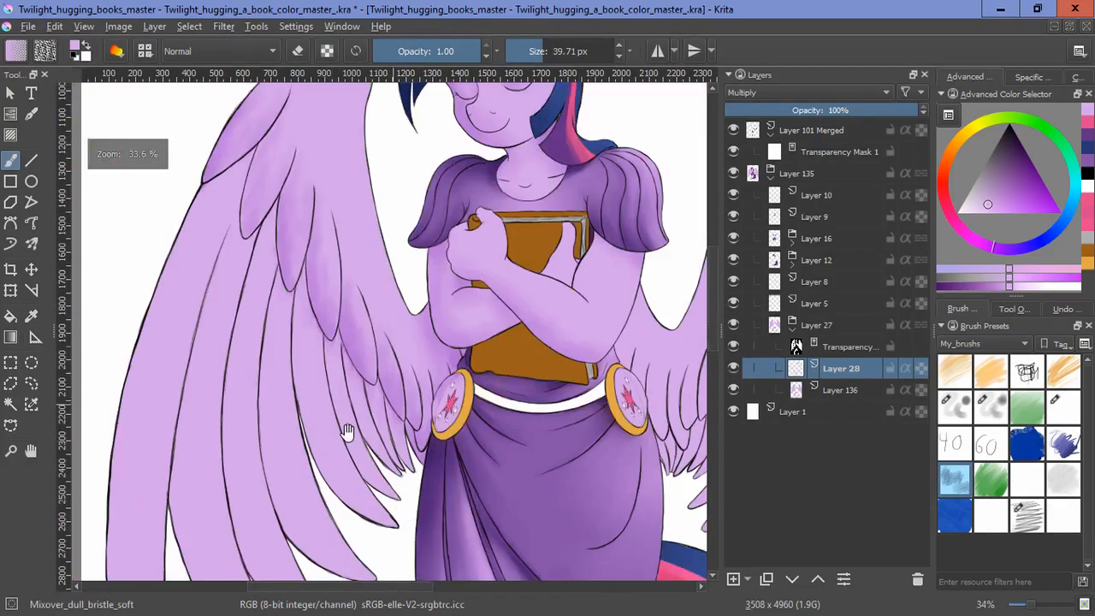
Step: Shade the lower left-wing feathers, the right-wing feather bases and the long feathers above the tail
scroll(up, 3)
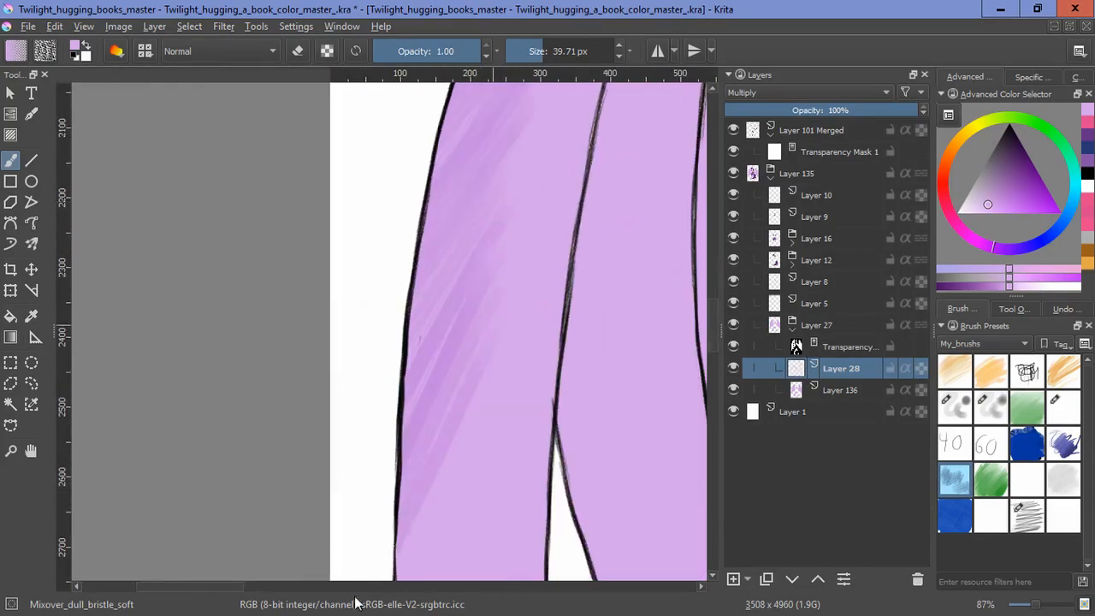
scroll(down, 3)
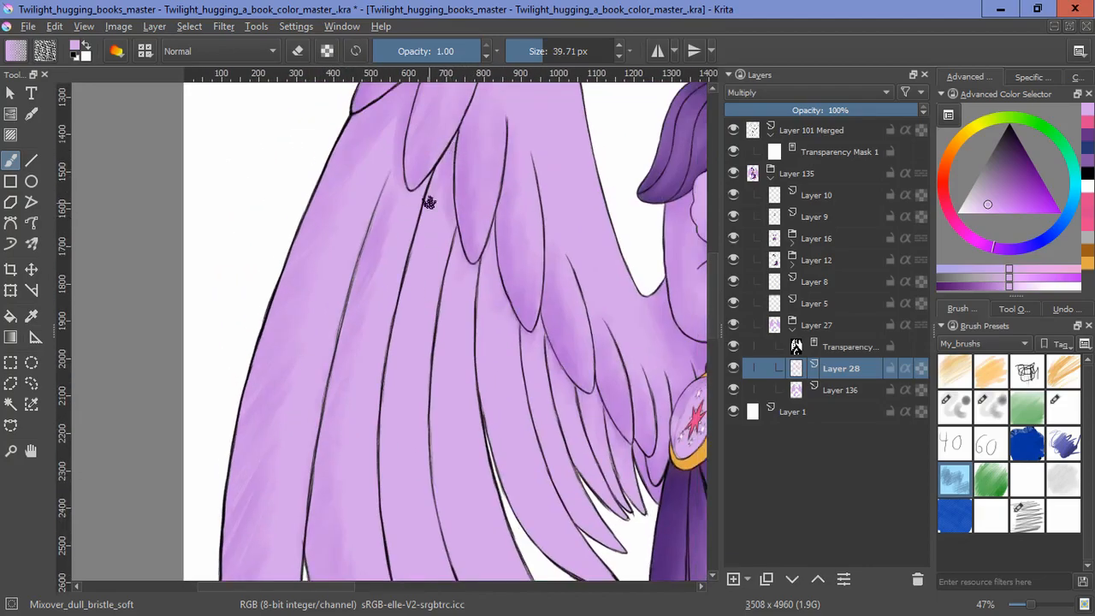
scroll(down, 3)
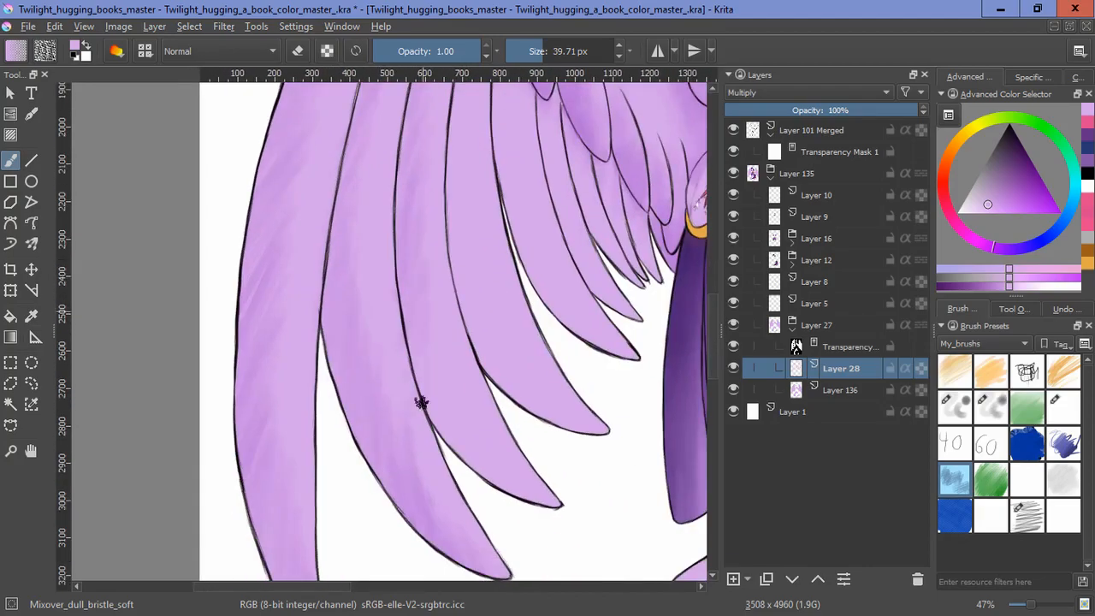
drag(419, 402, 516, 546)
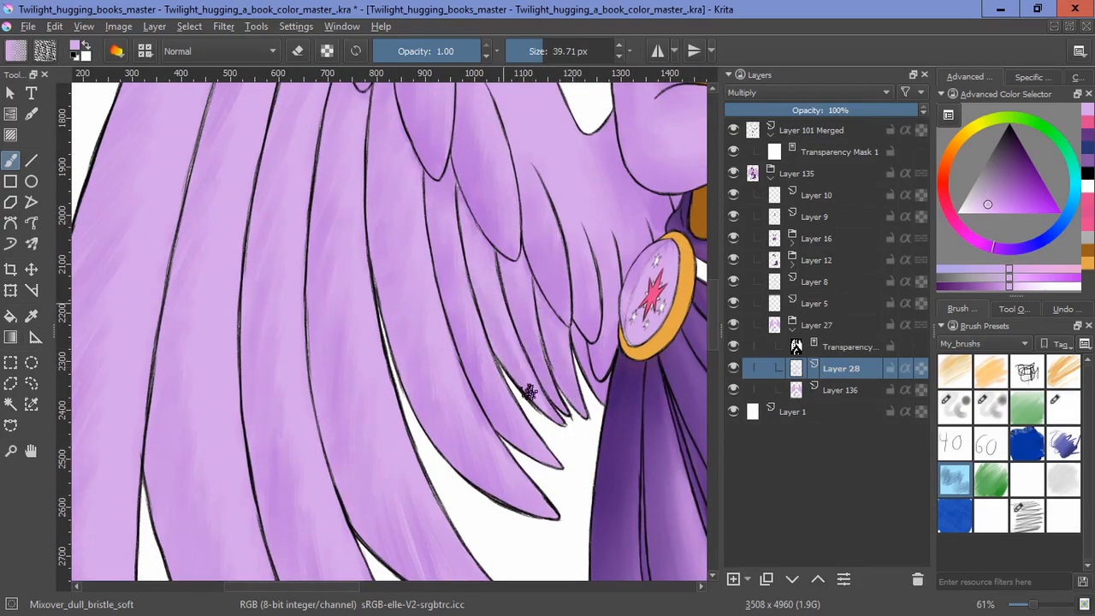
scroll(down, 3)
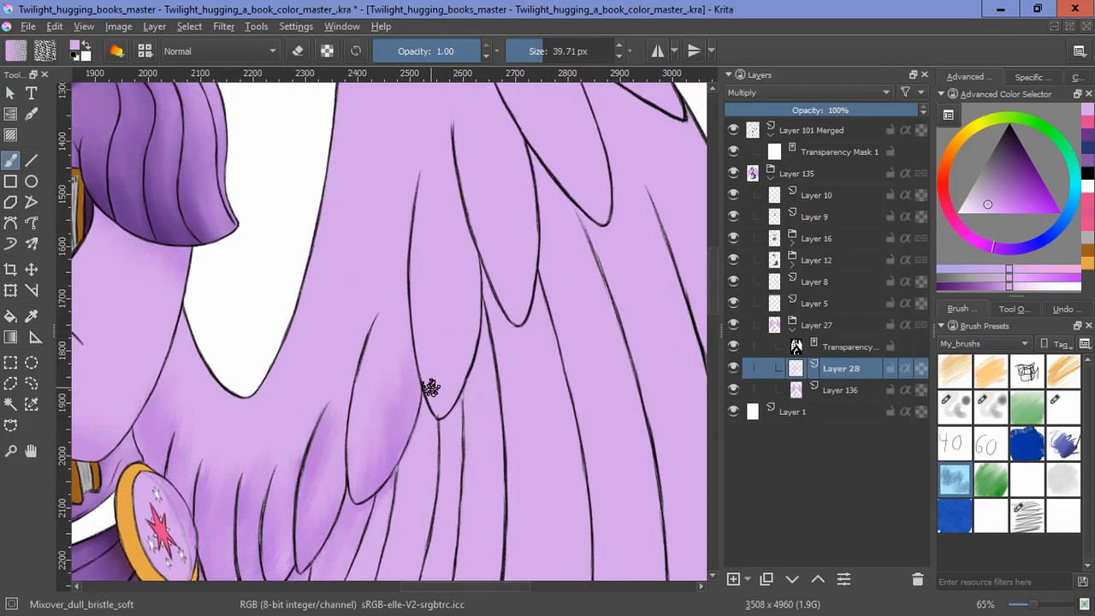
drag(432, 388, 490, 306)
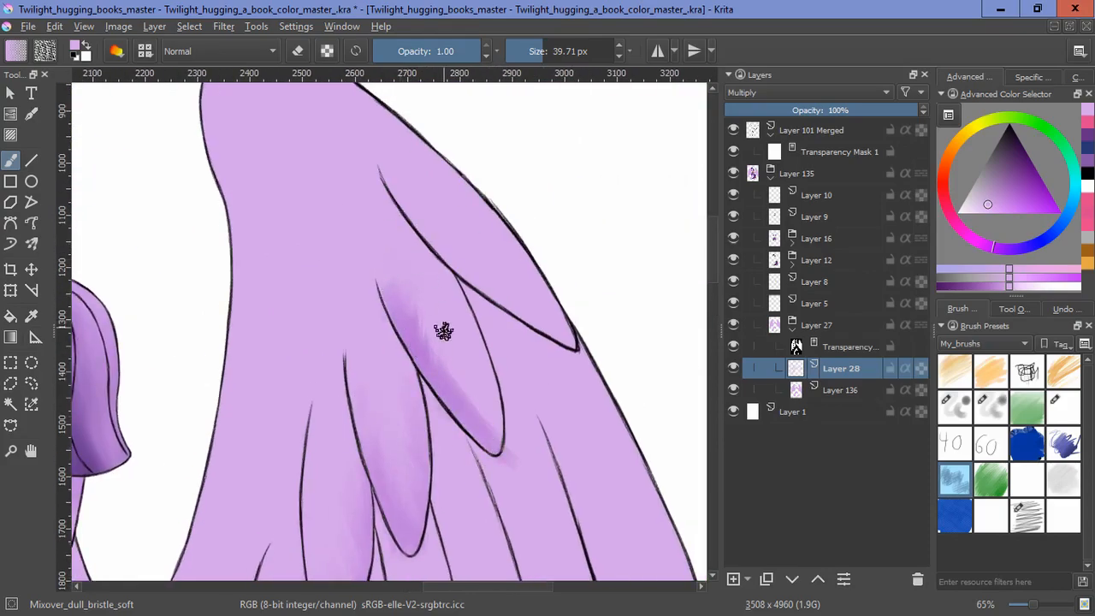
drag(445, 332, 509, 300)
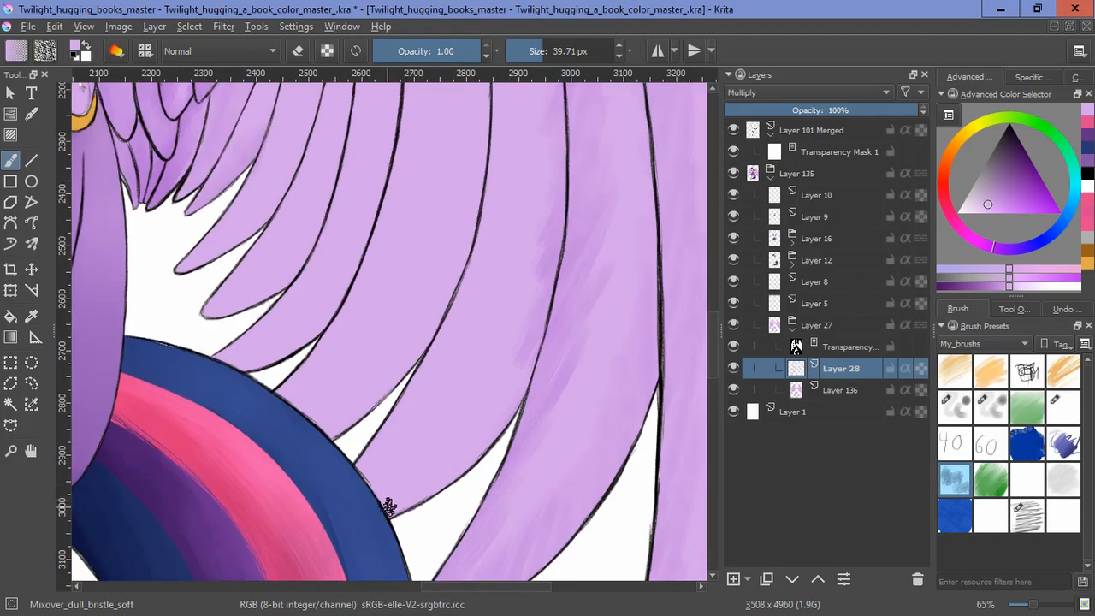
drag(389, 509, 530, 236)
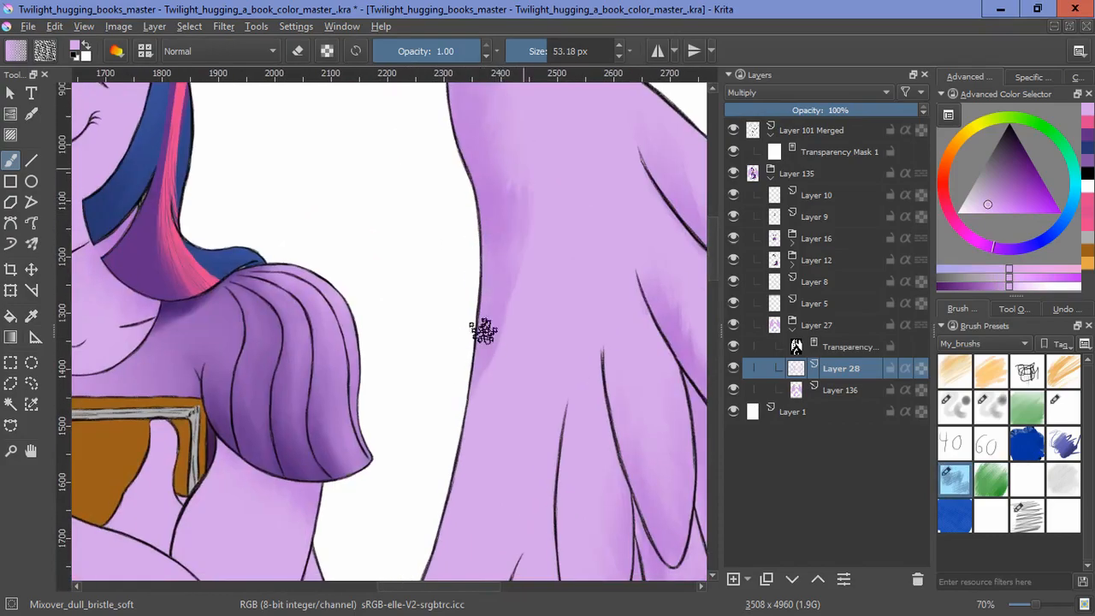
Step: Shade the body below the shoulder, the inner hind leg, the leg beside the tail and the lower hoof edge
scroll(down, 3)
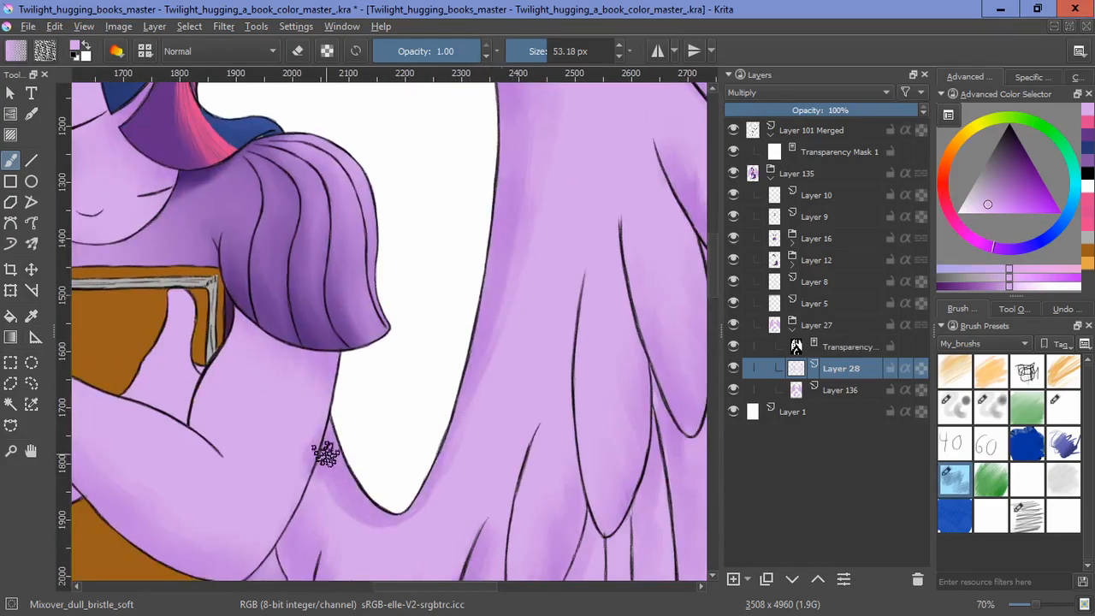
drag(325, 453, 474, 333)
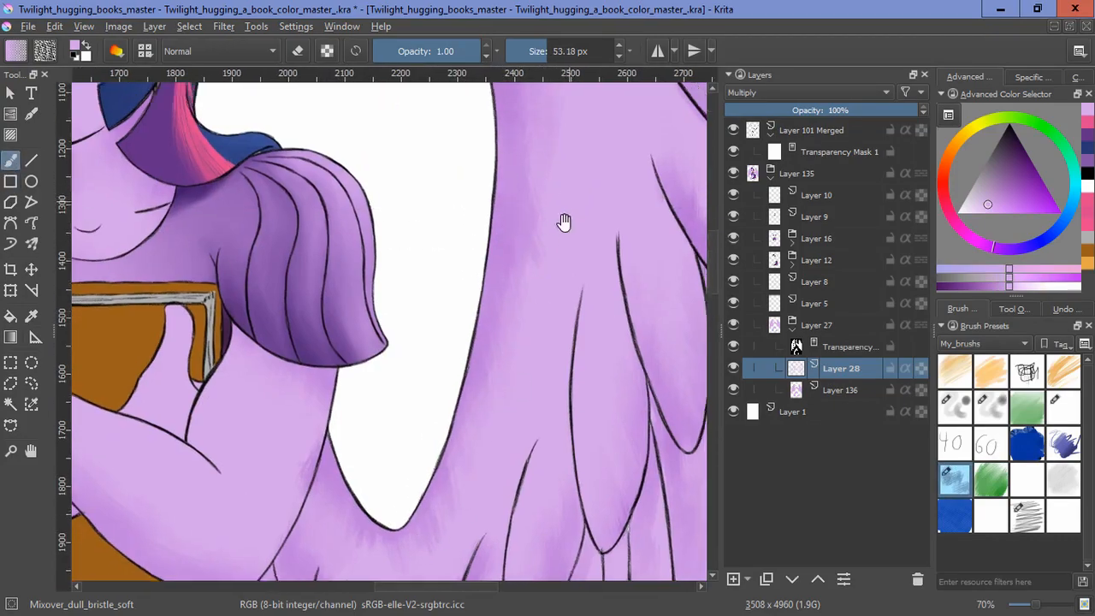
drag(564, 223, 468, 500)
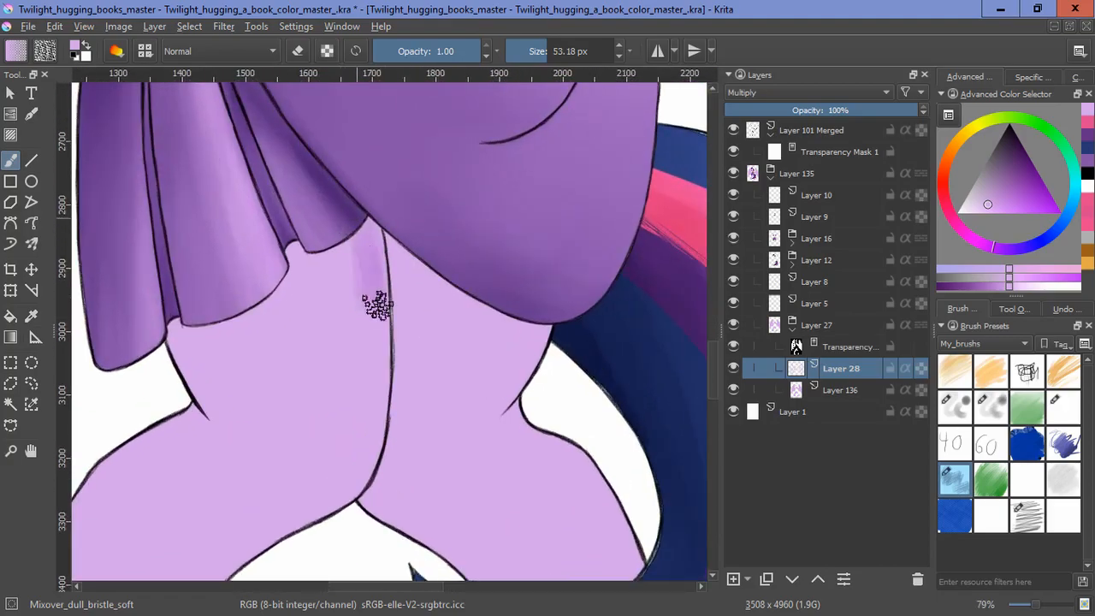
drag(376, 304, 437, 295)
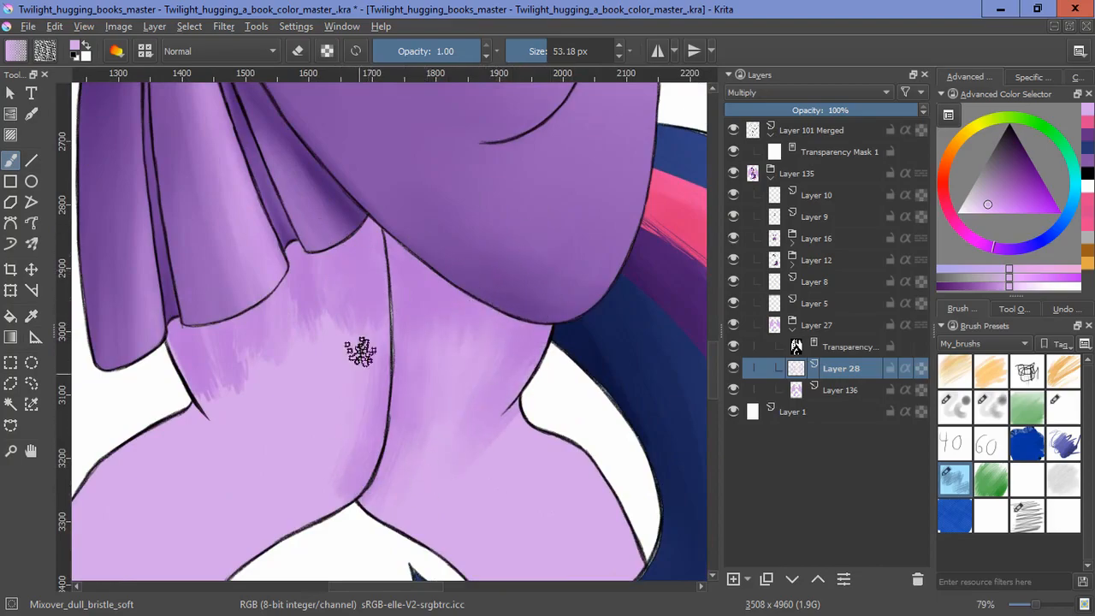
drag(359, 351, 167, 312)
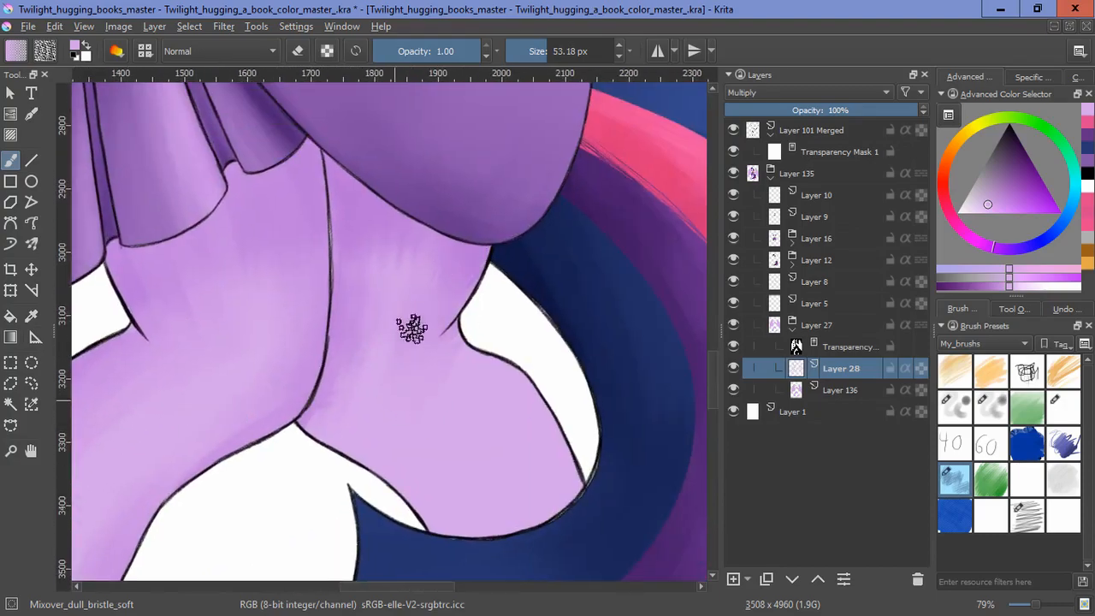
drag(413, 329, 332, 407)
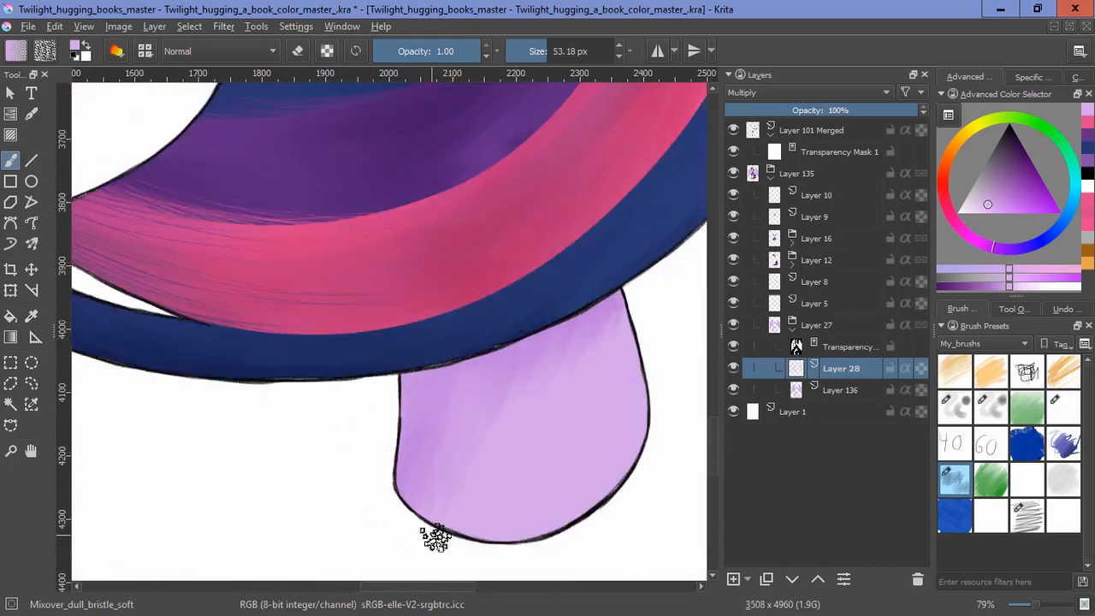
click(804, 92)
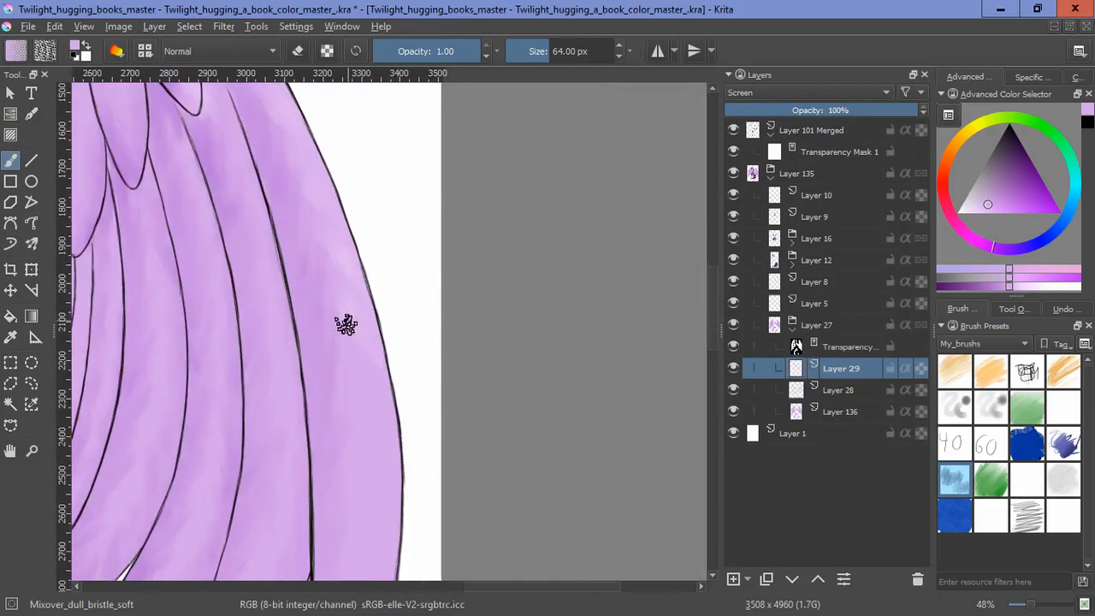
Step: Paint light highlights on the outer long feather and the upper wing feathers
scroll(down, 3)
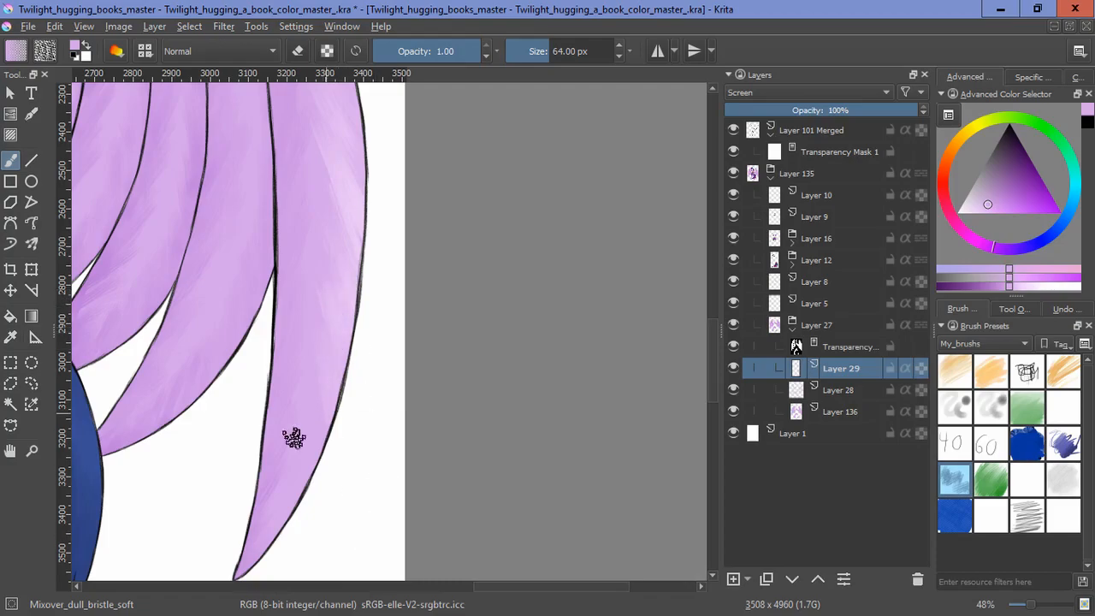
scroll(down, 3)
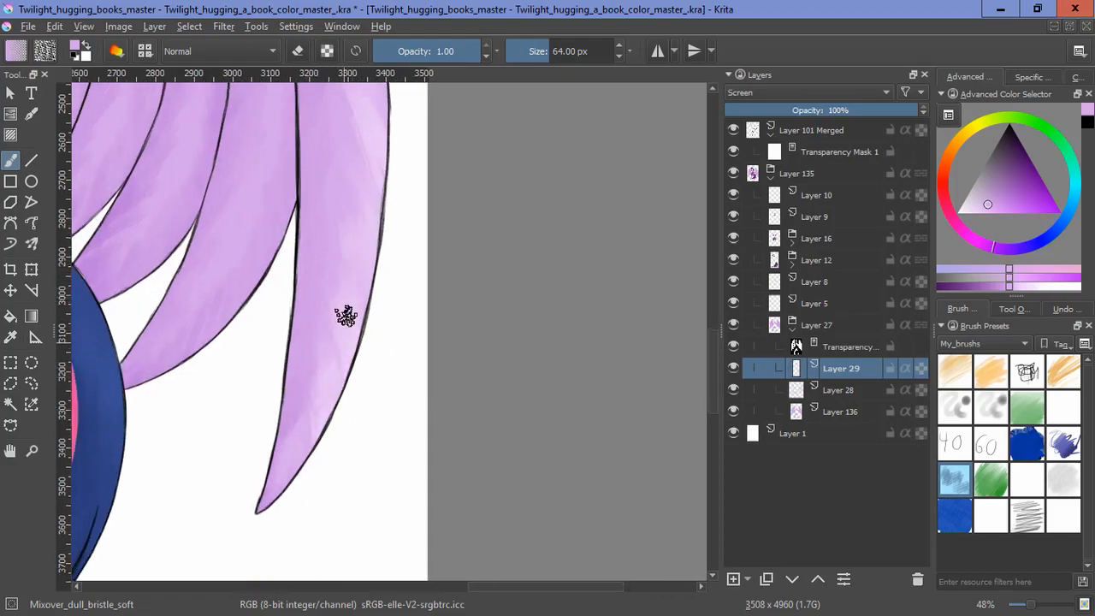
drag(346, 317, 465, 449)
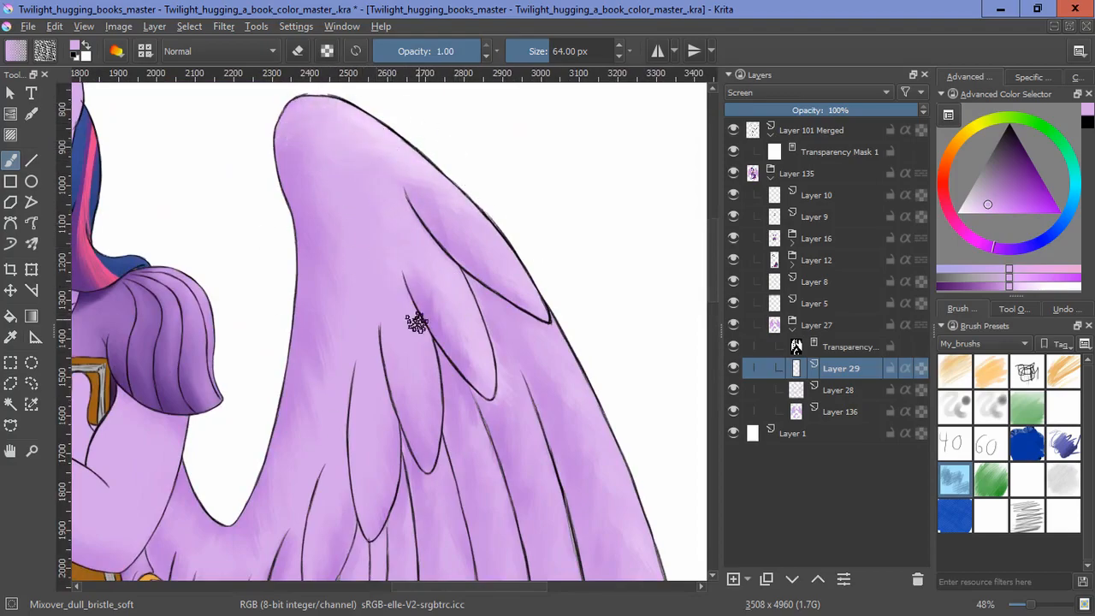
drag(415, 323, 371, 428)
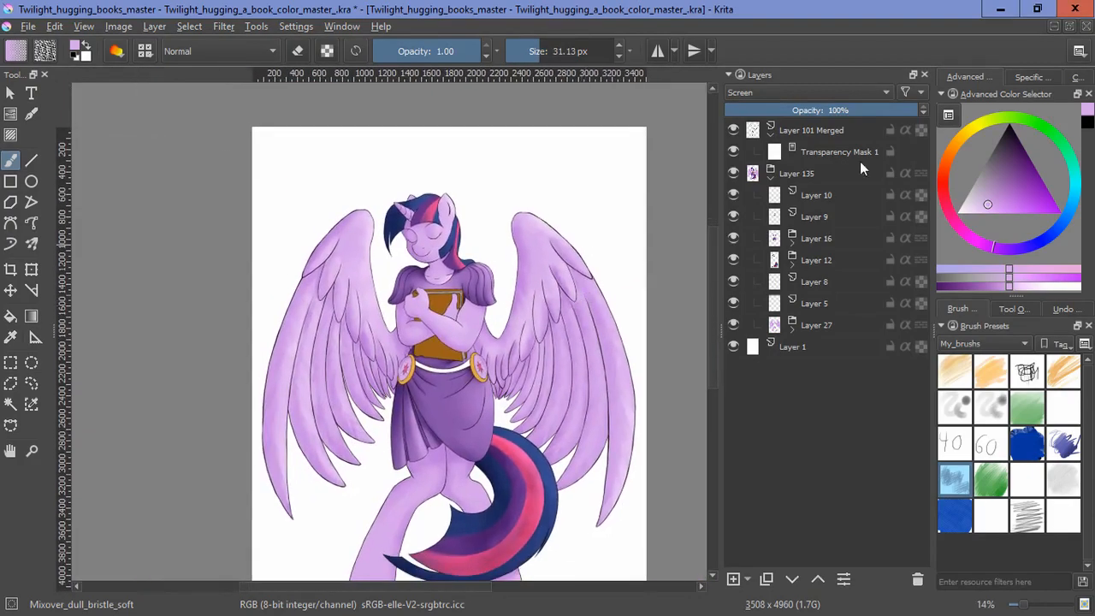
Step: Erase the old shading over the cutie-mark buckle and select Layer 5
click(733, 281)
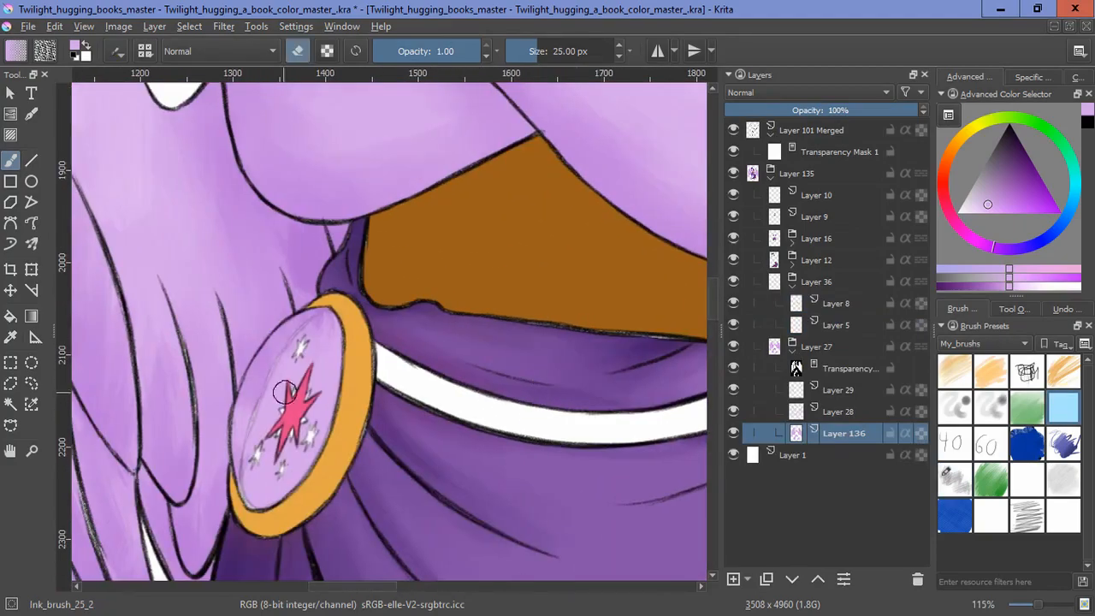
drag(287, 393, 286, 409)
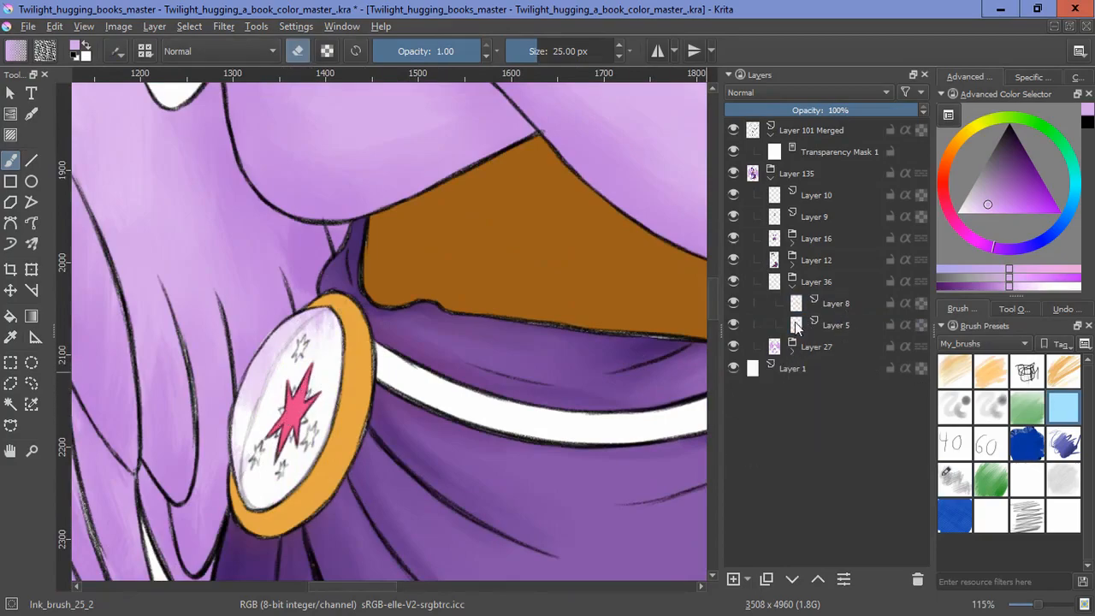
click(836, 324)
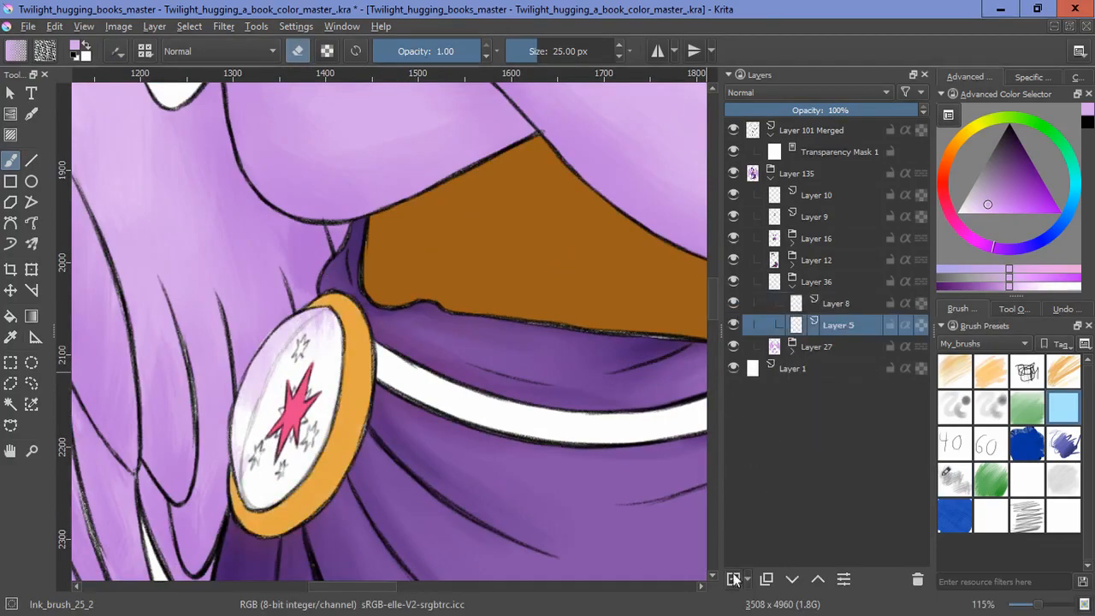
Step: Add a new layer and paint shading across the cutie-mark buckle face
click(733, 579)
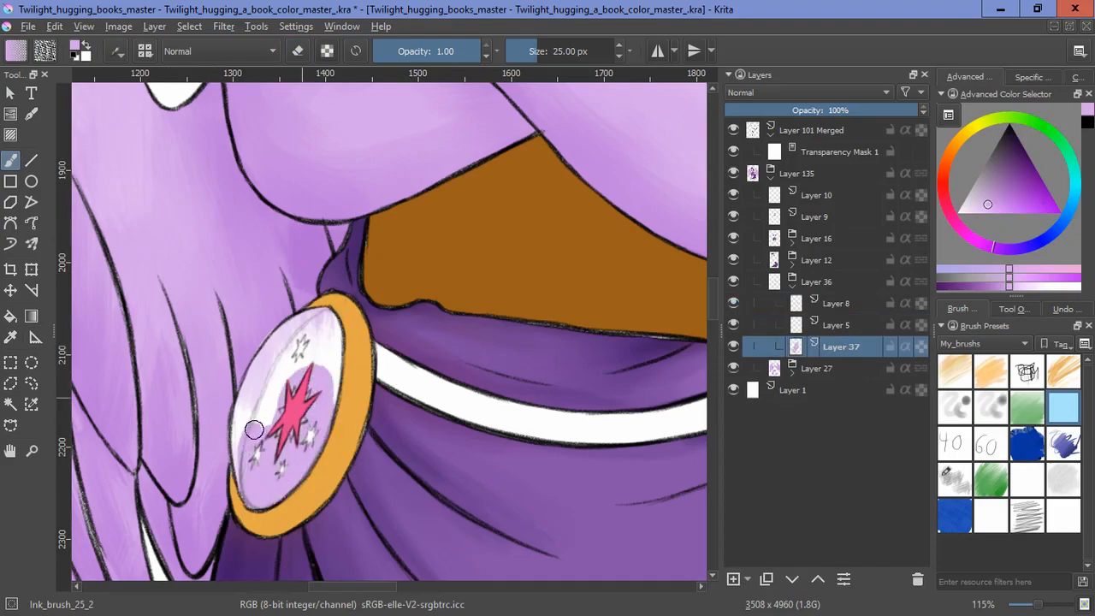
scroll(up, 3)
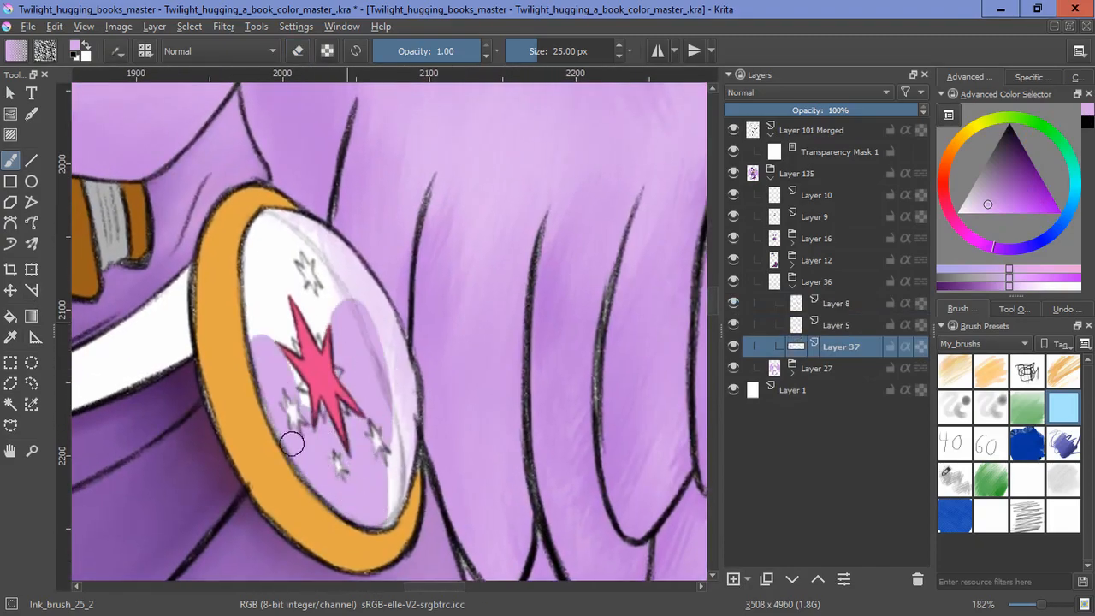
drag(290, 444, 406, 299)
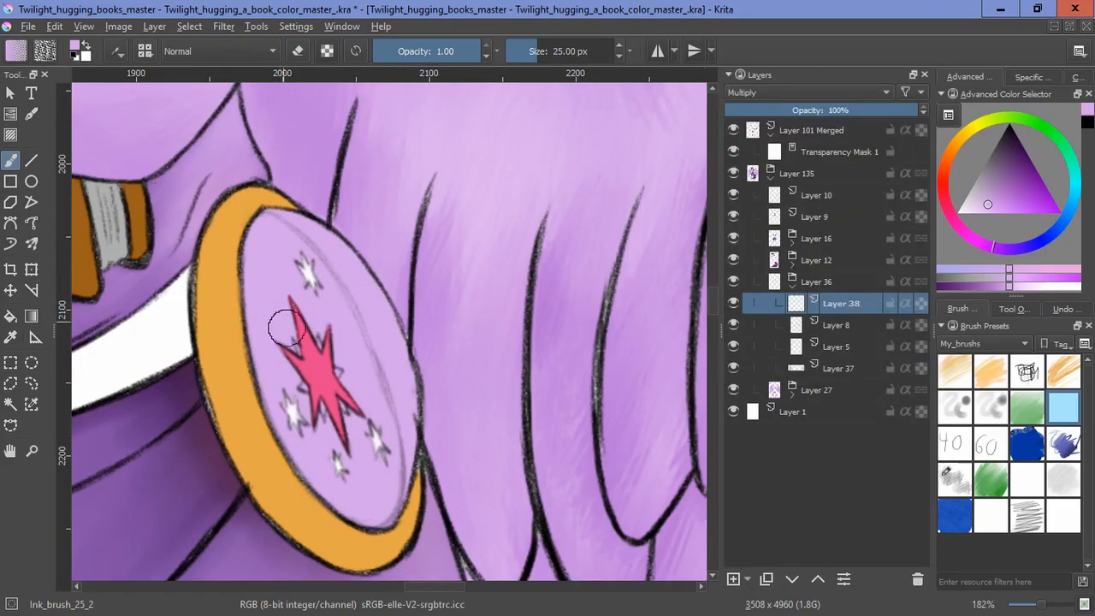
drag(291, 329, 305, 439)
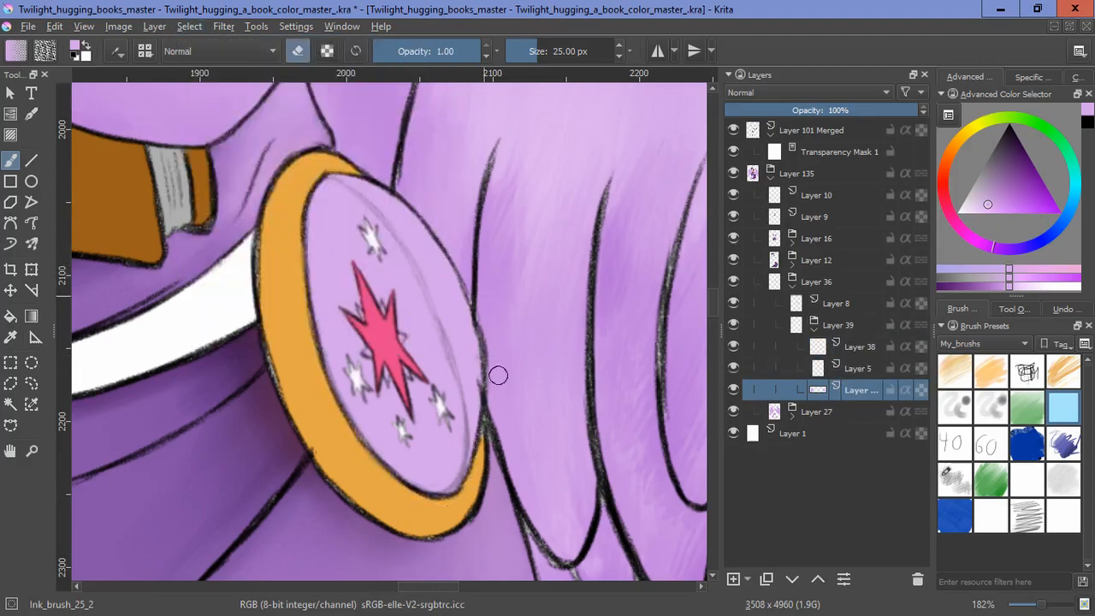
click(189, 26)
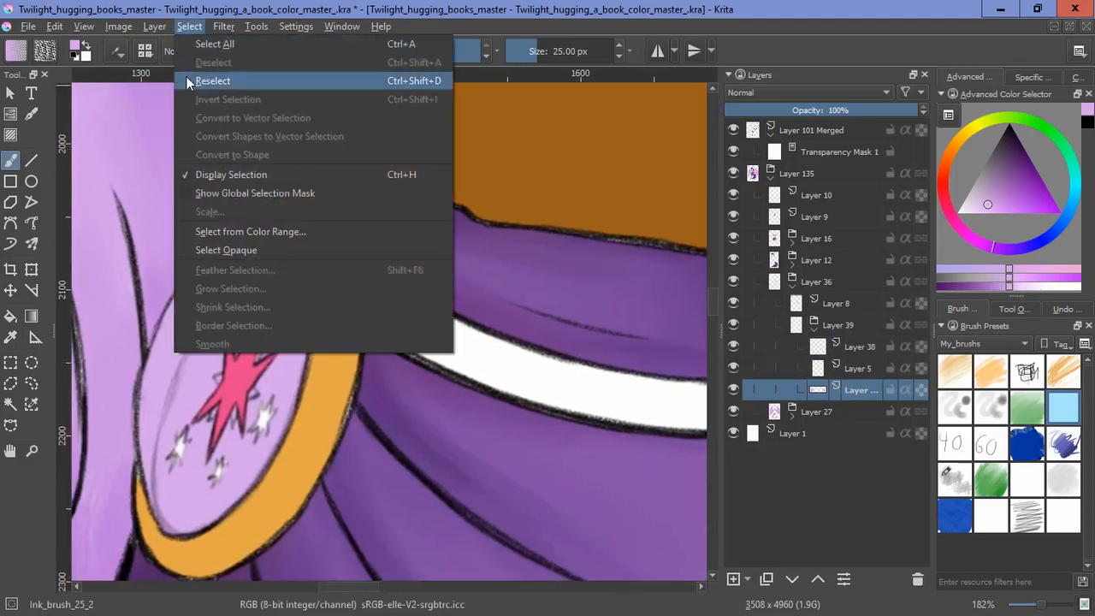
Step: Reselect the previous selection, set the layer to Multiply and paint darker buckle shading
click(212, 80)
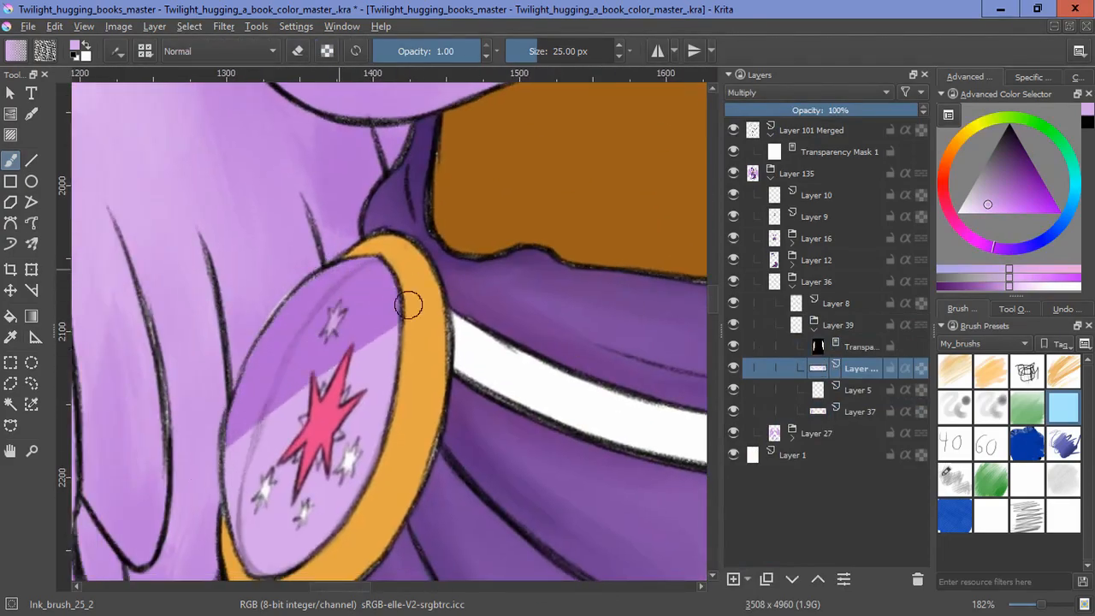
click(804, 92)
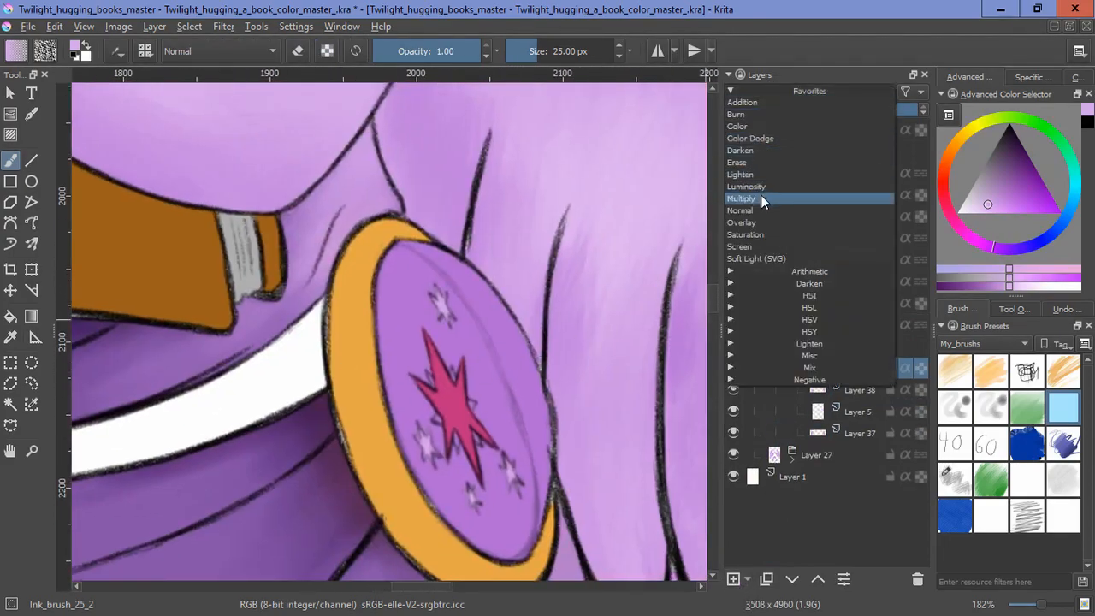
click(741, 198)
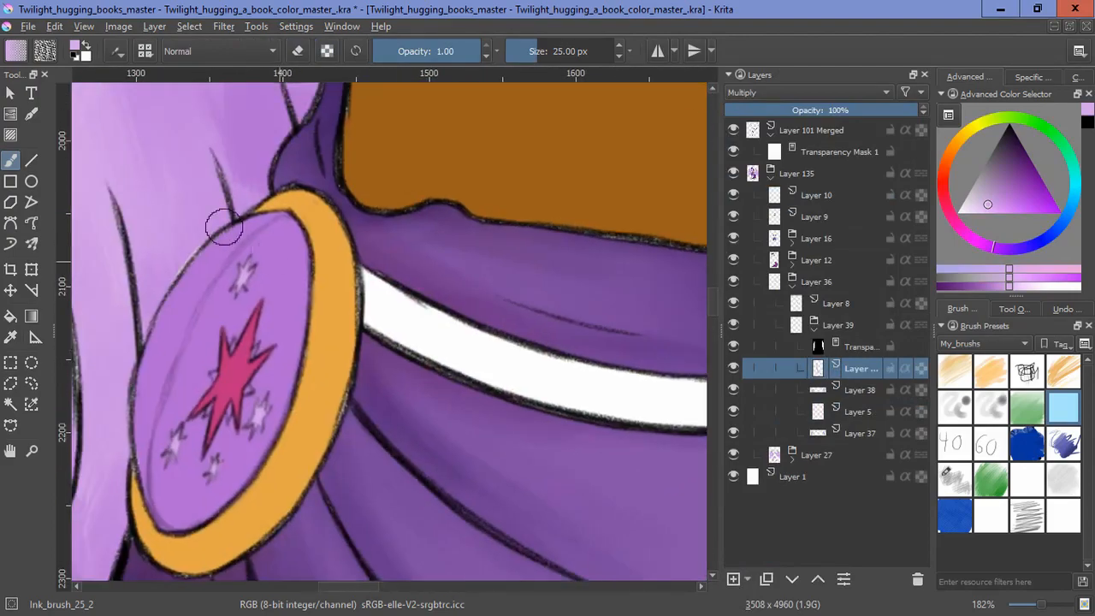
drag(224, 227, 177, 528)
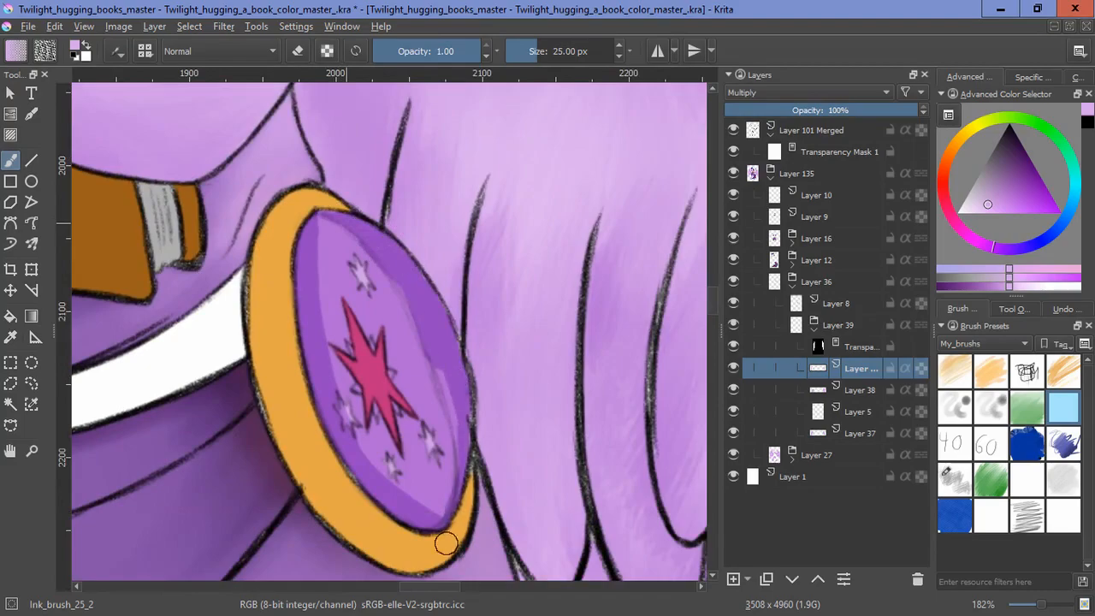
Step: Softly blend and smudge the buckle shading with a soft sketch brush
click(1026, 515)
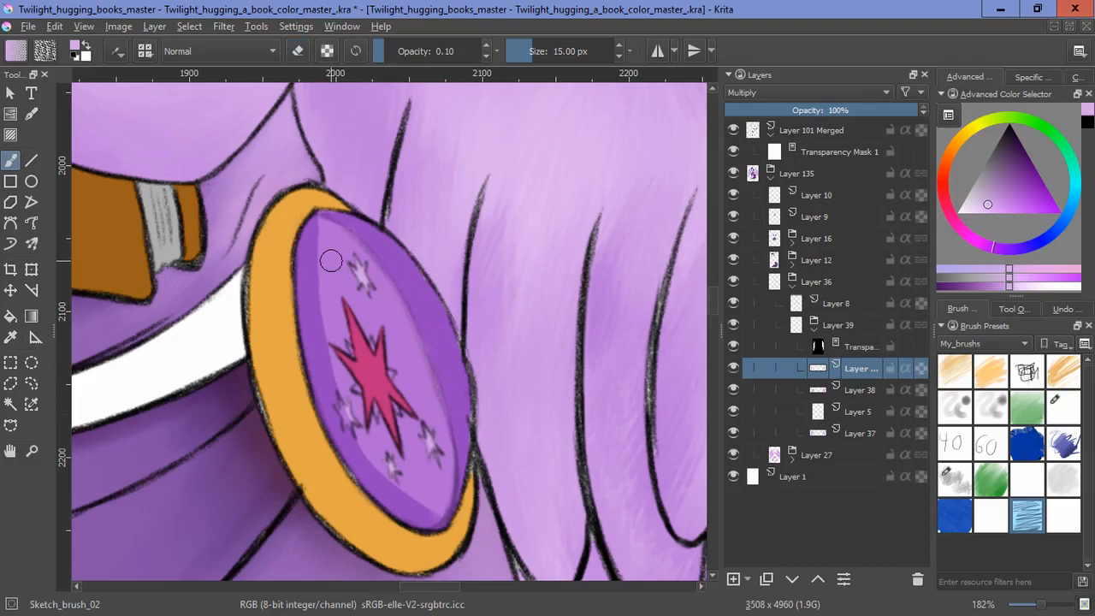
mouse_move(449, 202)
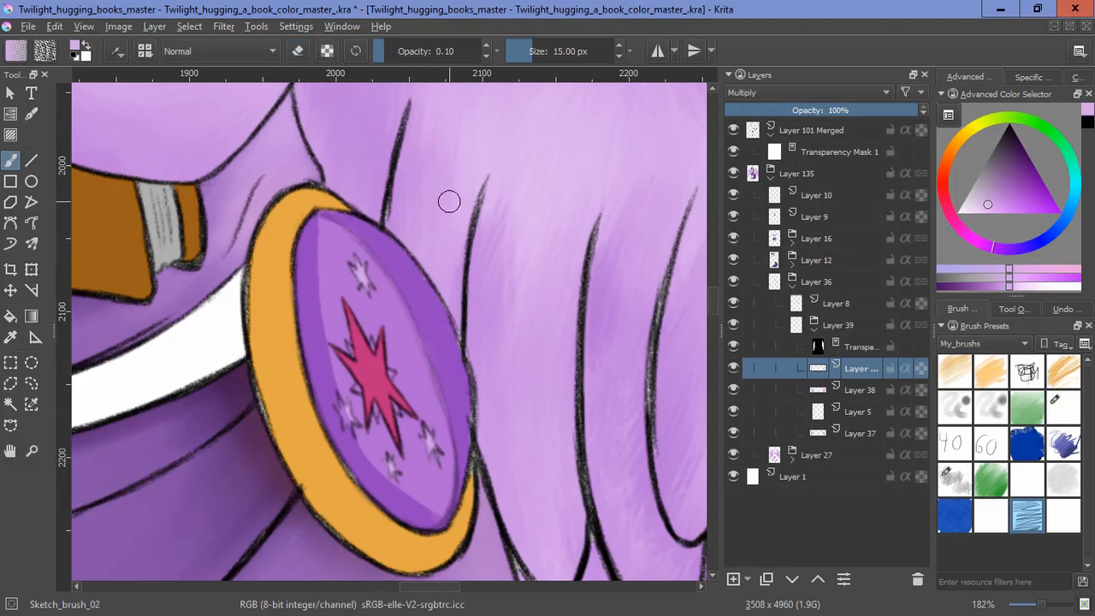
drag(449, 203, 346, 382)
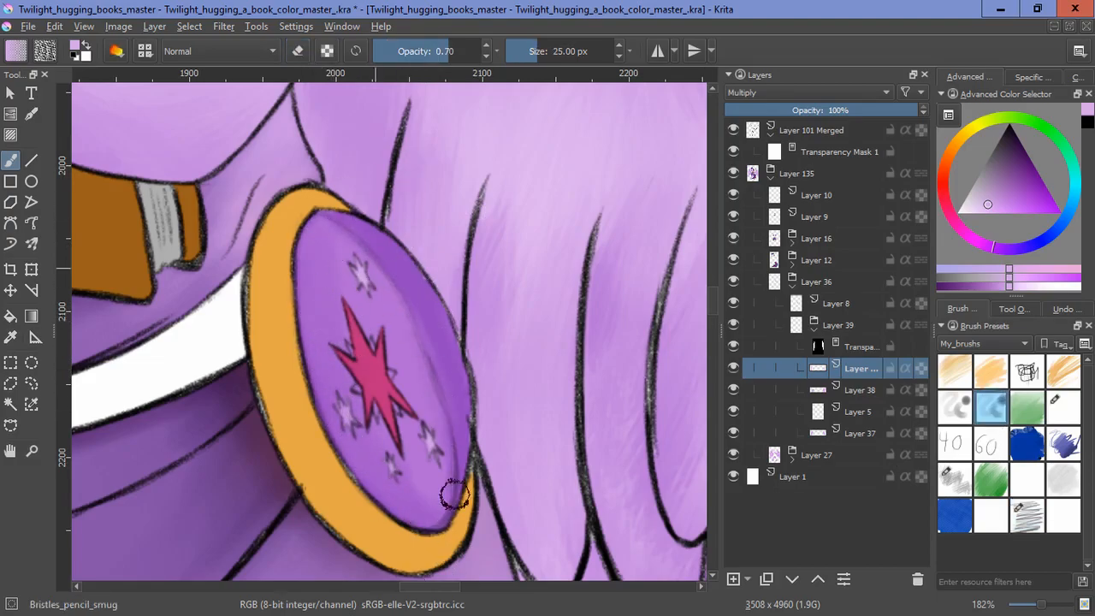
drag(454, 500, 385, 479)
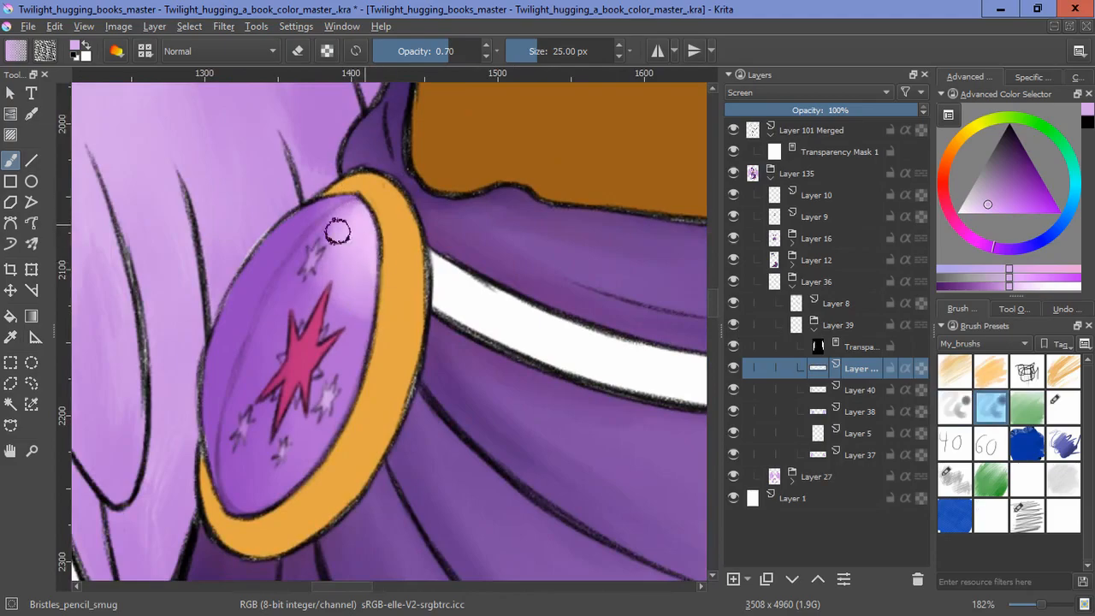
Step: Set the rim layer's blending mode and paint blended shadows and highlights on the golden rim
scroll(down, 3)
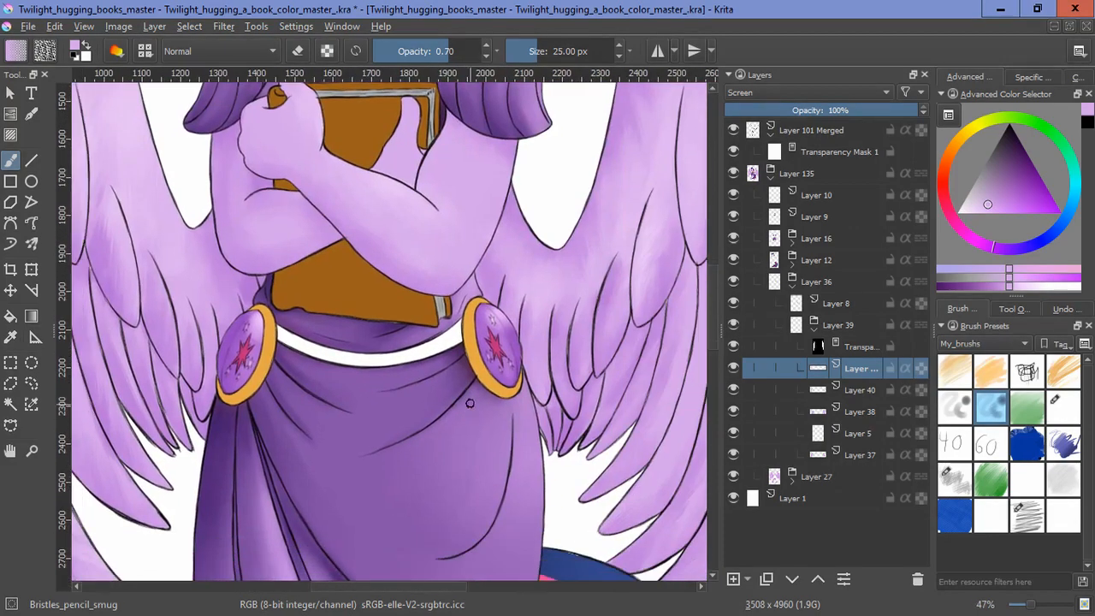
mouse_move(498, 329)
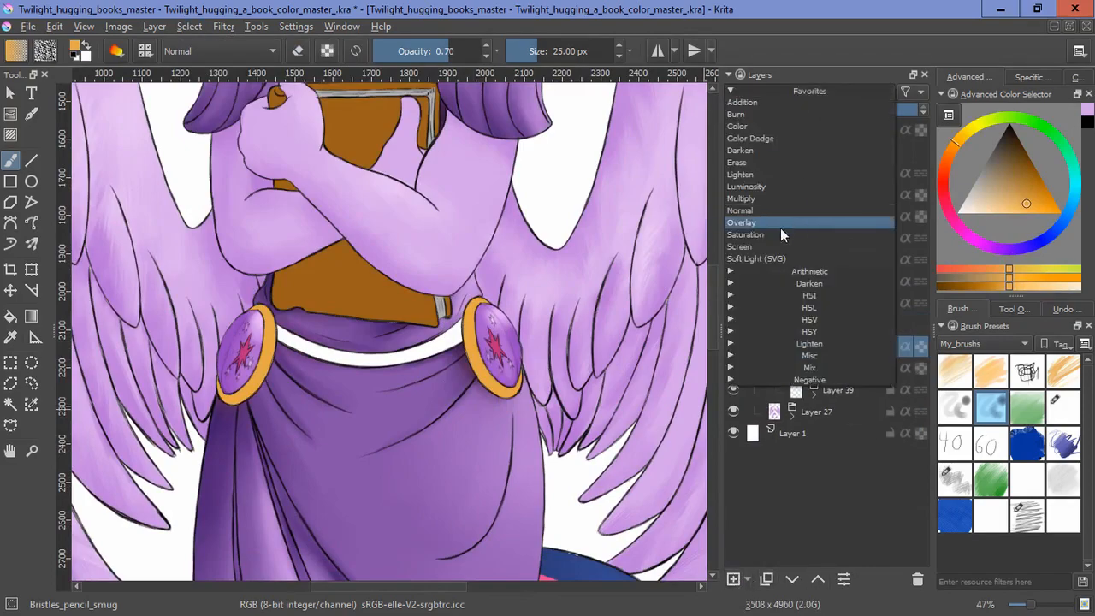
click(740, 198)
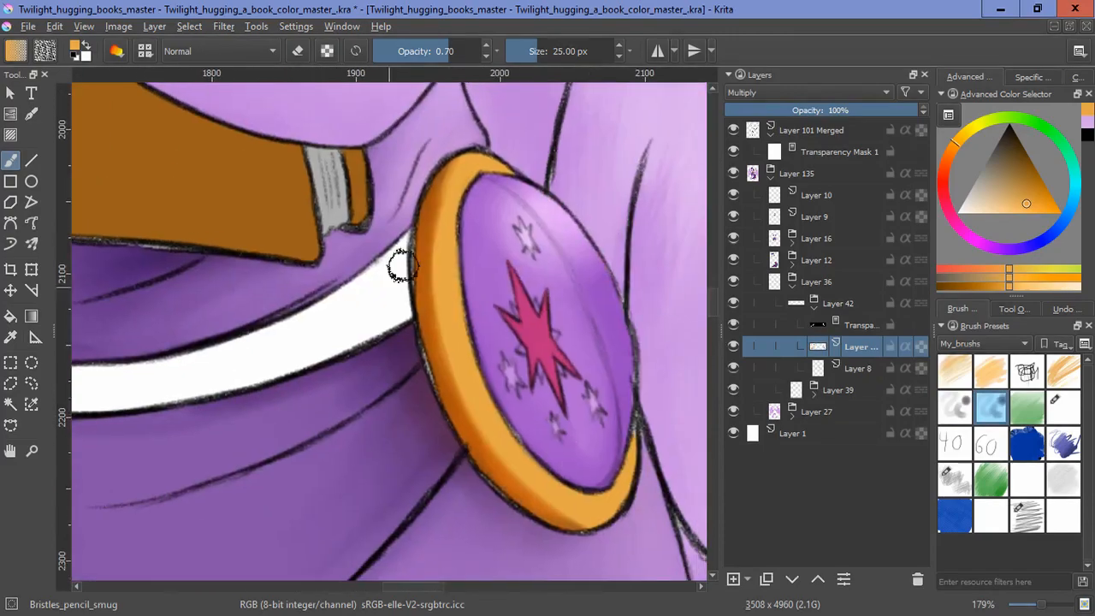
drag(402, 265, 603, 432)
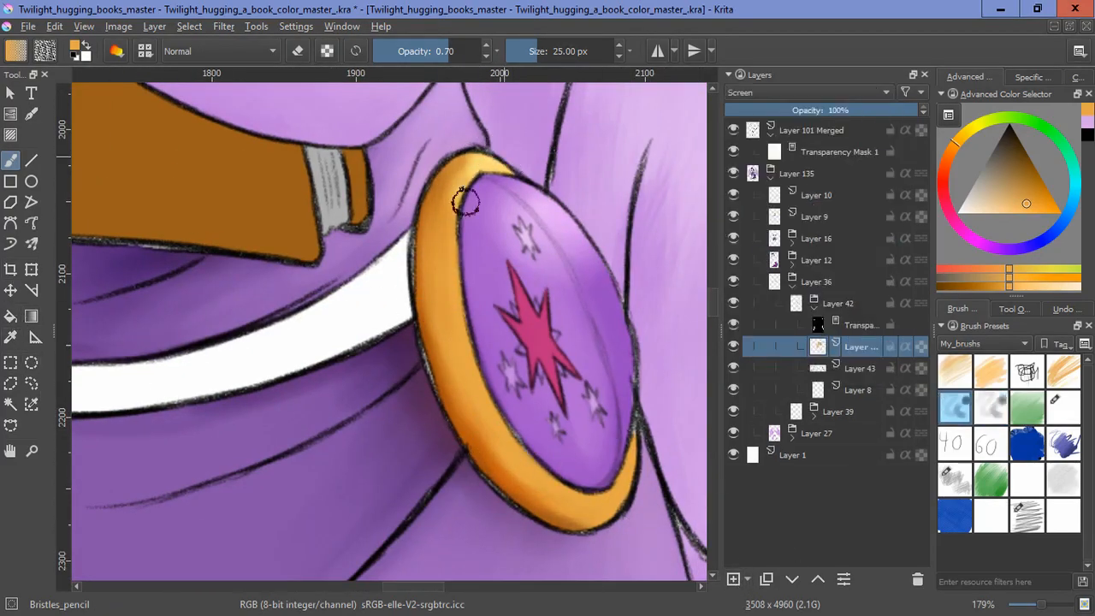
drag(466, 201, 621, 496)
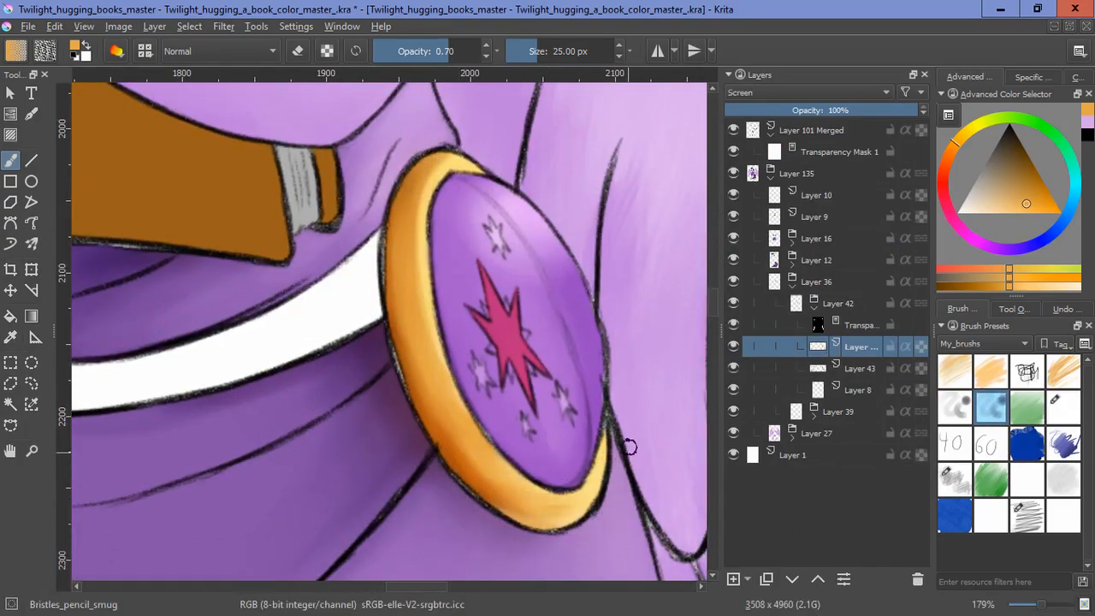
drag(629, 446, 516, 522)
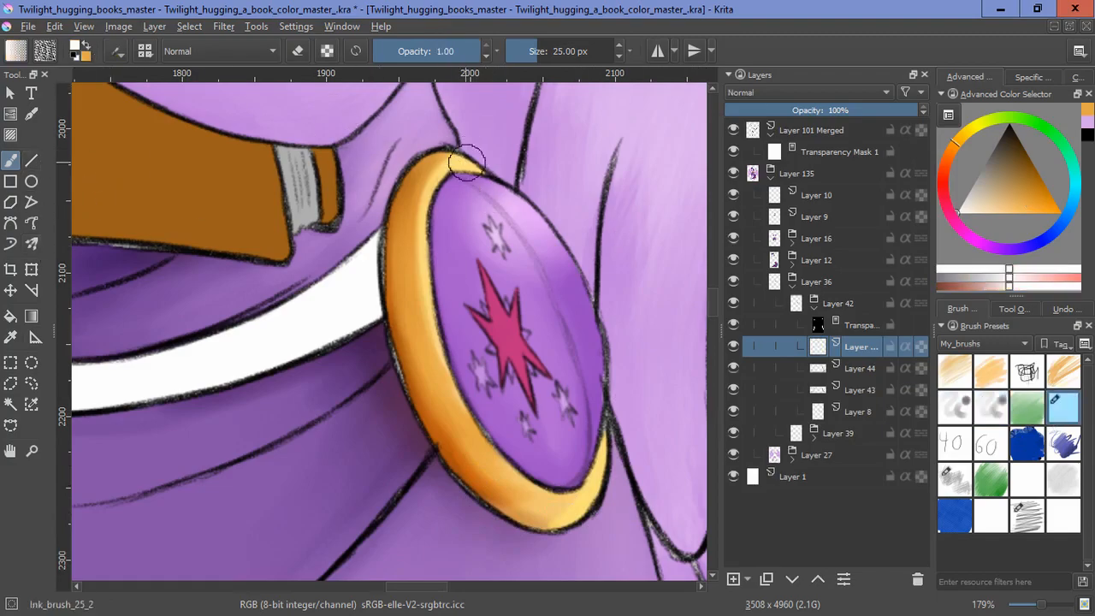
Step: Add a new layer for buckle glints and switch to the Bristles_pencil_smug brush
click(991, 408)
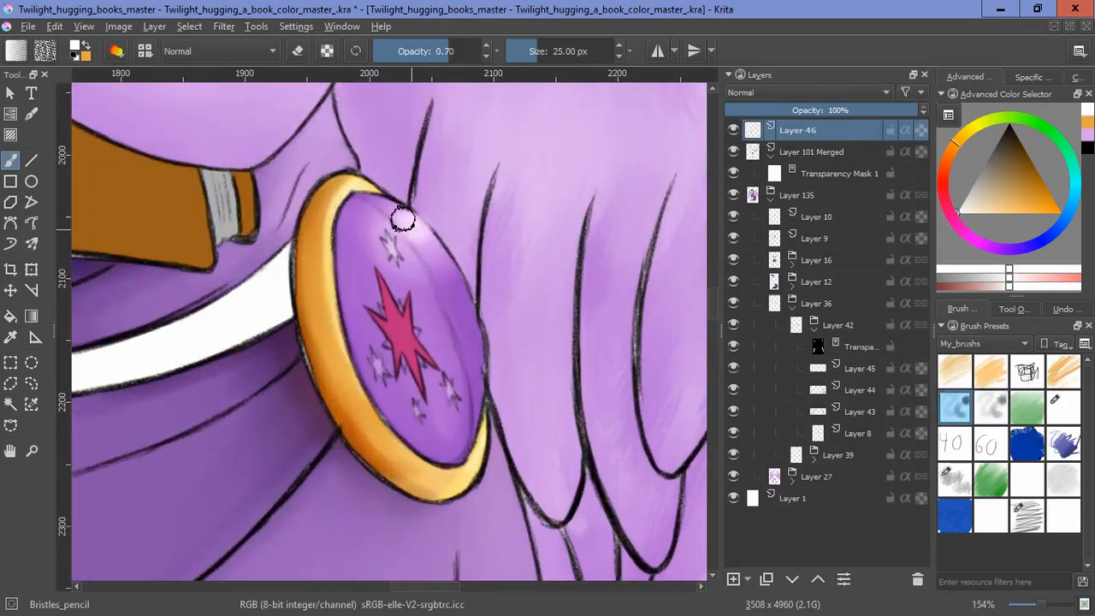
click(990, 406)
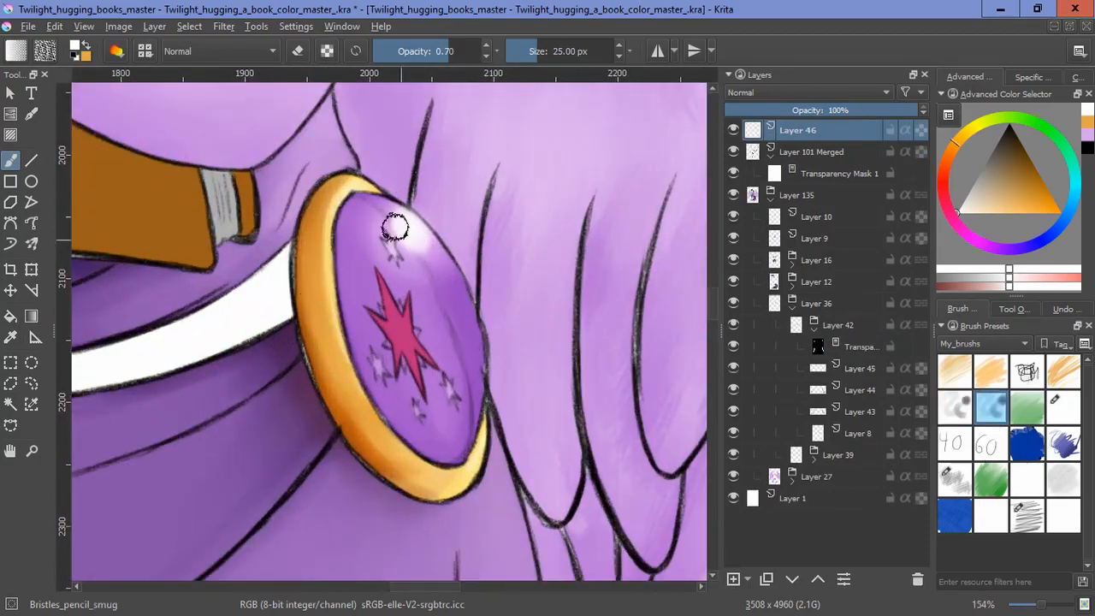
scroll(down, 3)
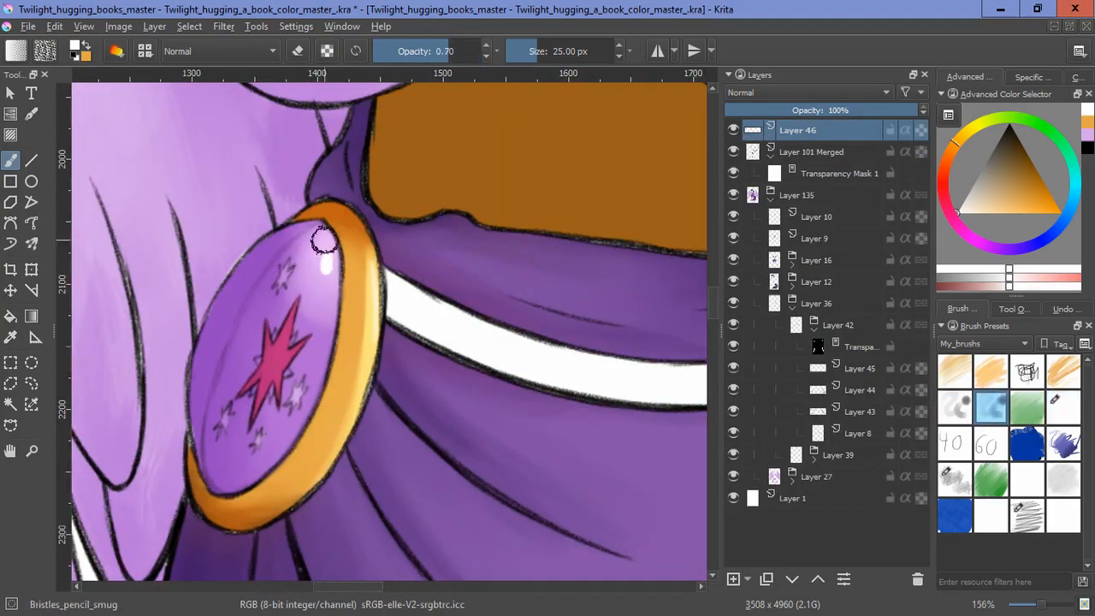
scroll(down, 3)
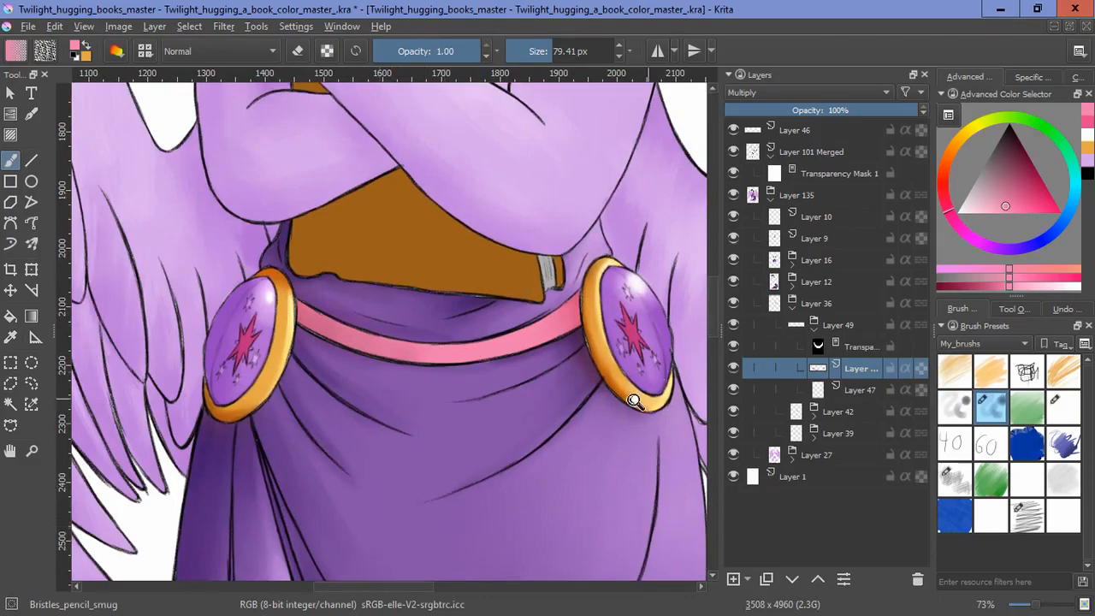
Step: Select the book's Layer 10 and Layer 9 together
scroll(up, 3)
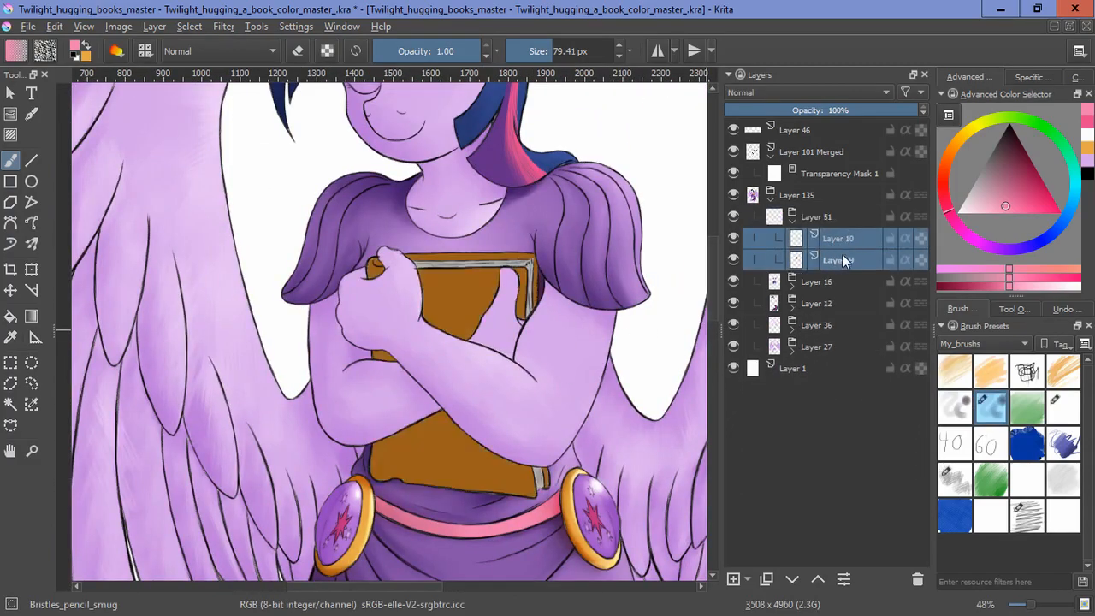
click(189, 25)
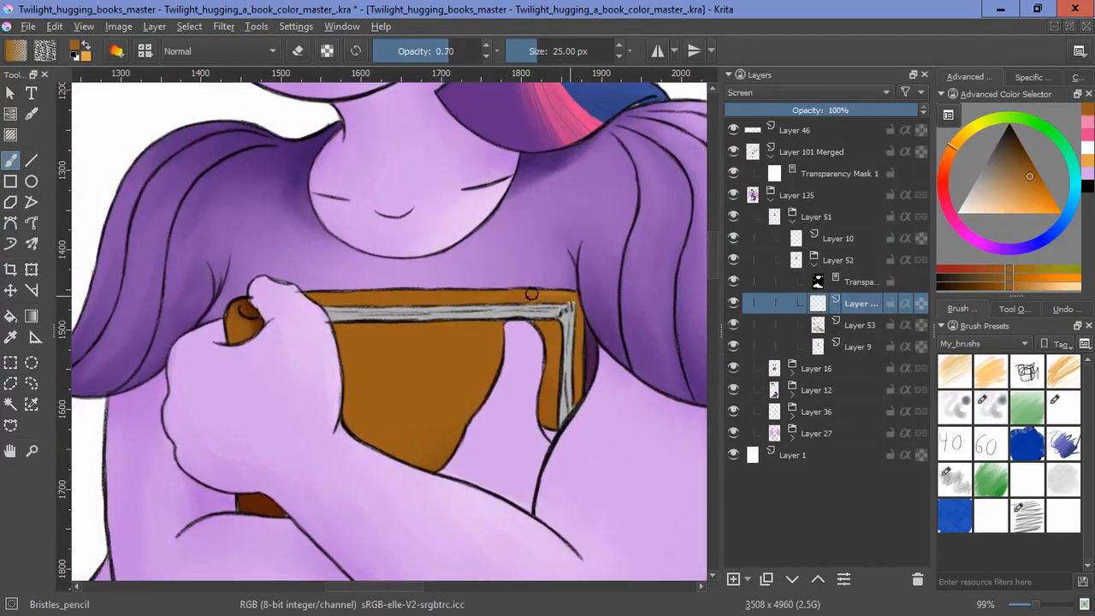
Step: Select the book's page edge area and switch to the bristle pencil brush for shading
click(990, 407)
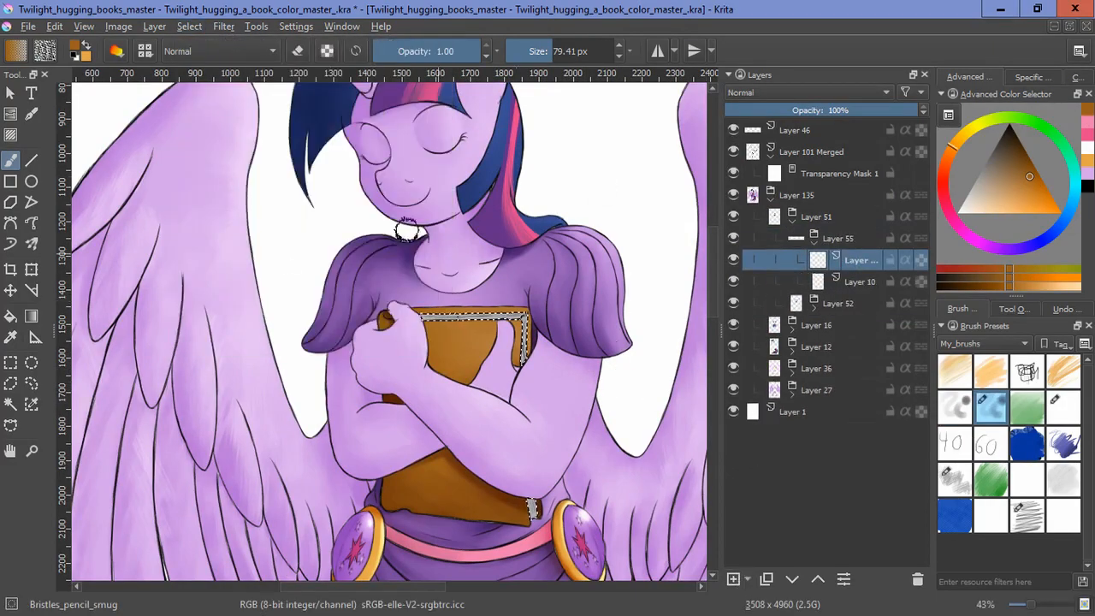
click(842, 237)
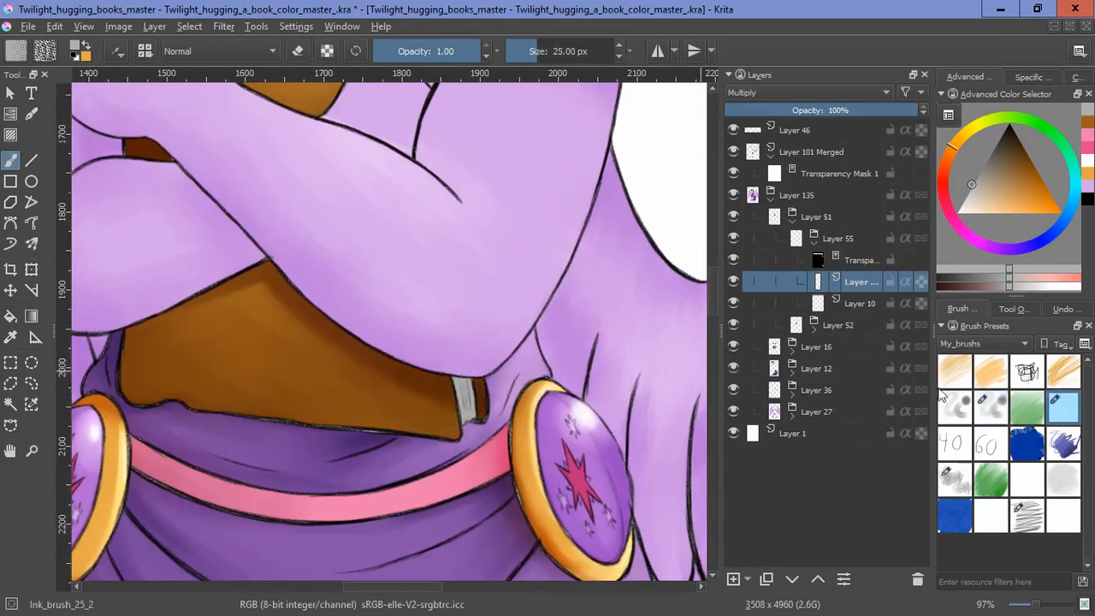
click(989, 408)
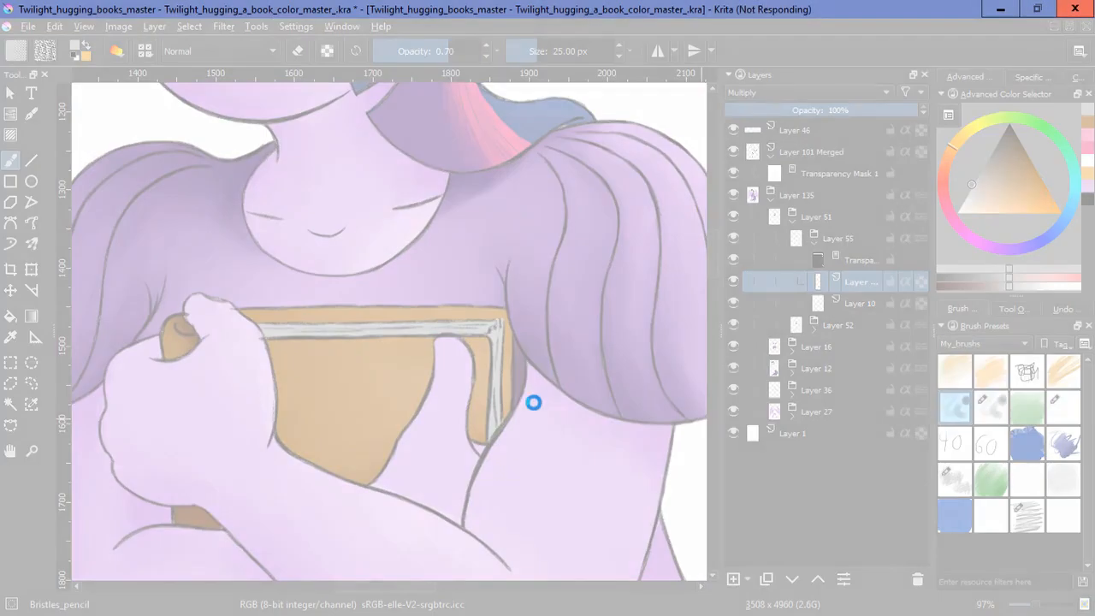
scroll(up, 3)
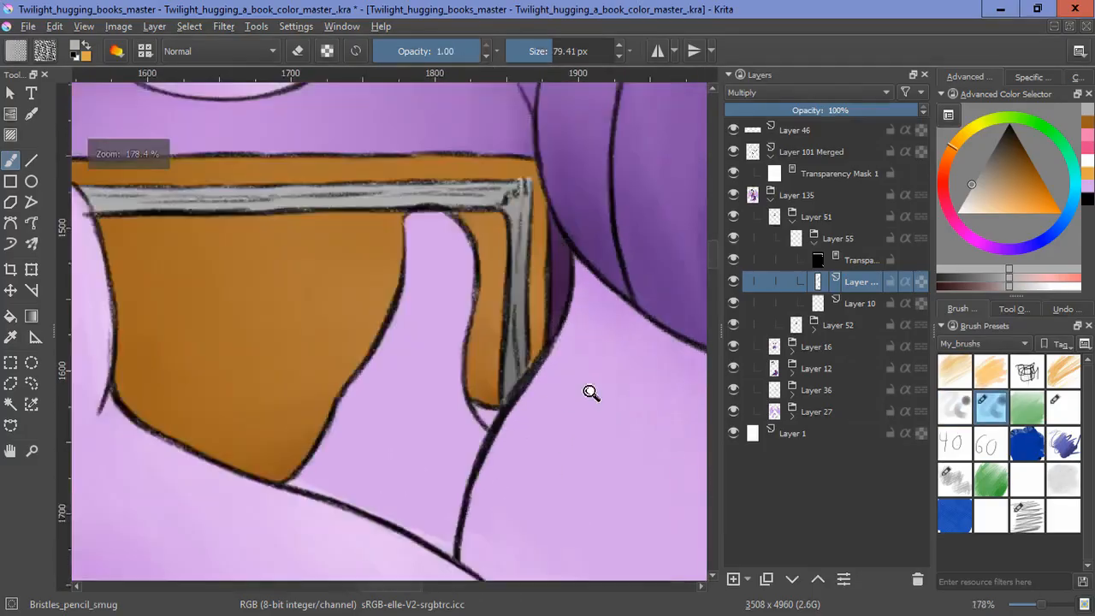